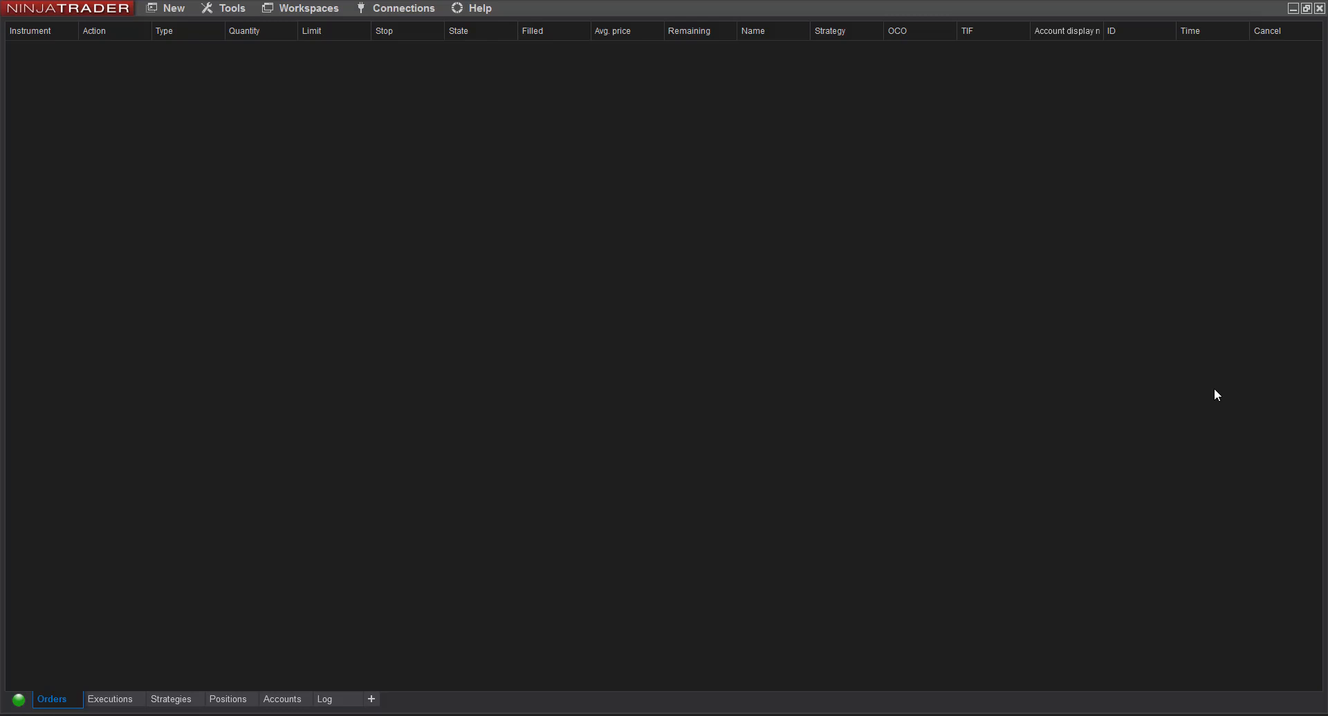
pyautogui.moveTo(199, 32)
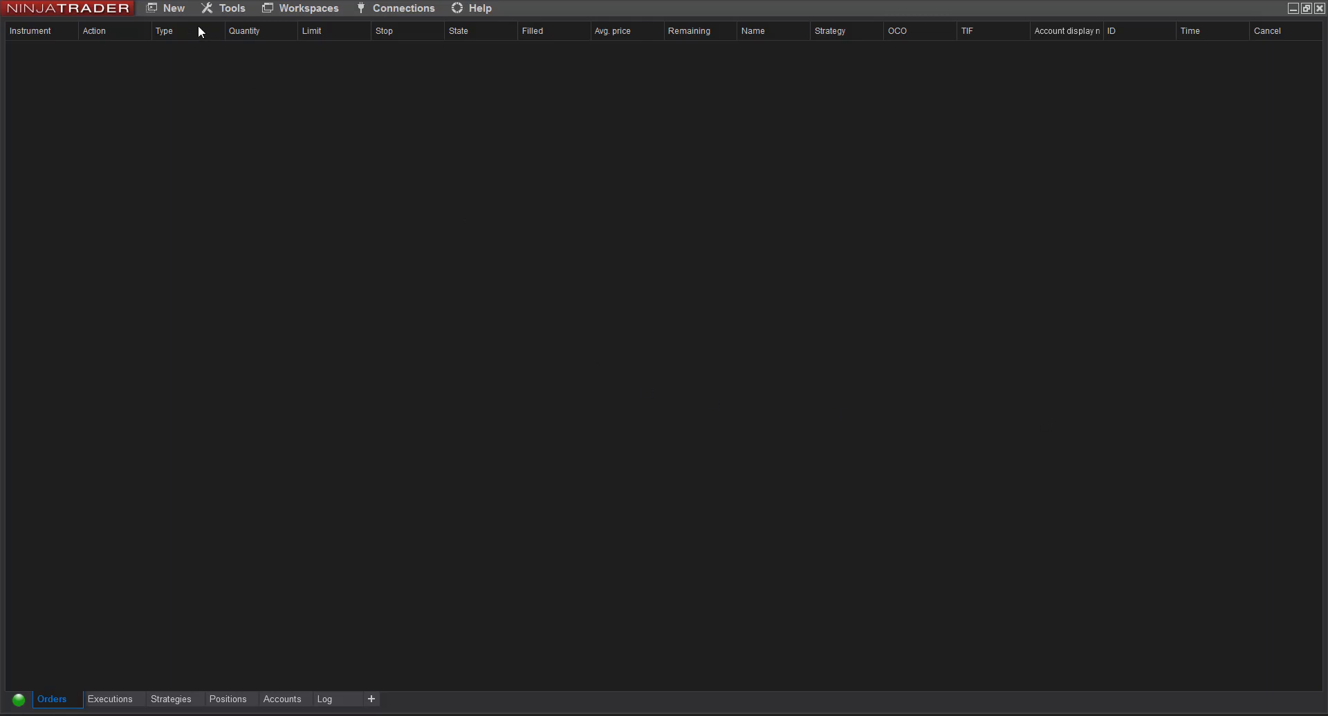
# Set up a new NIFTYFUT 03-23 chart at 5 minutes, loading 10 days with Nse trading hours
pyautogui.click(172, 8)
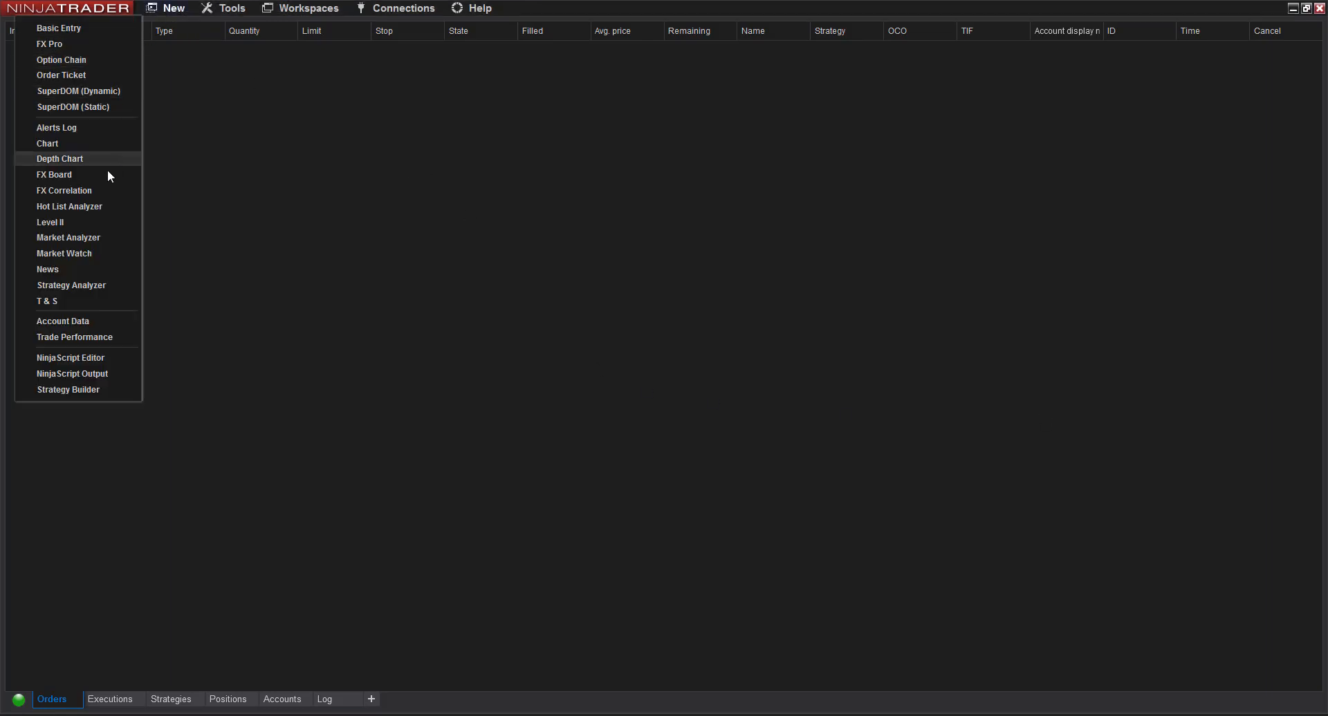
pyautogui.click(48, 143)
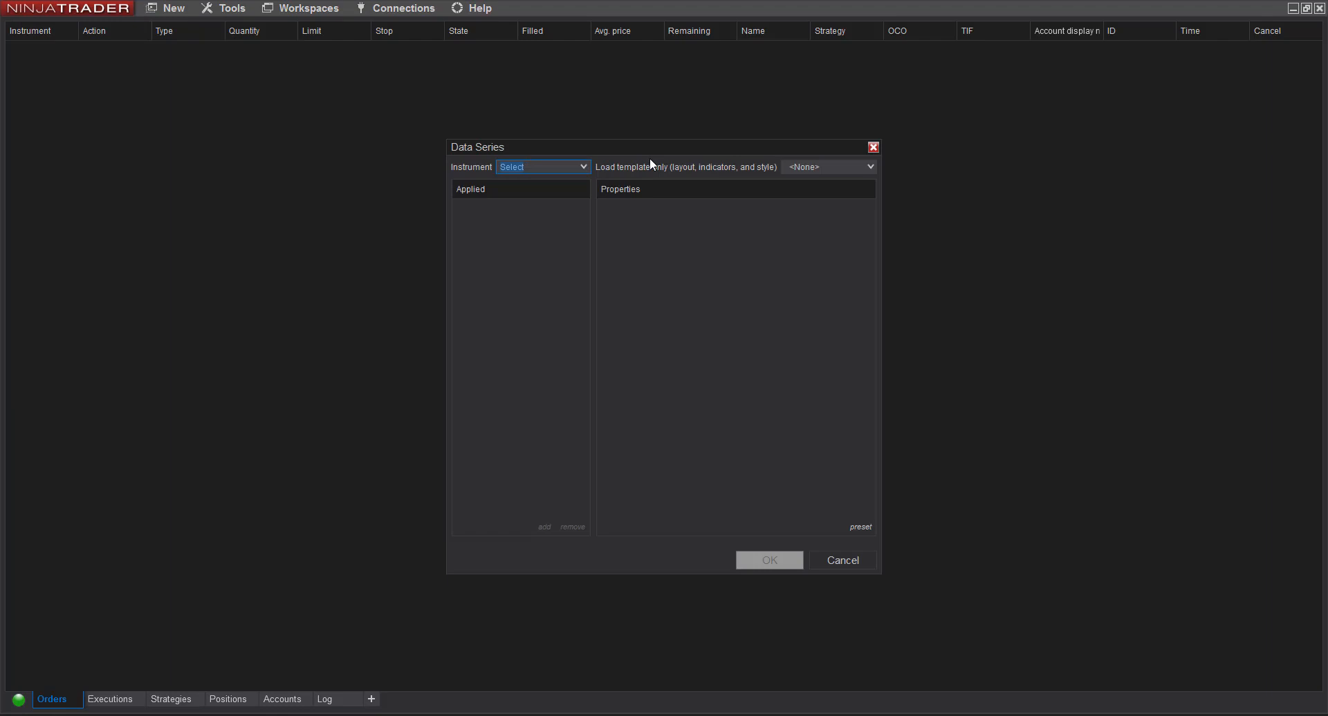
pyautogui.click(542, 166)
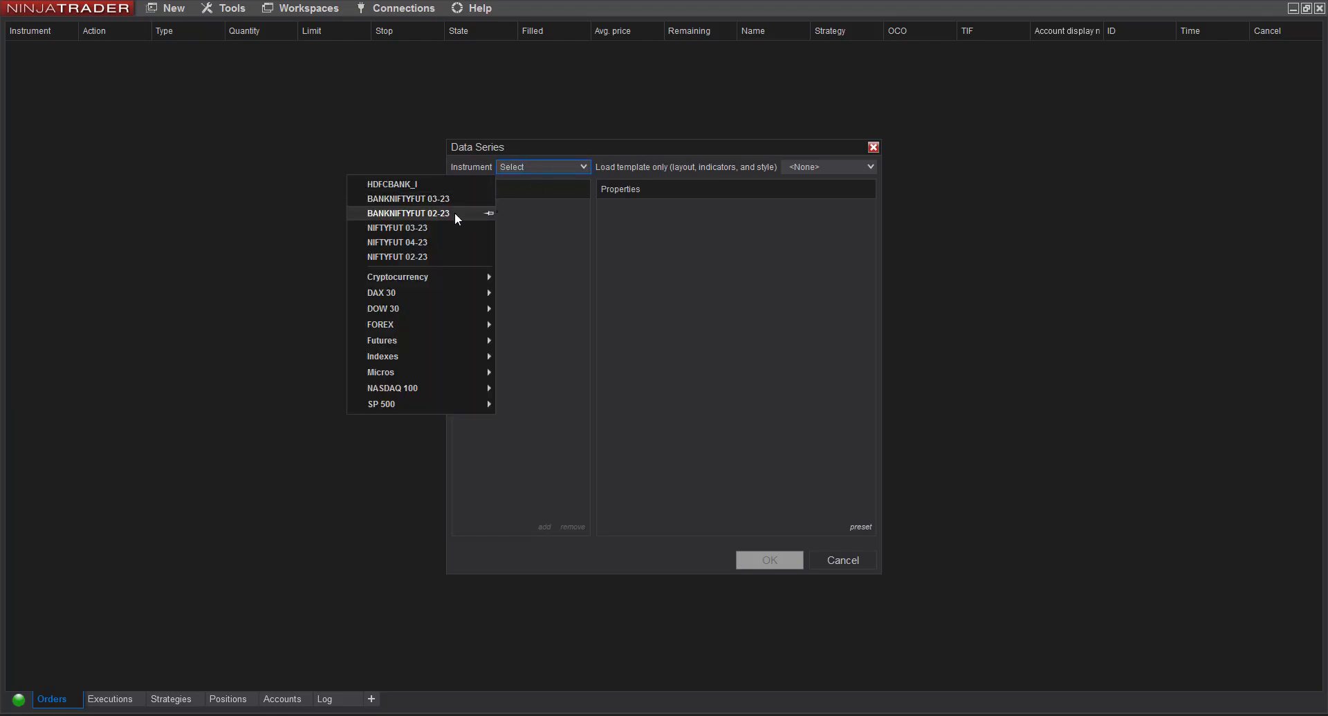
pyautogui.click(396, 227)
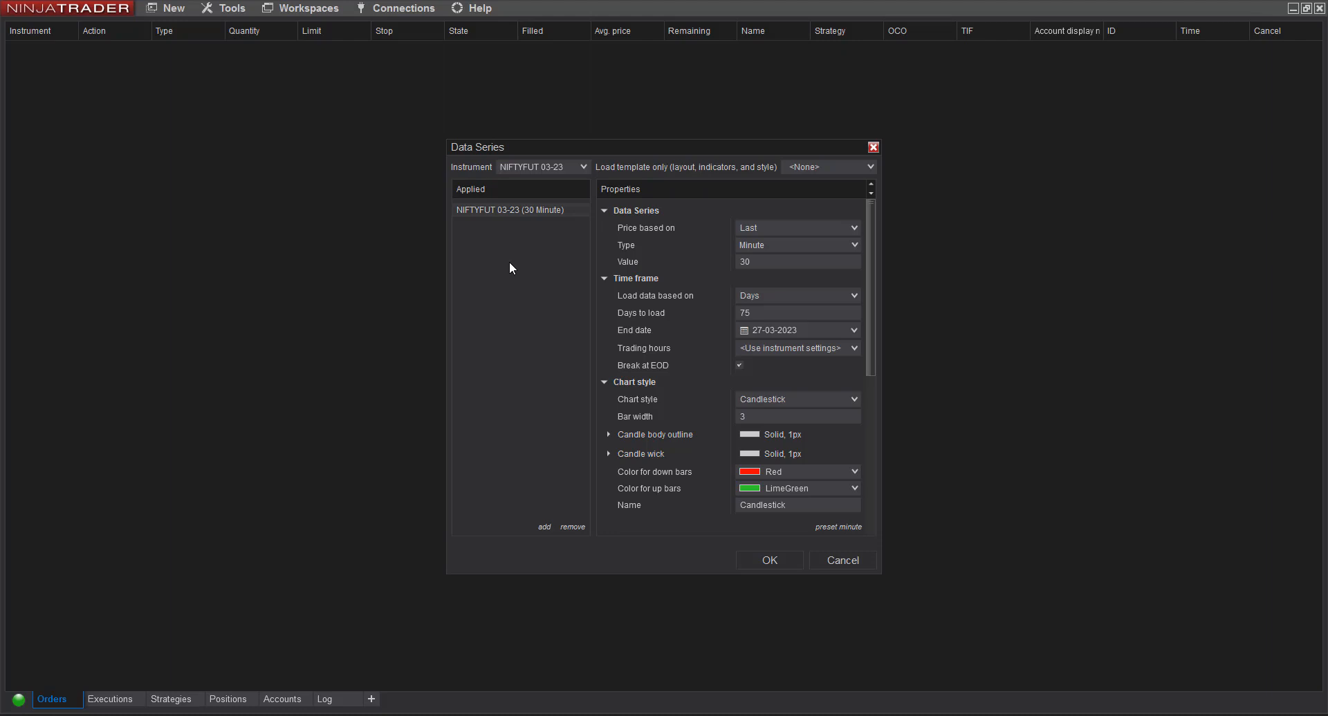
pyautogui.moveTo(719, 270)
pyautogui.write('5')
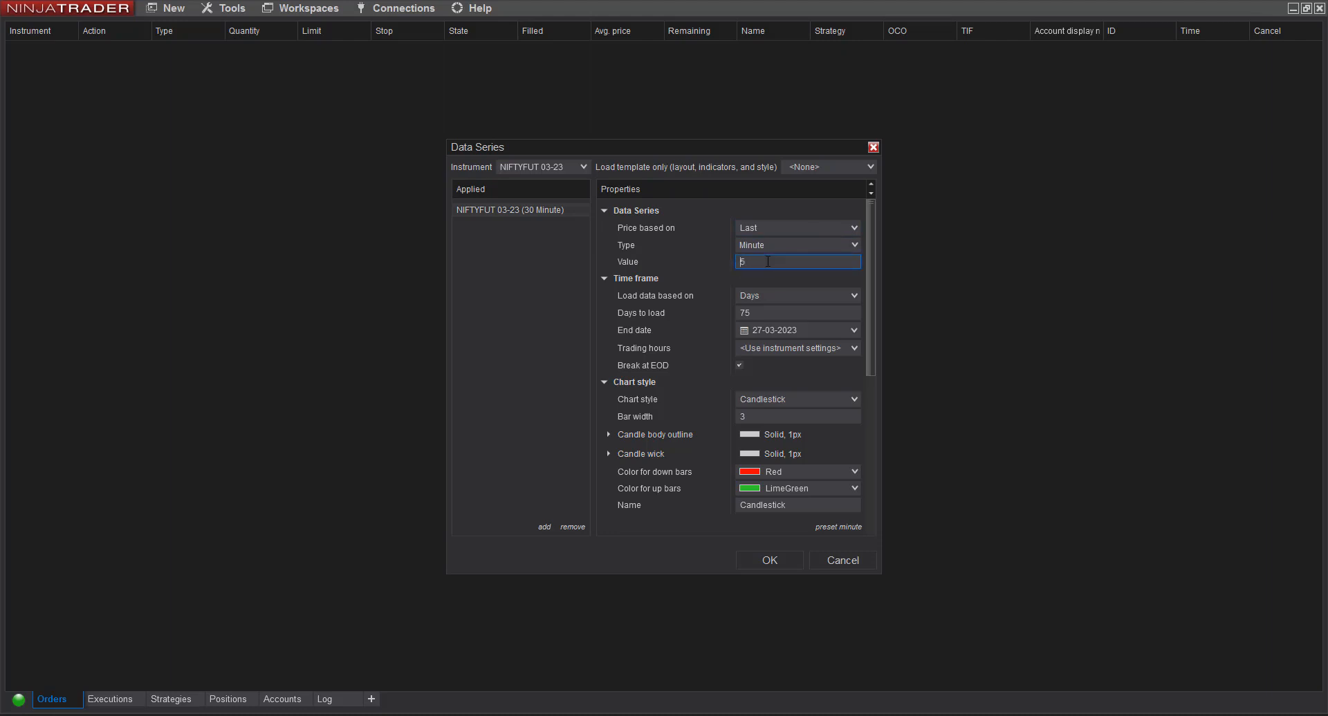
pyautogui.moveTo(793, 309)
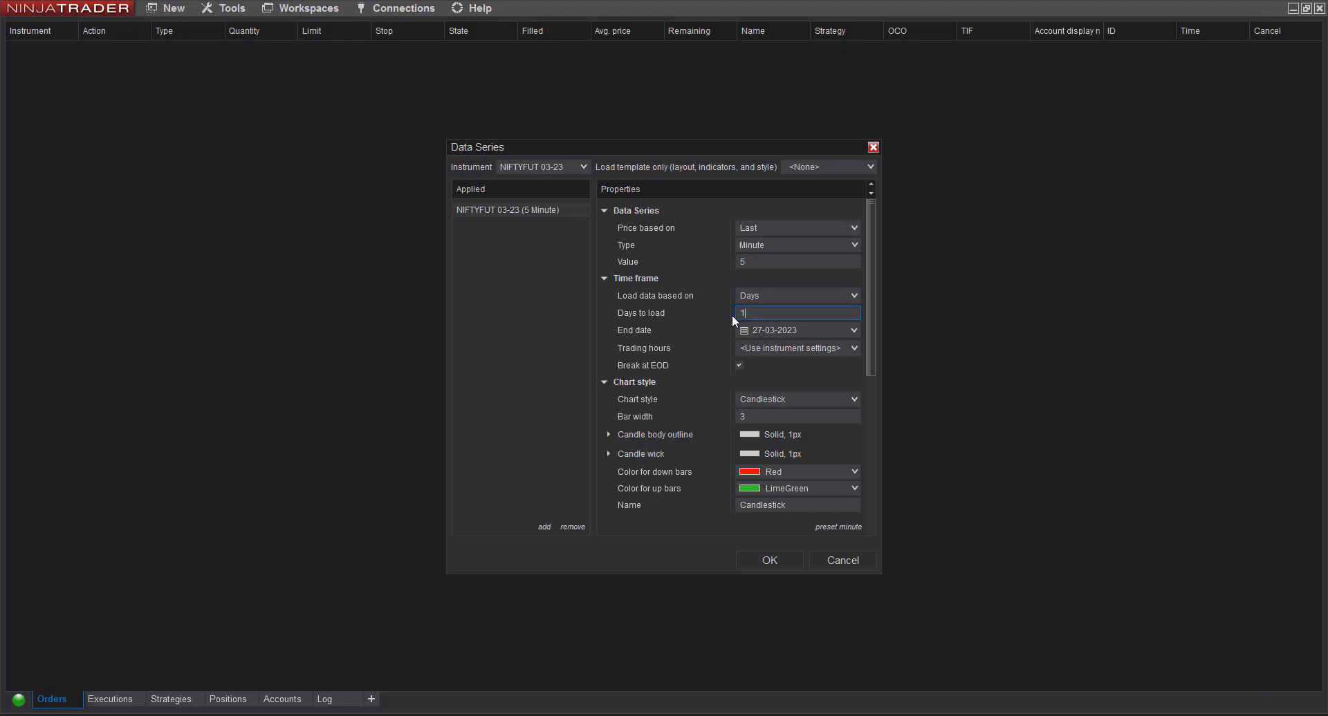
pyautogui.write('10')
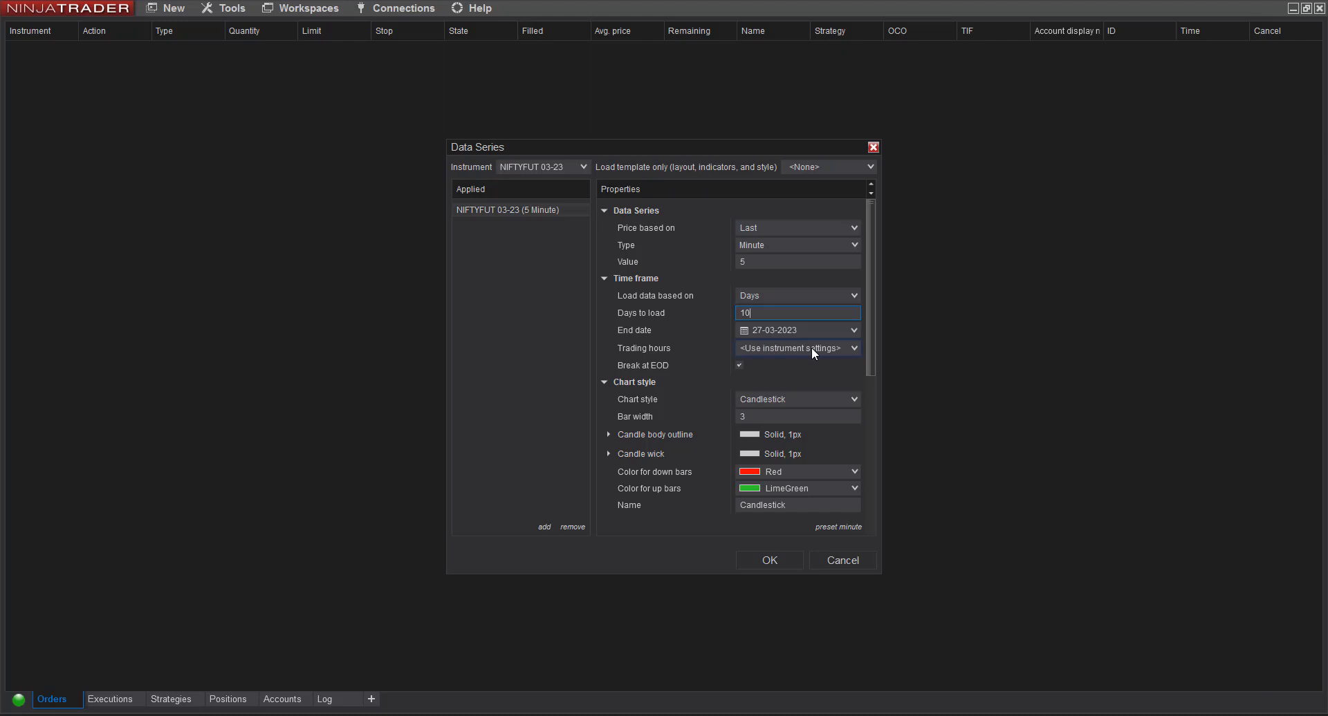
pyautogui.click(853, 348)
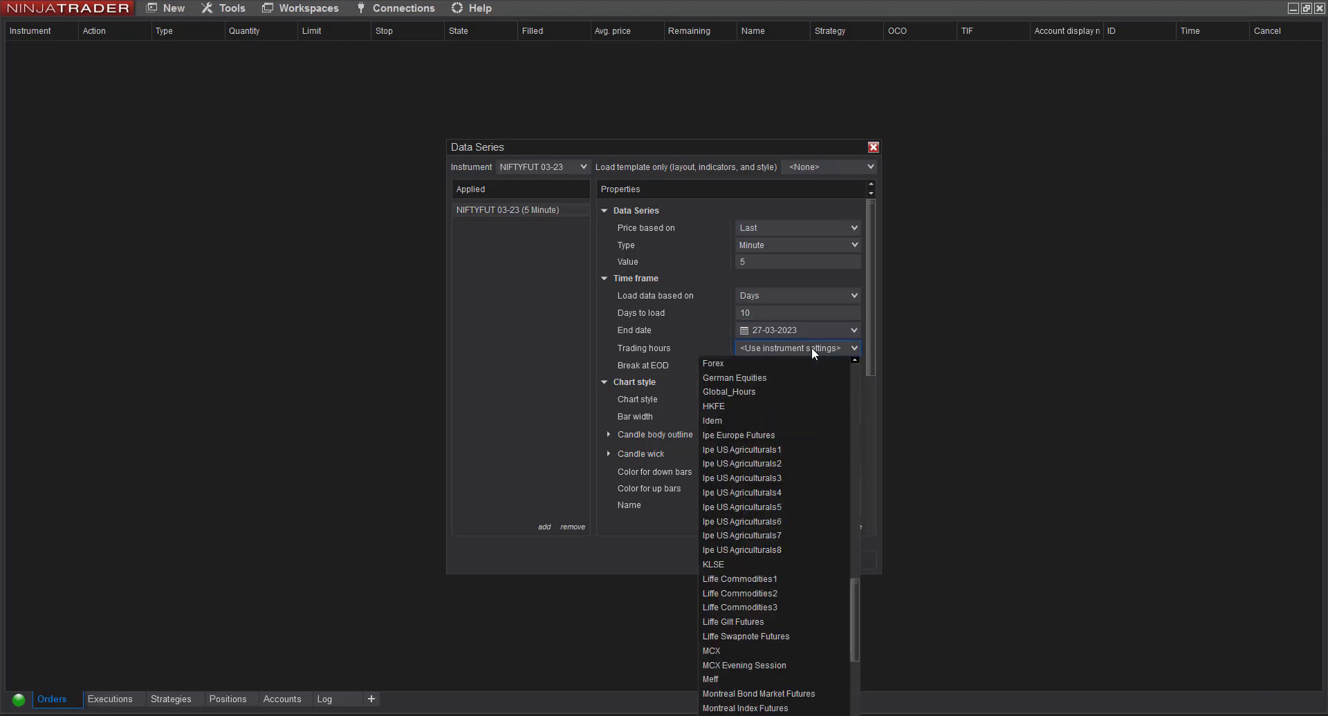
pyautogui.click(779, 347)
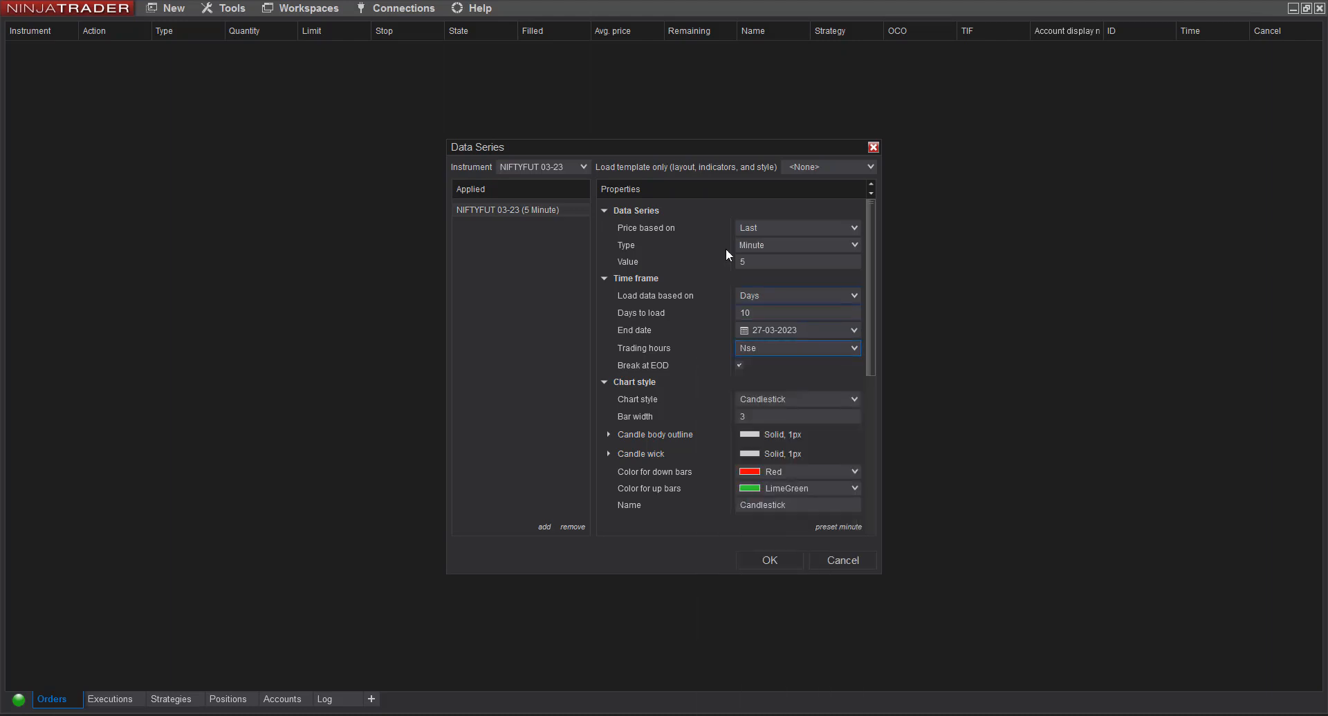
pyautogui.moveTo(769, 560)
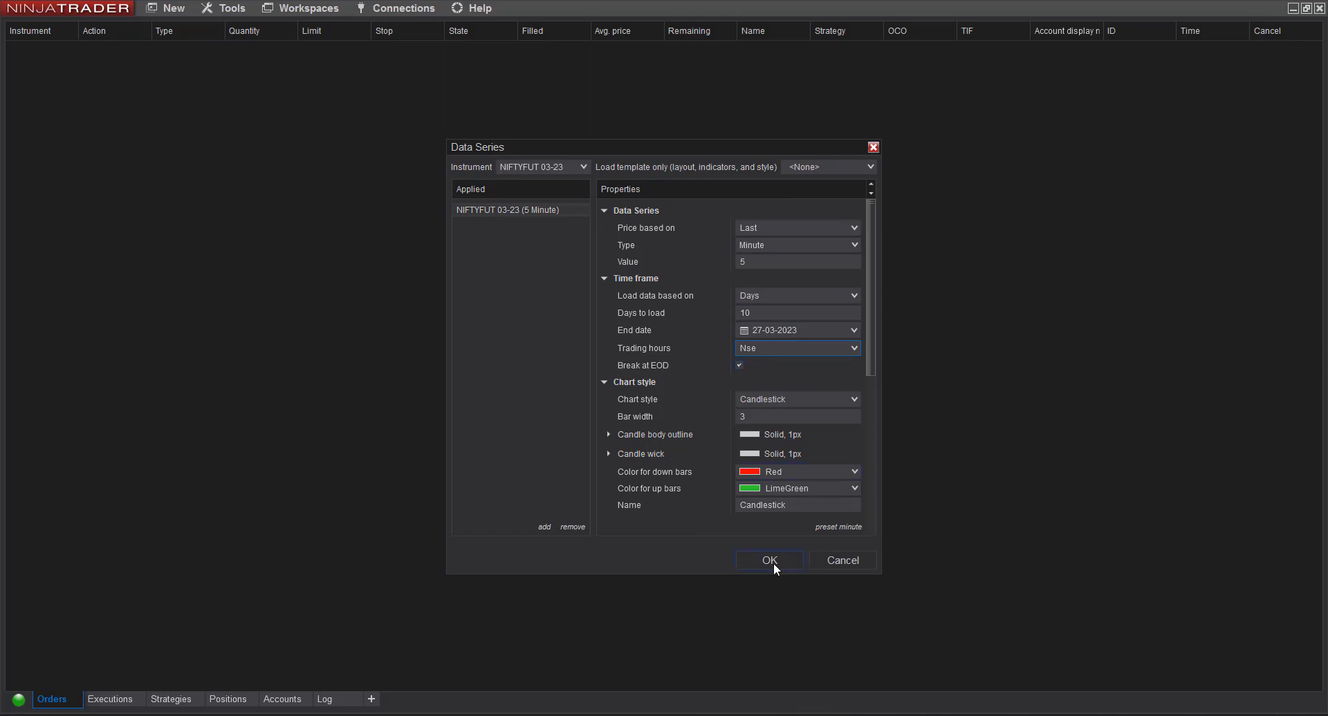
# Create the NIFTYFUT 03-23 chart and open its Indicators list with BellTPO expanded
pyautogui.click(768, 559)
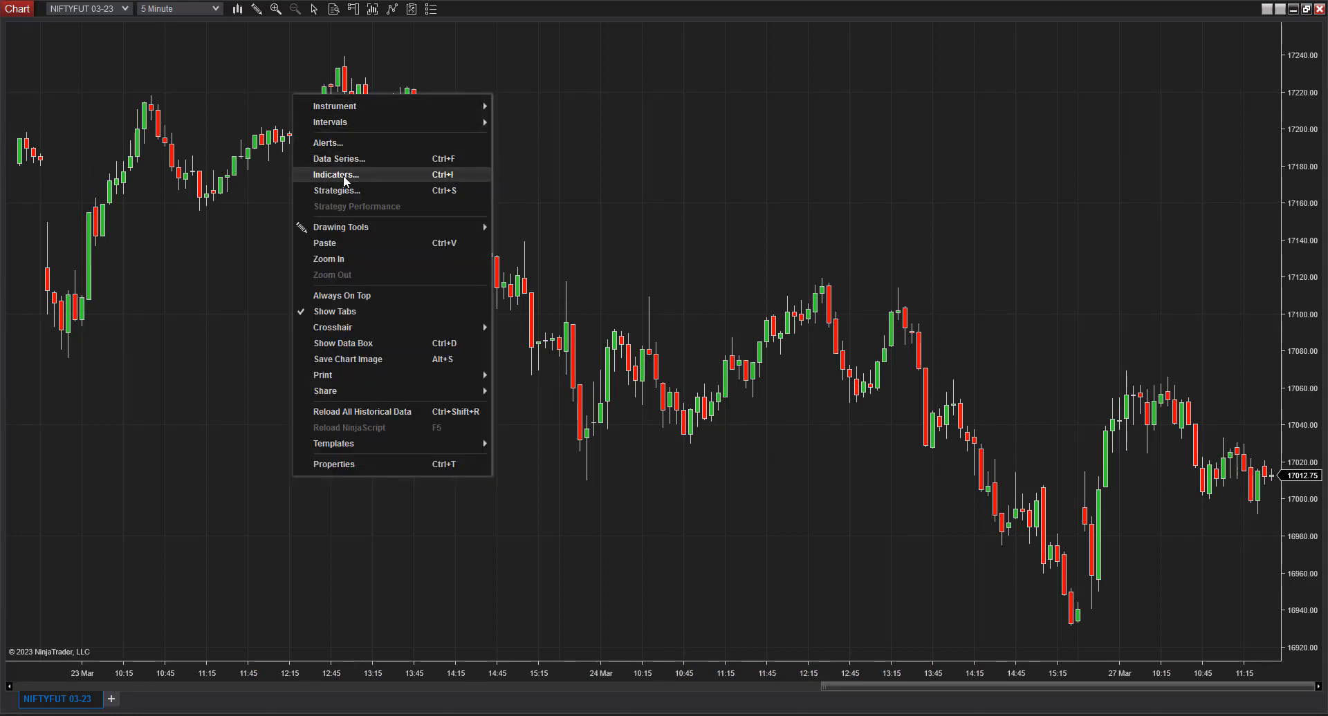
pyautogui.click(335, 174)
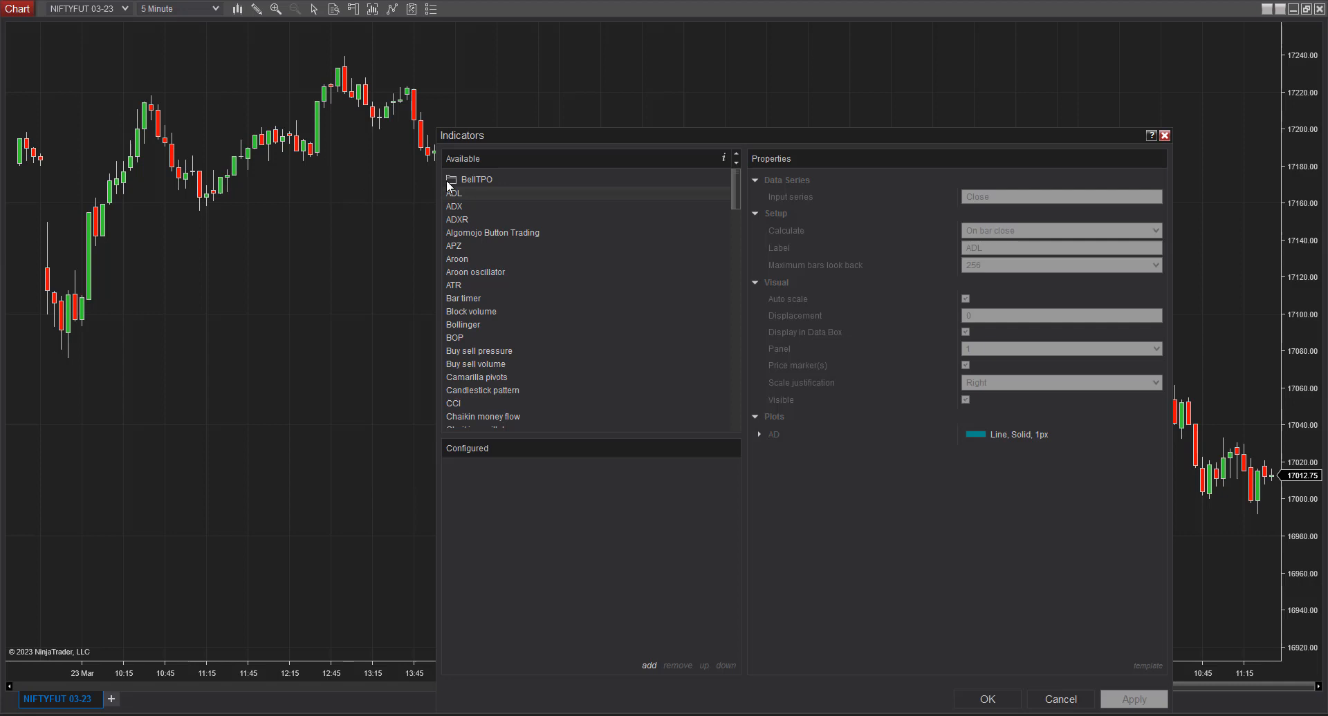
pyautogui.click(452, 178)
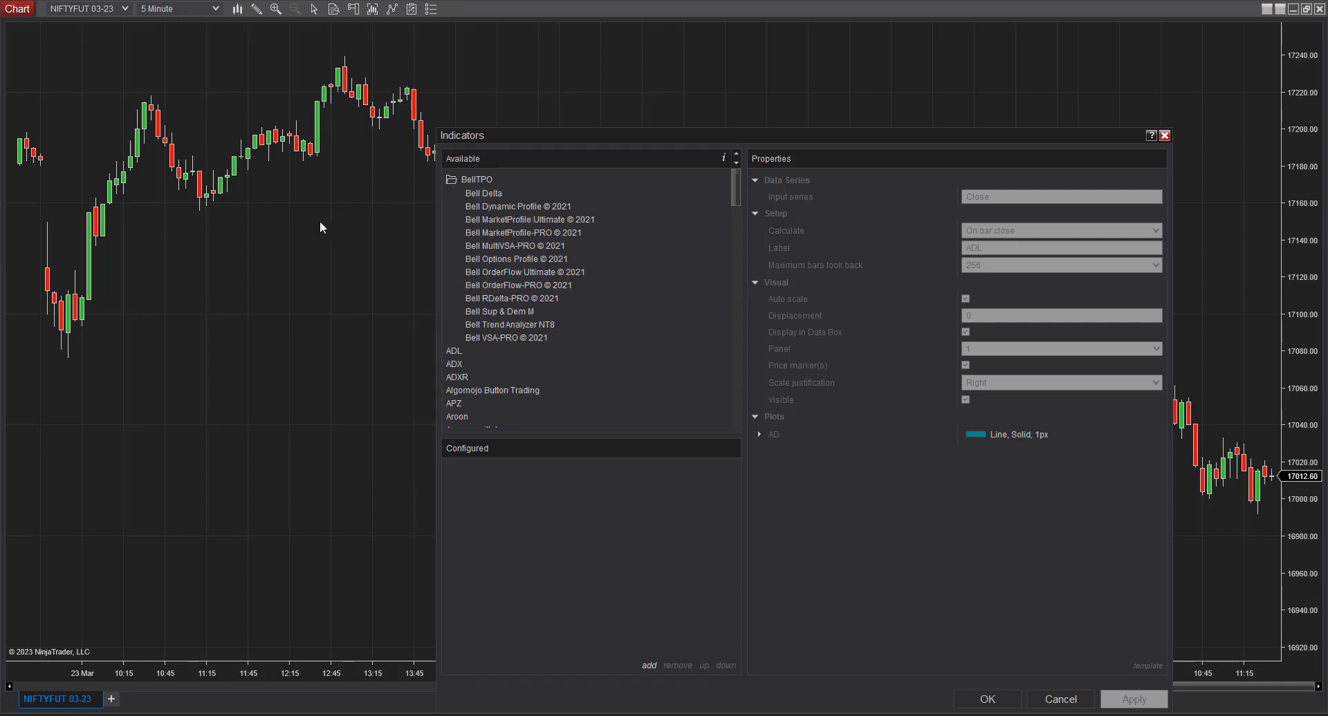
pyautogui.moveTo(508, 279)
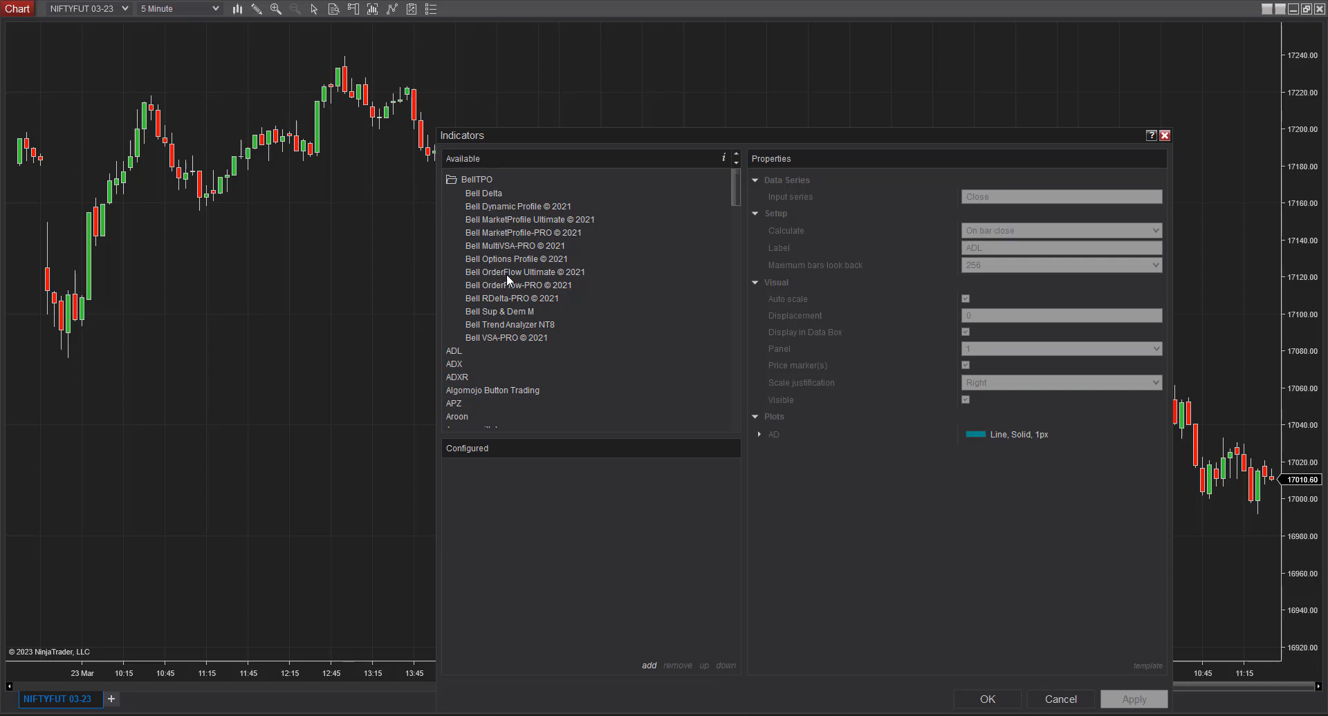
# Add Bell OrderFlow Ultimate © 2021 with Lot Size 50 and Brick Size (Ticks) 40
pyautogui.click(524, 272)
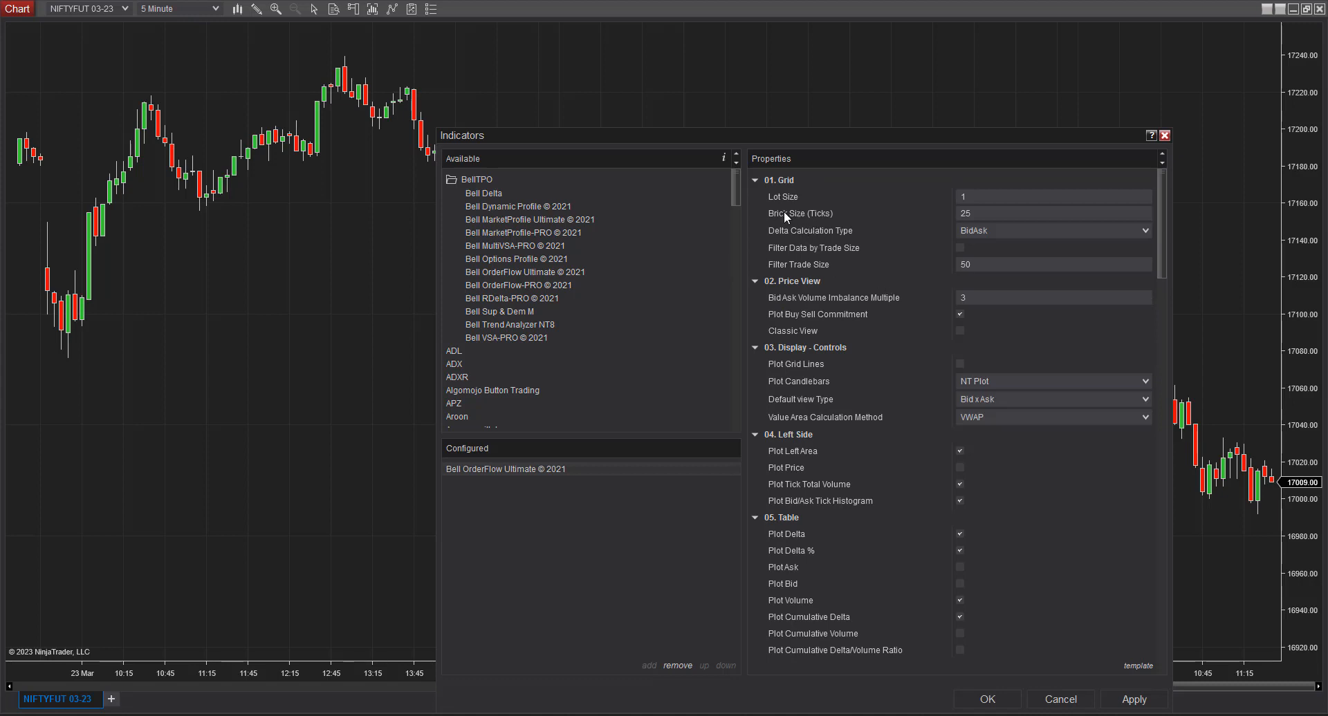
pyautogui.moveTo(800, 213)
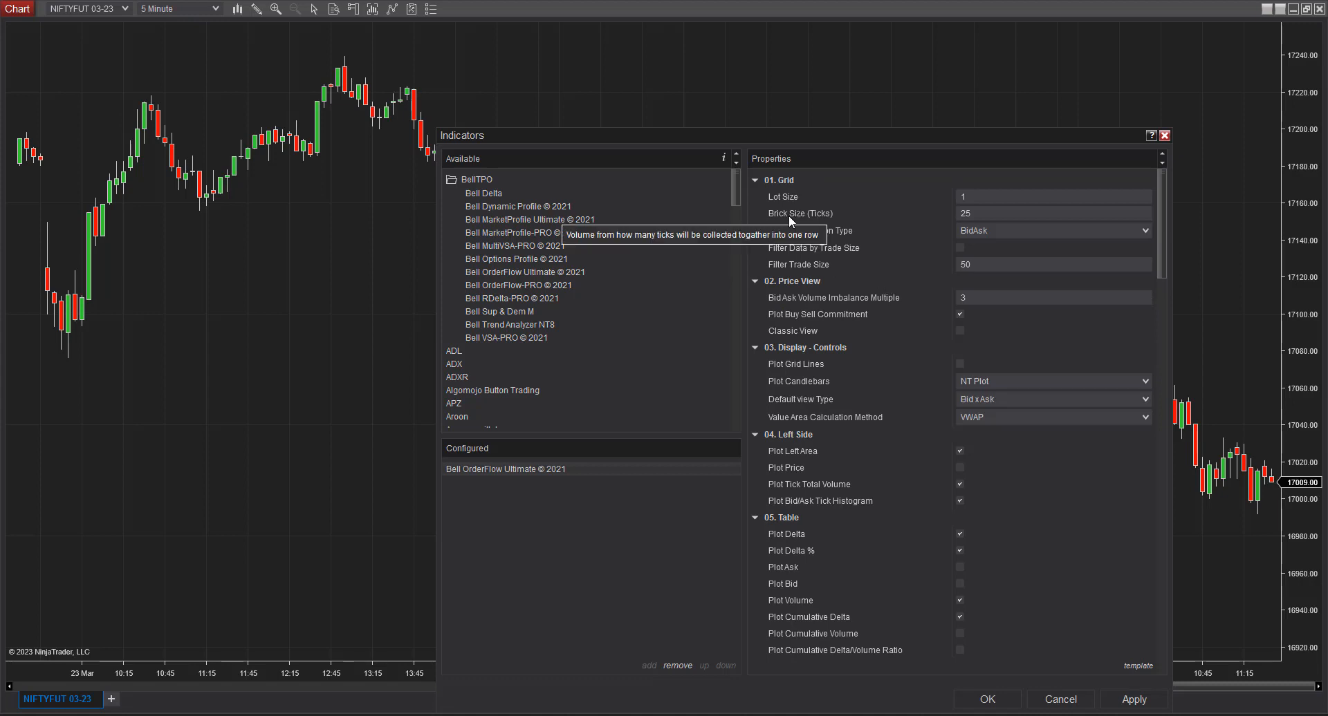
pyautogui.moveTo(782, 196)
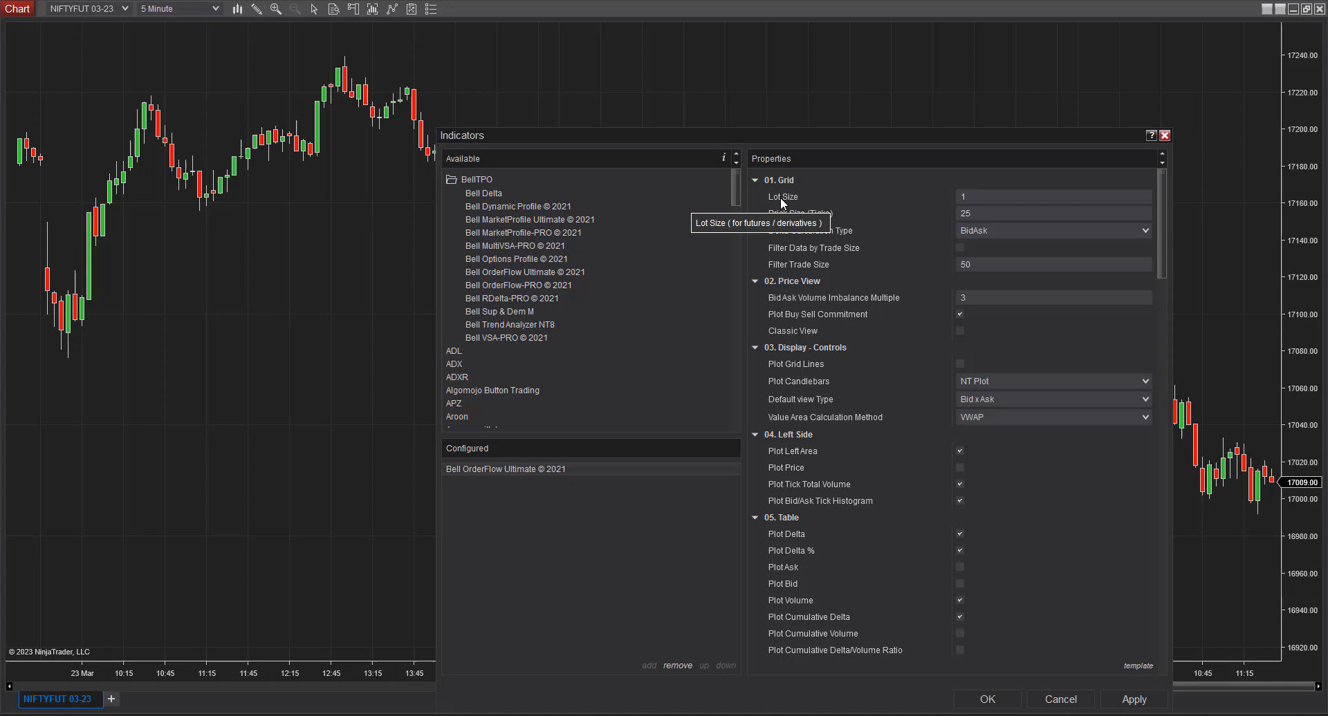
pyautogui.click(1053, 196)
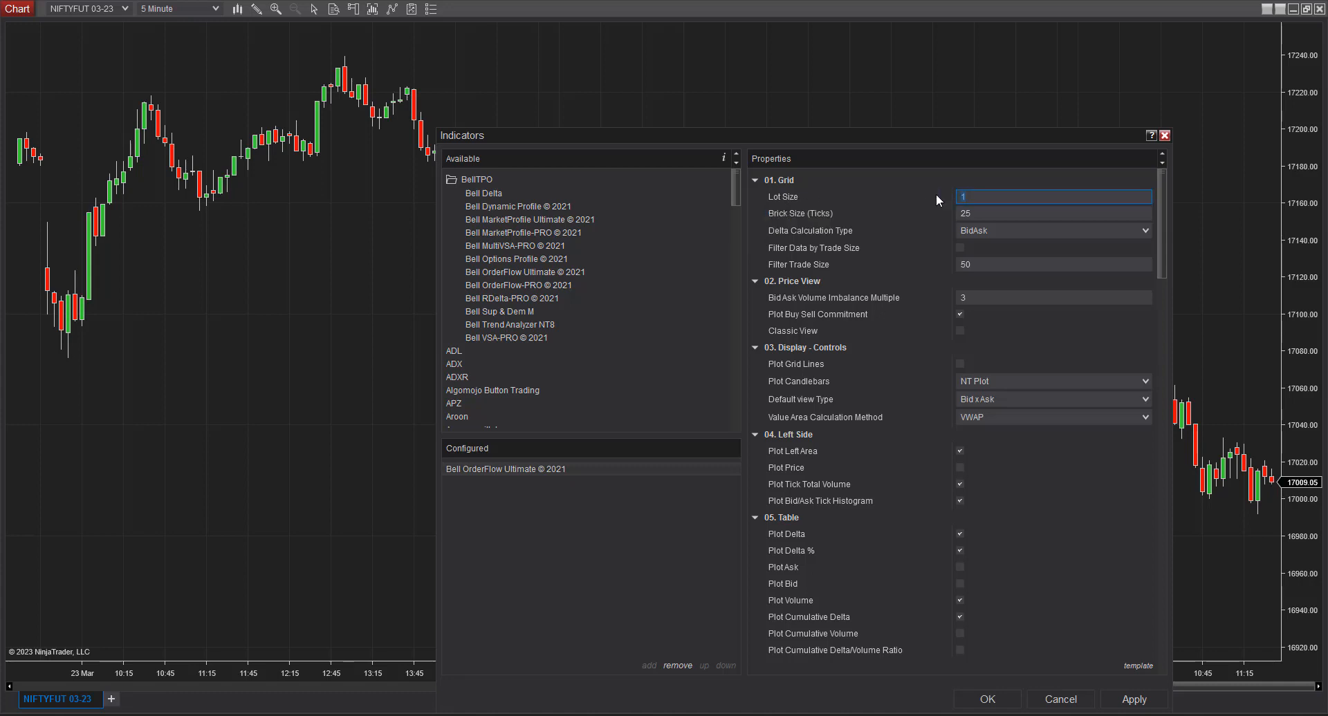
pyautogui.write('50')
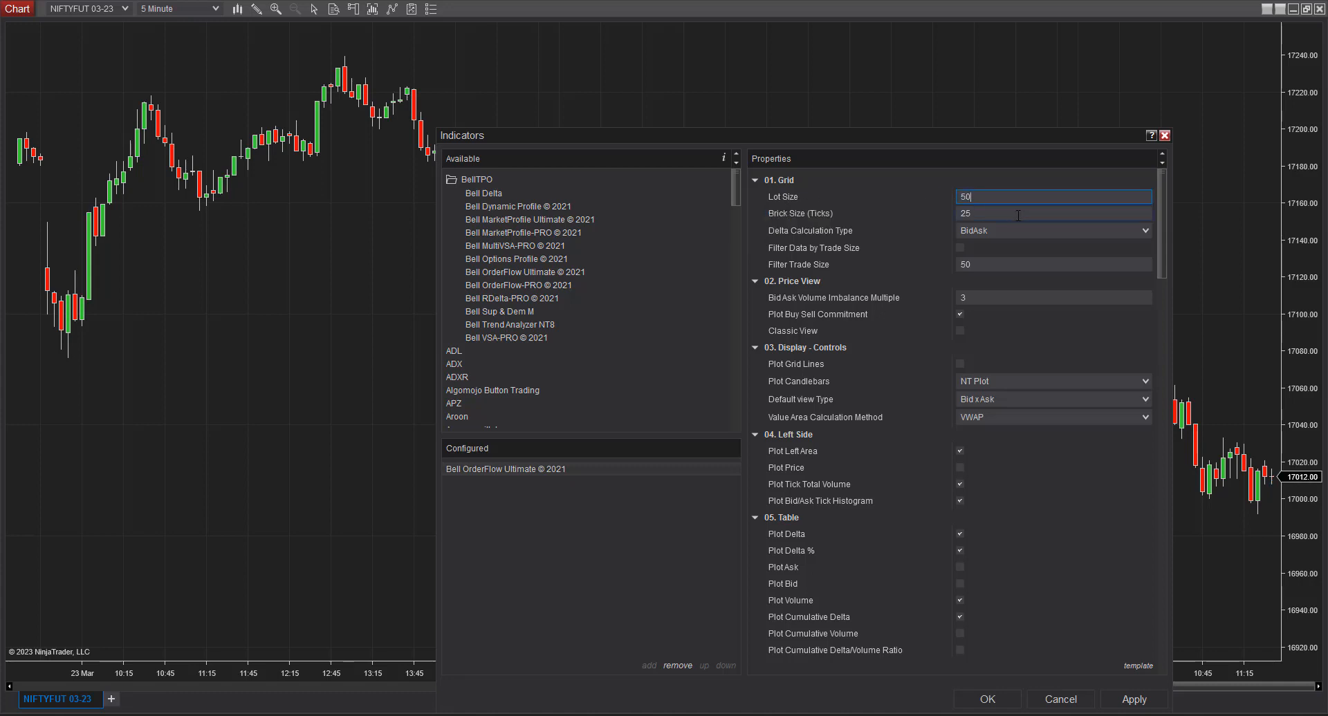
pyautogui.click(1053, 212)
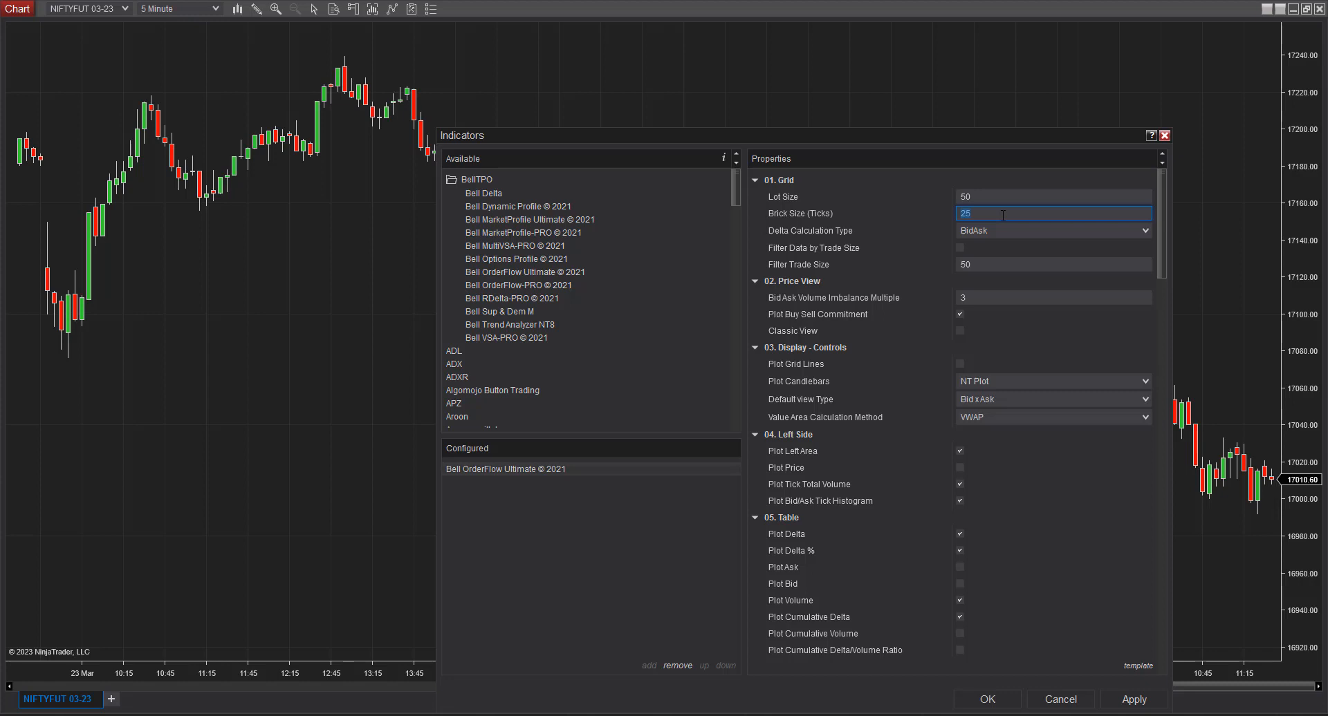
pyautogui.write('40')
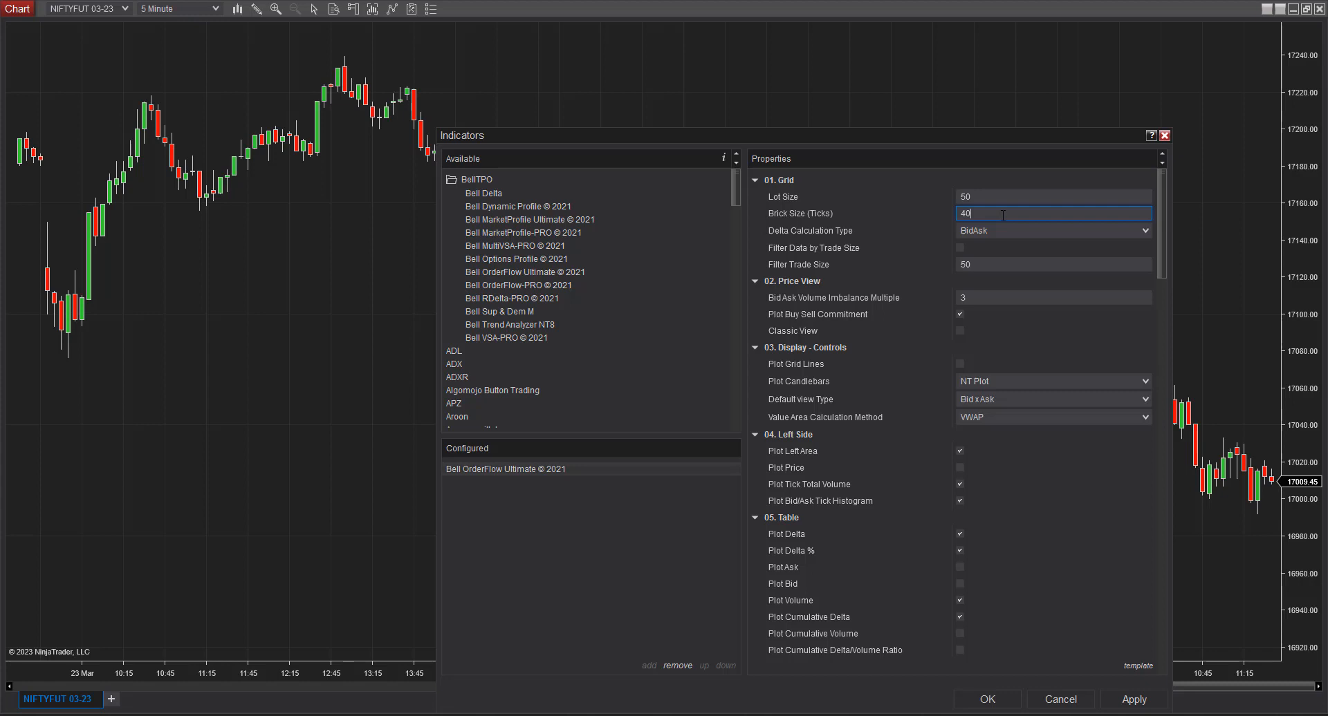
pyautogui.moveTo(1008, 250)
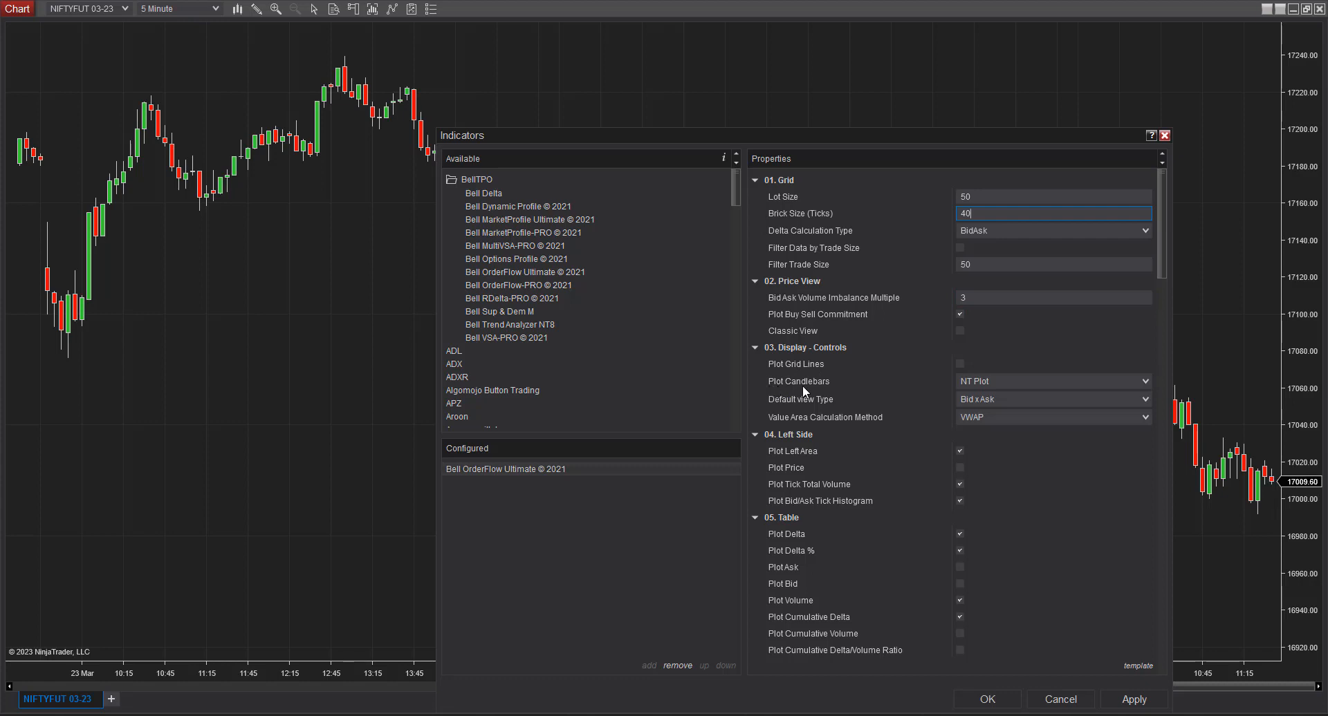
# Set the indicator's candlebars to plot as Overlay, with default view Bid x Ask Imbalance
pyautogui.click(1052, 381)
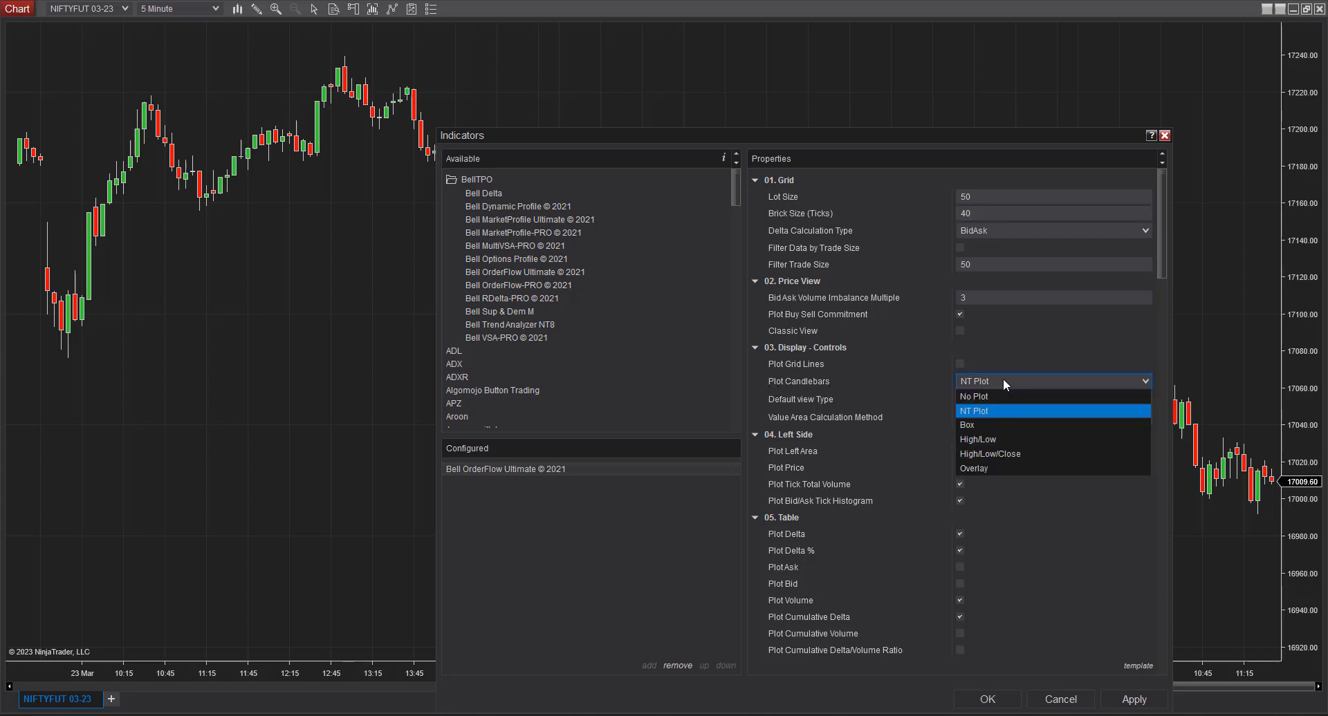
pyautogui.moveTo(996, 468)
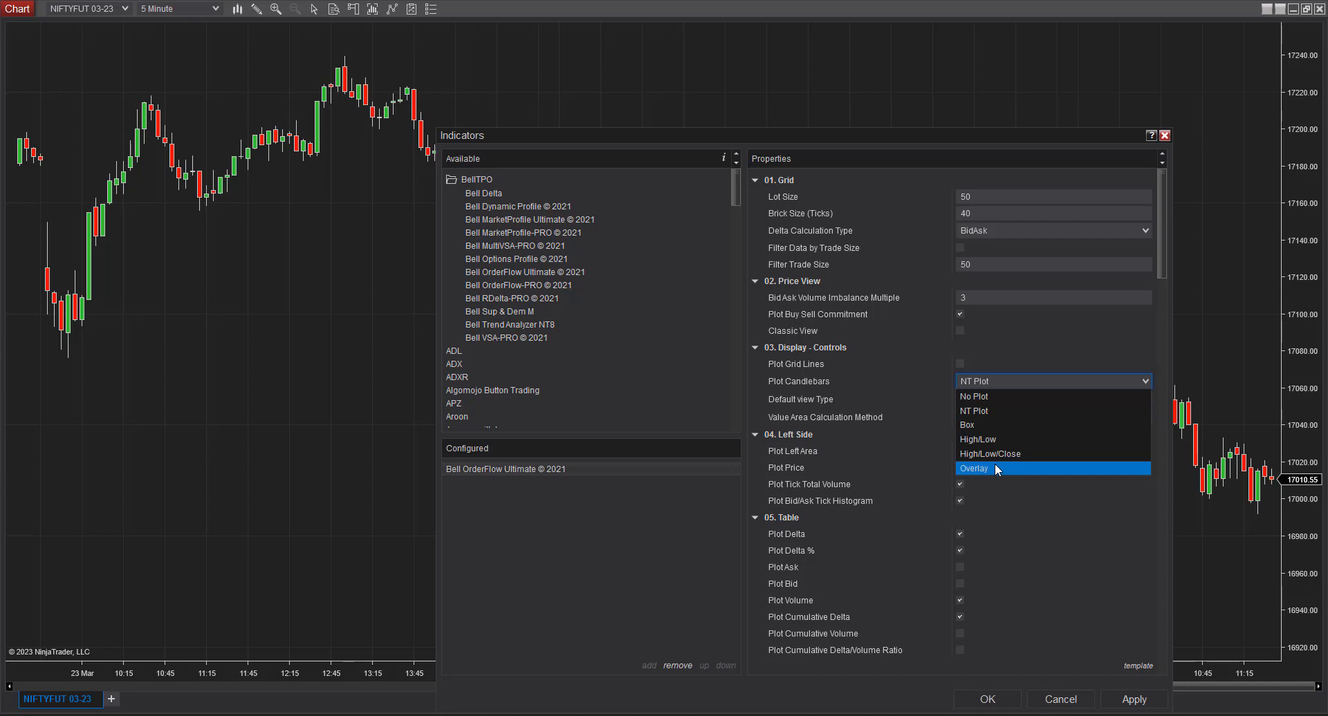
pyautogui.click(974, 468)
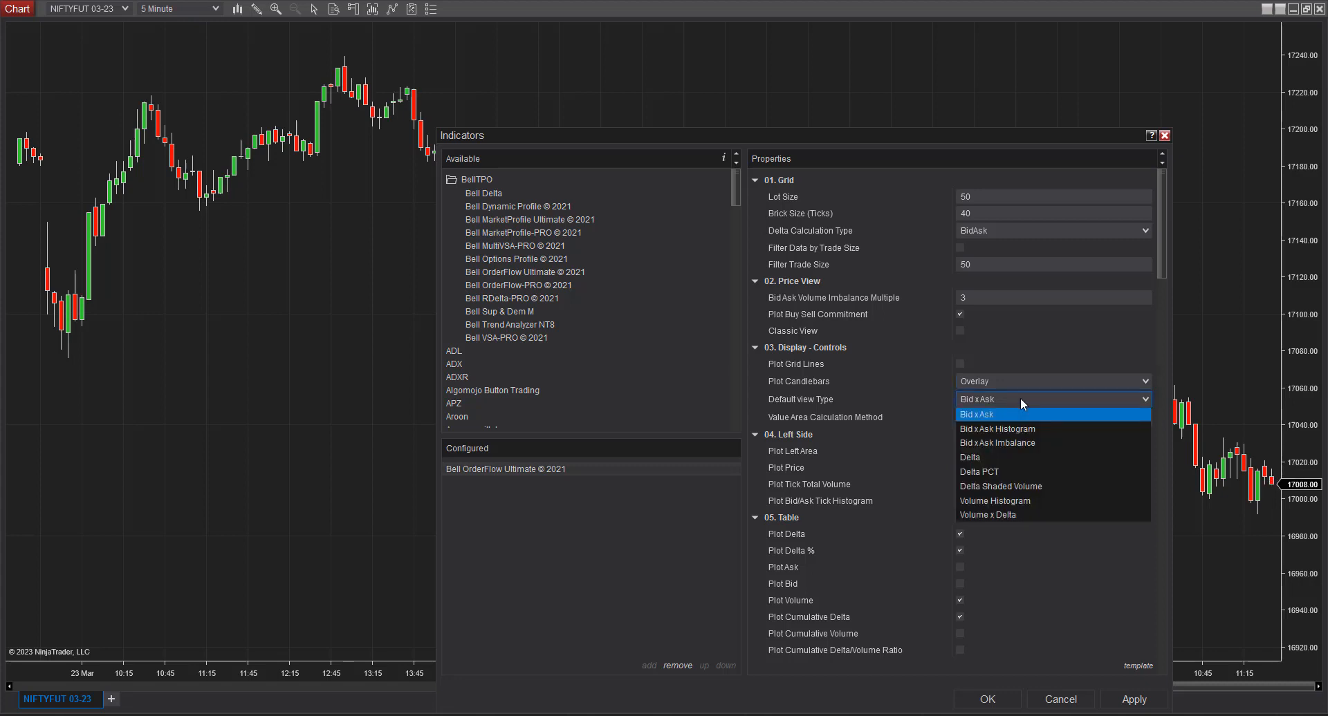
pyautogui.moveTo(1022, 442)
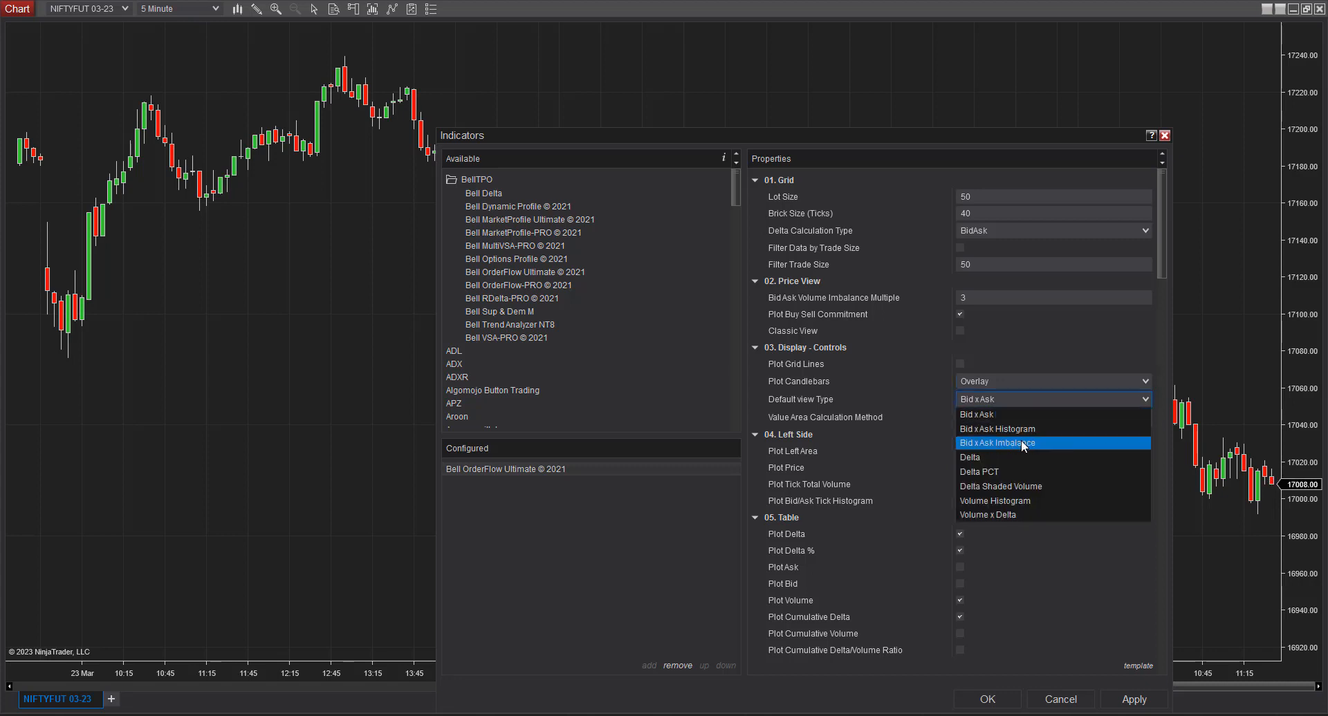
pyautogui.click(997, 443)
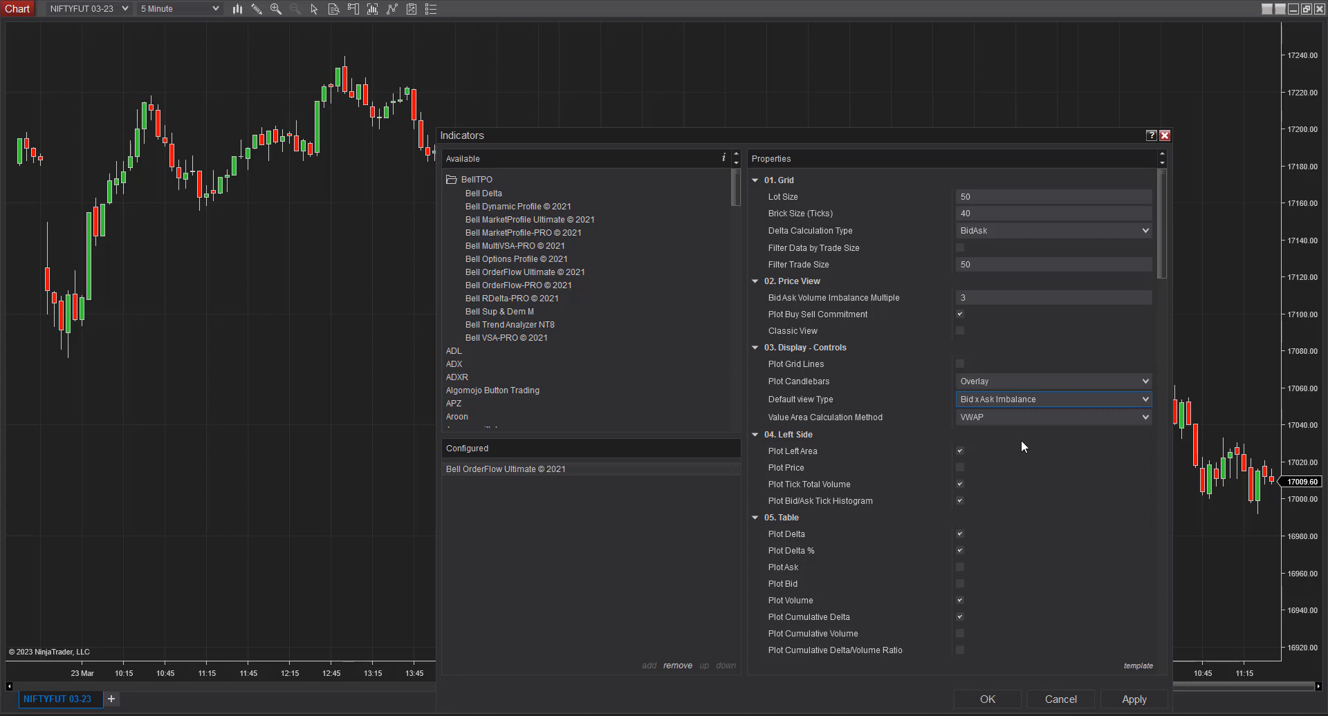
# Change Chart Background under 07. Color Settings to Slate Gray - Active Background Dark Gray
pyautogui.scroll(-3)
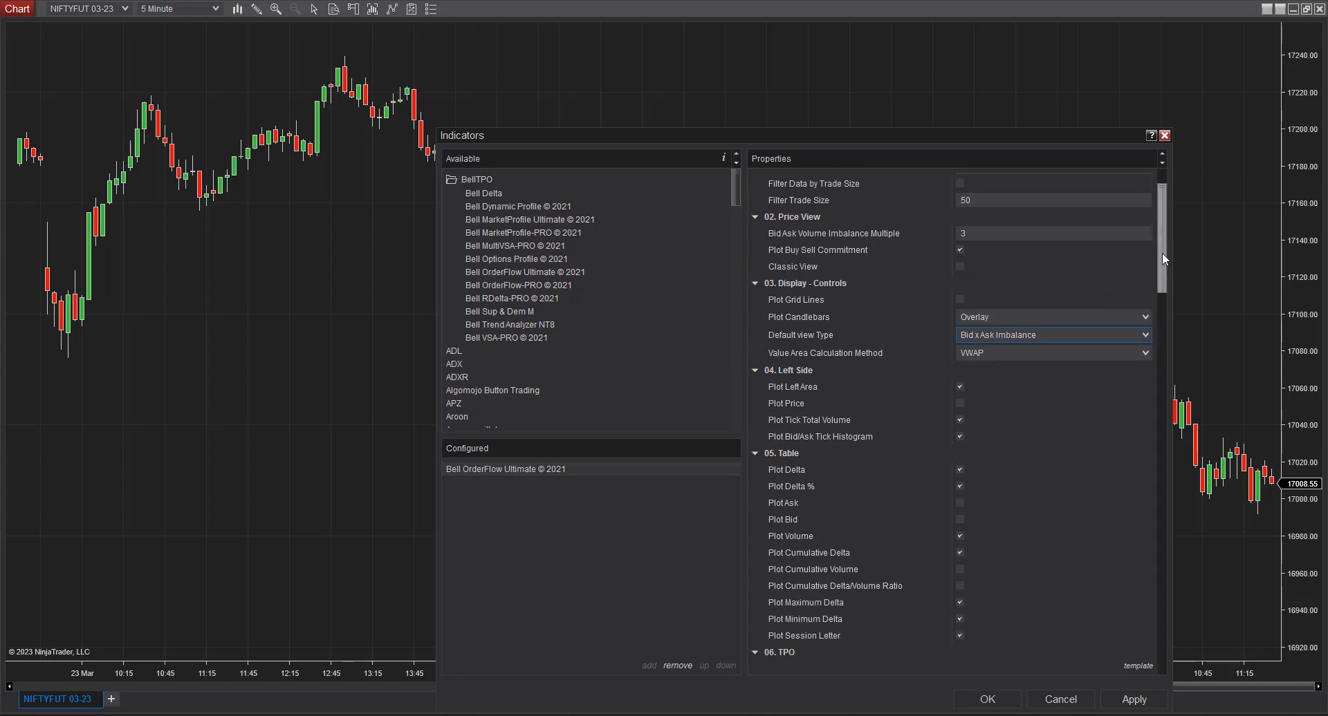
pyautogui.scroll(-3)
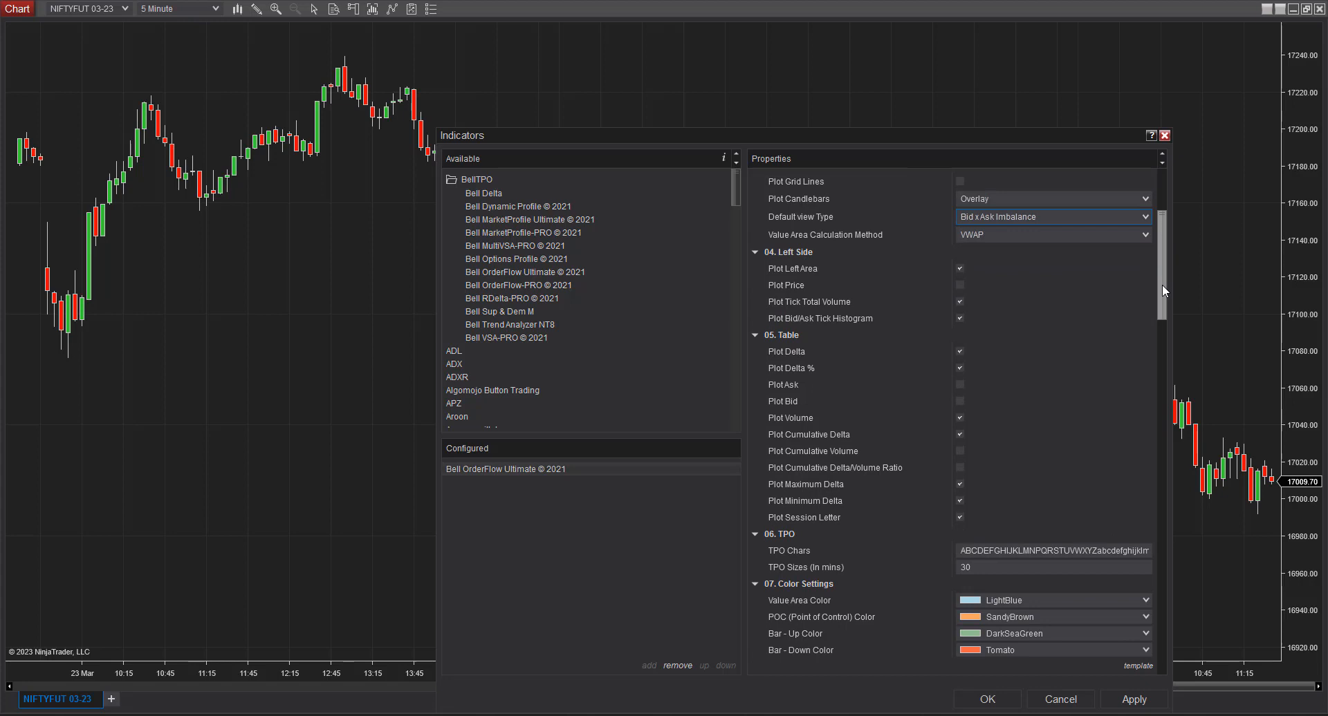
pyautogui.scroll(-3)
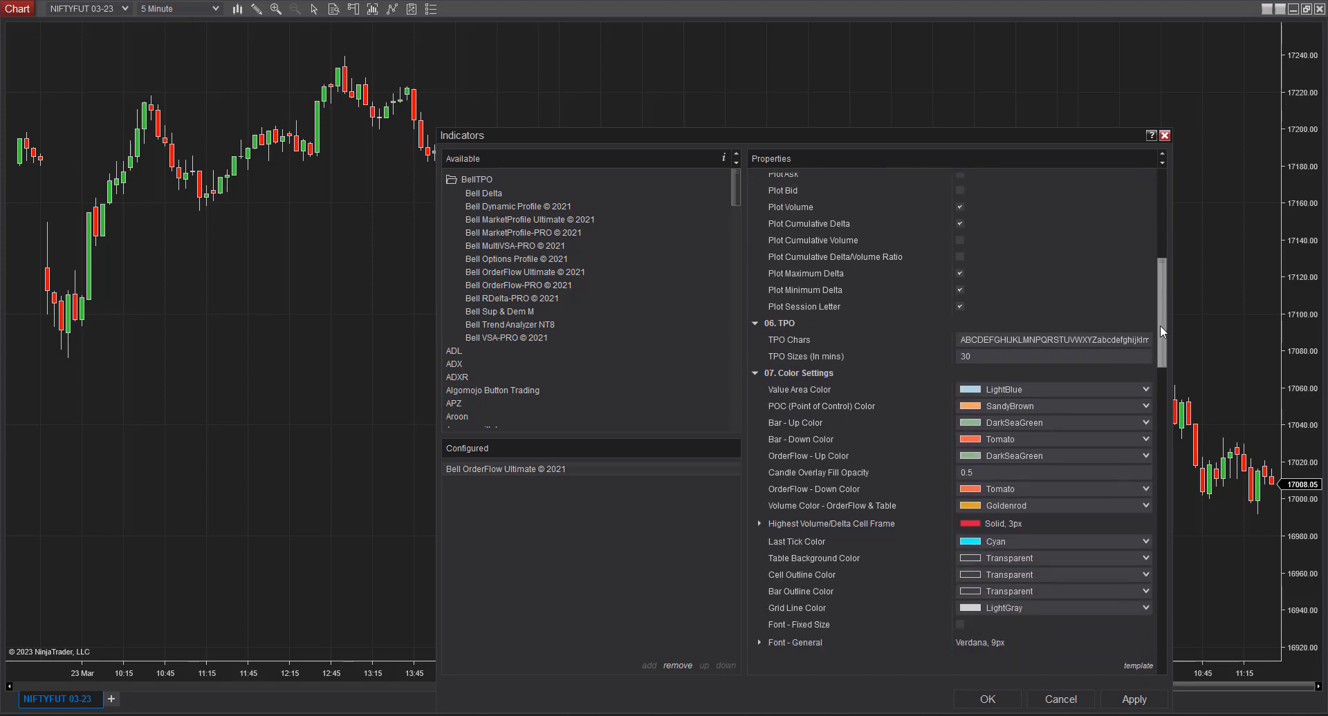
pyautogui.scroll(-3)
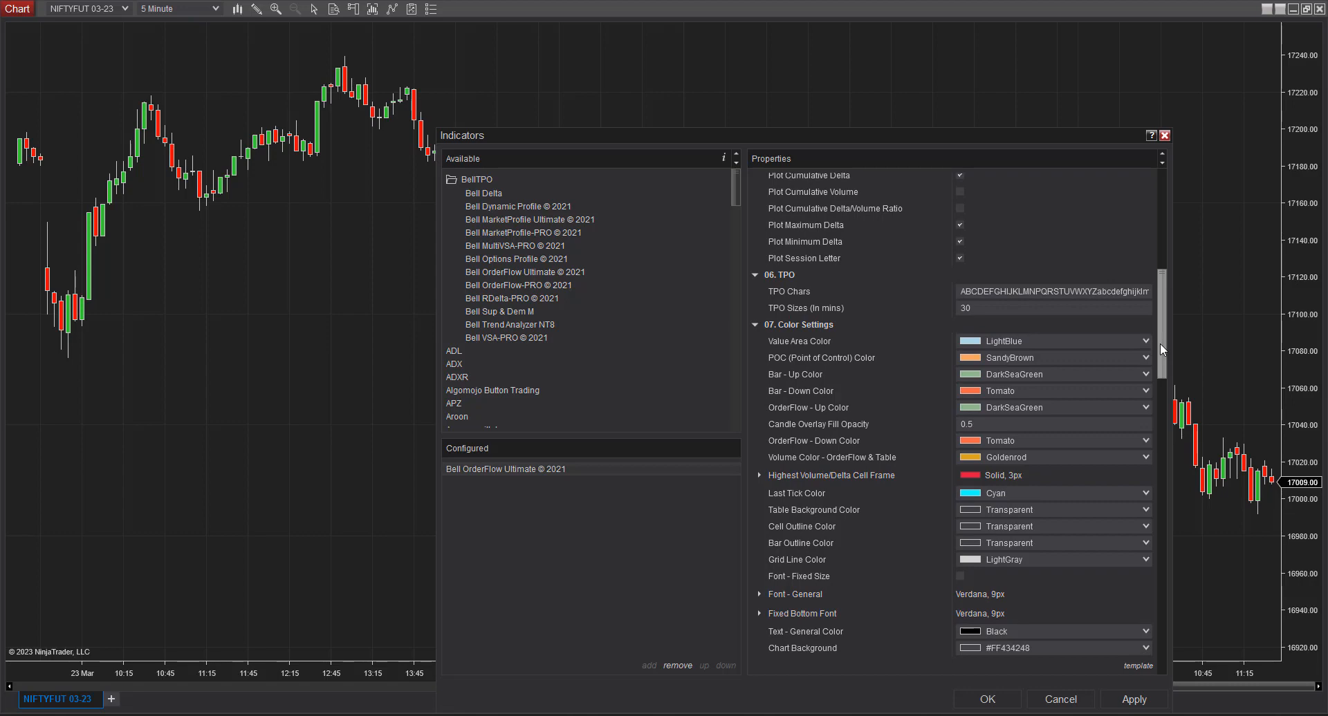
pyautogui.scroll(-3)
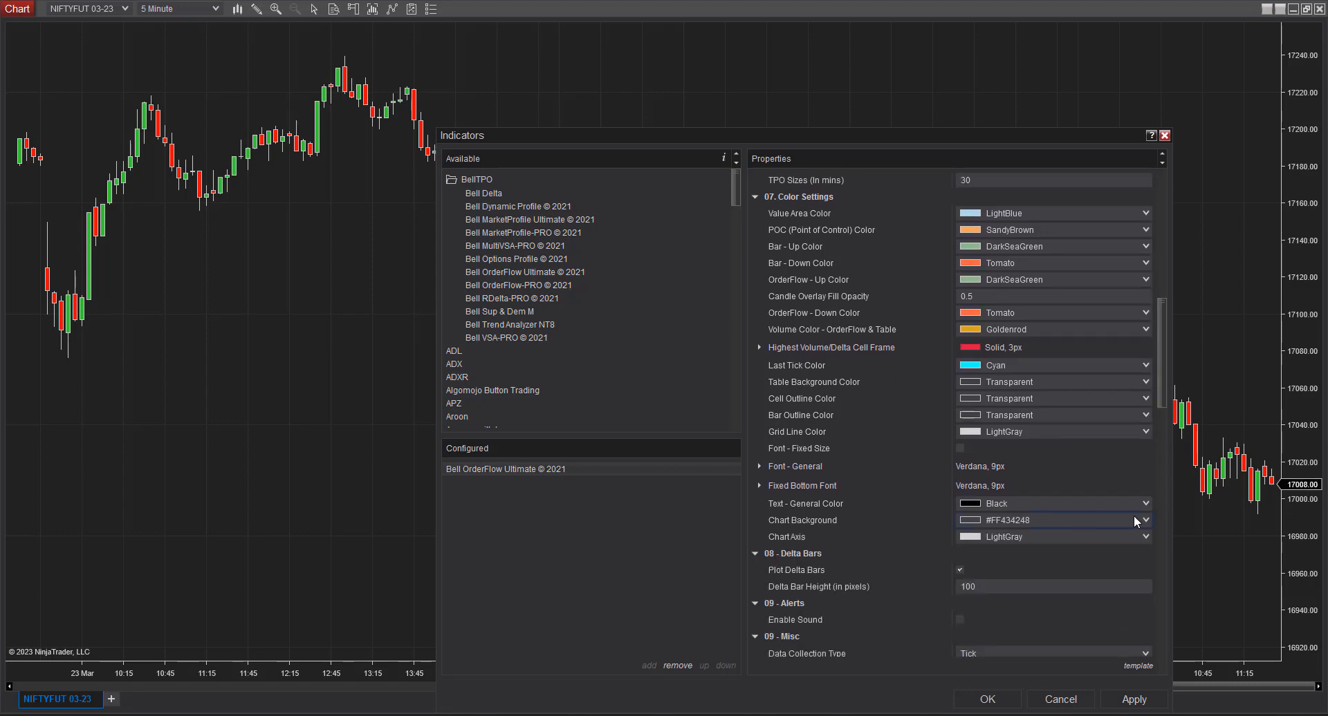
pyautogui.click(1145, 520)
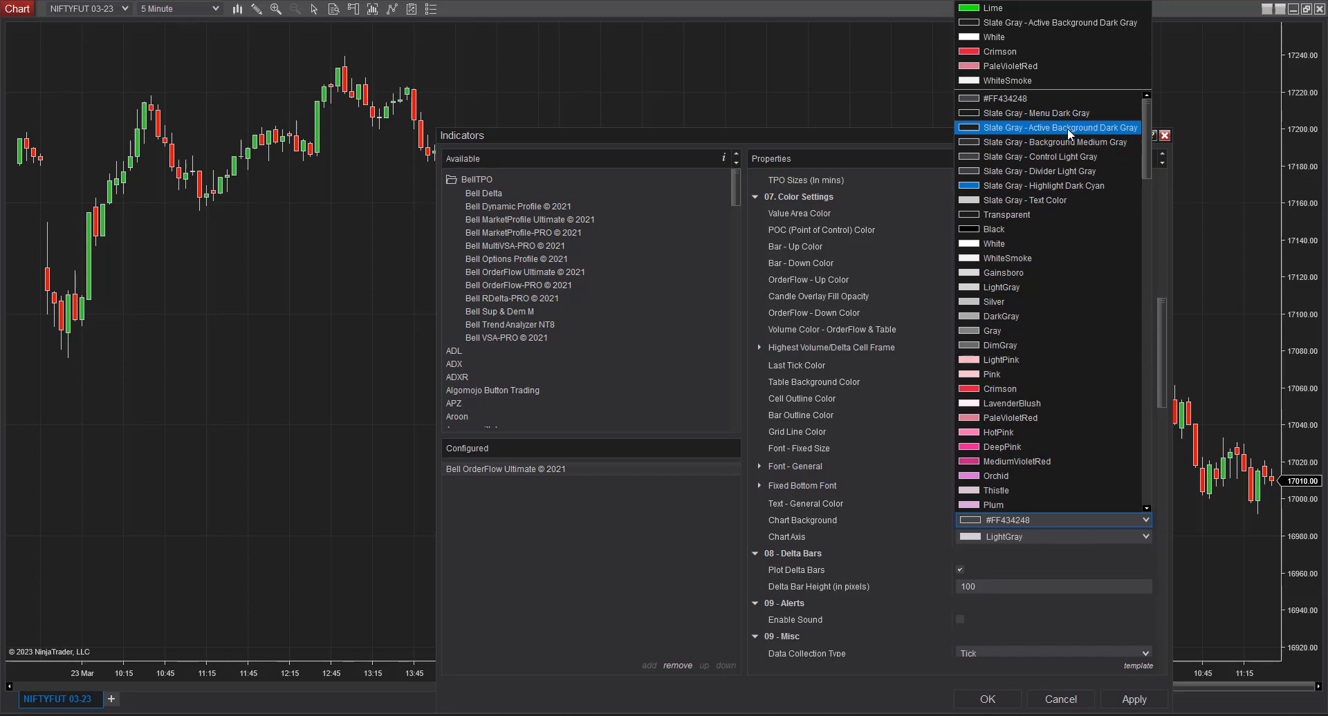
pyautogui.click(1056, 127)
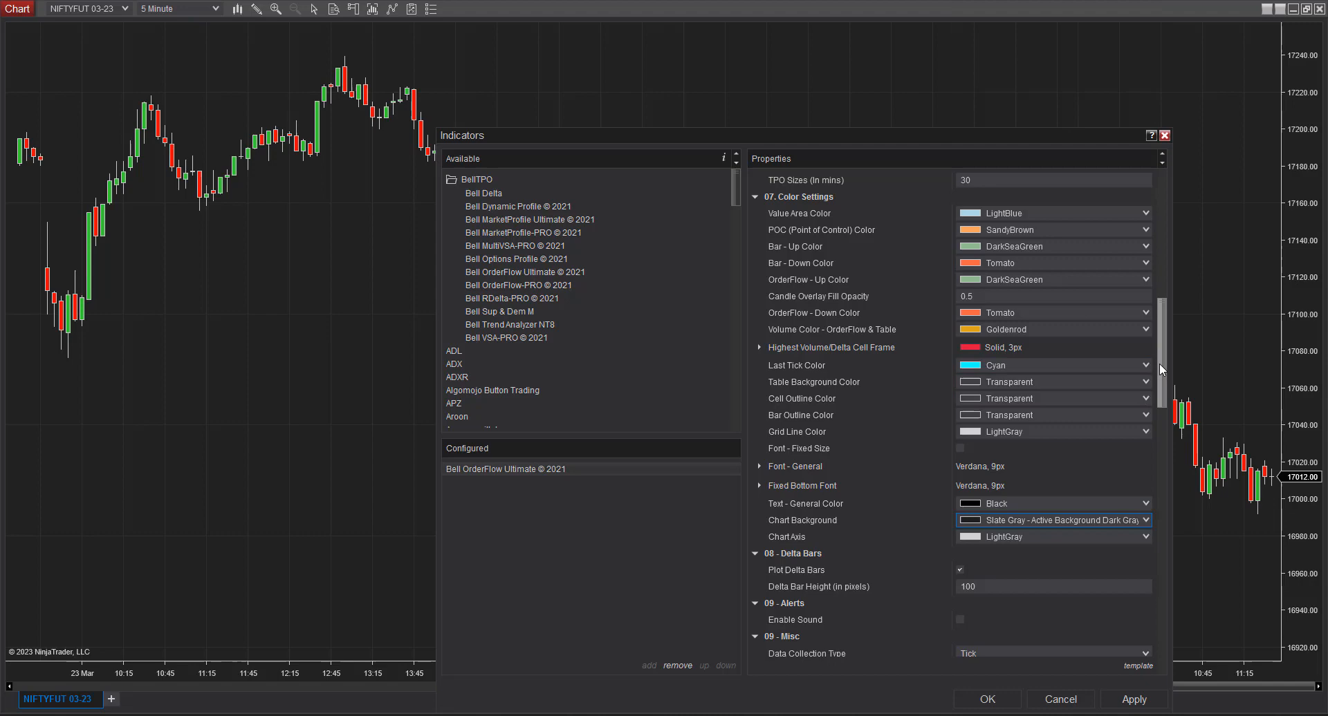
pyautogui.scroll(-3)
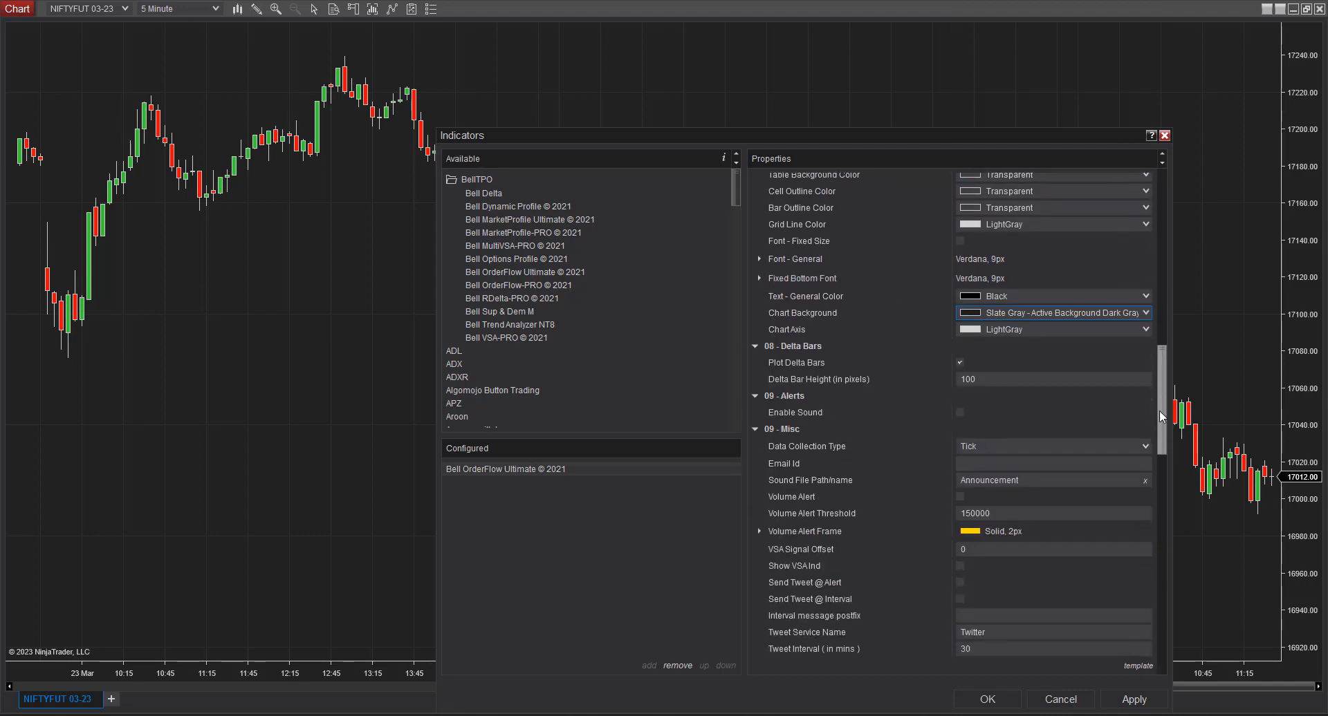
pyautogui.scroll(3)
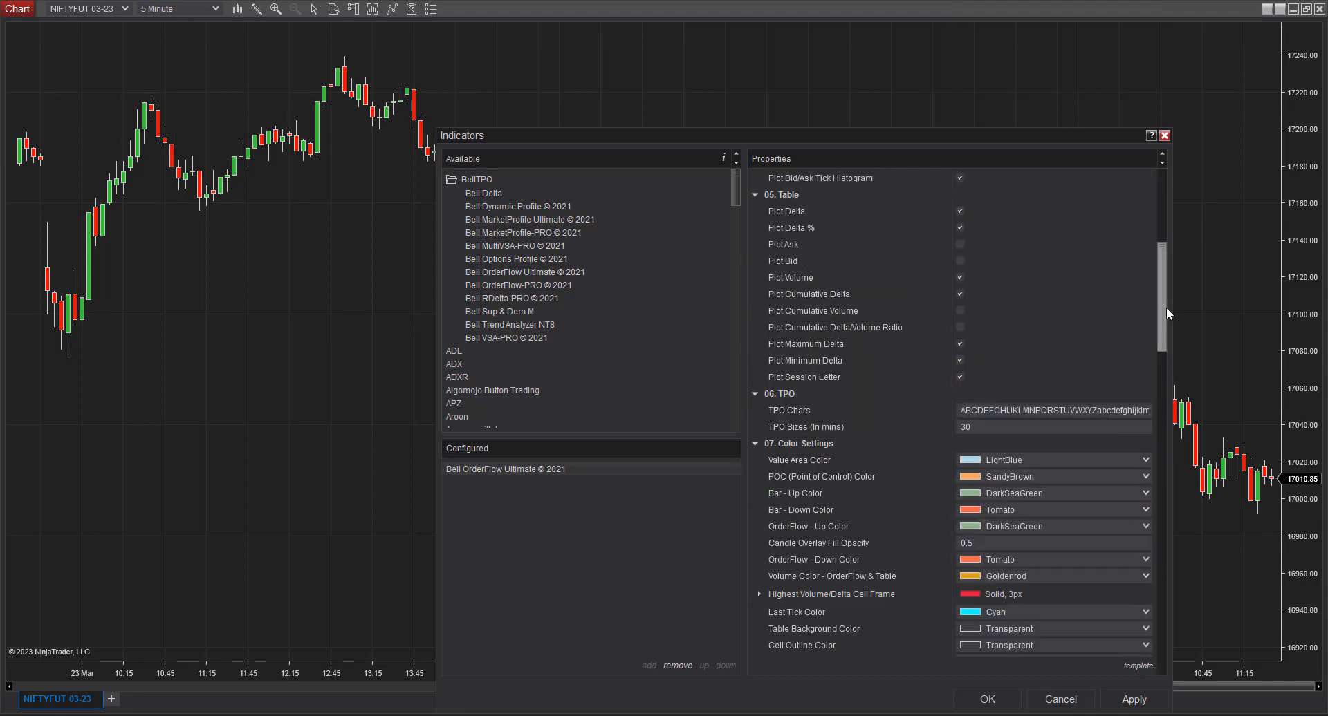
pyautogui.scroll(3)
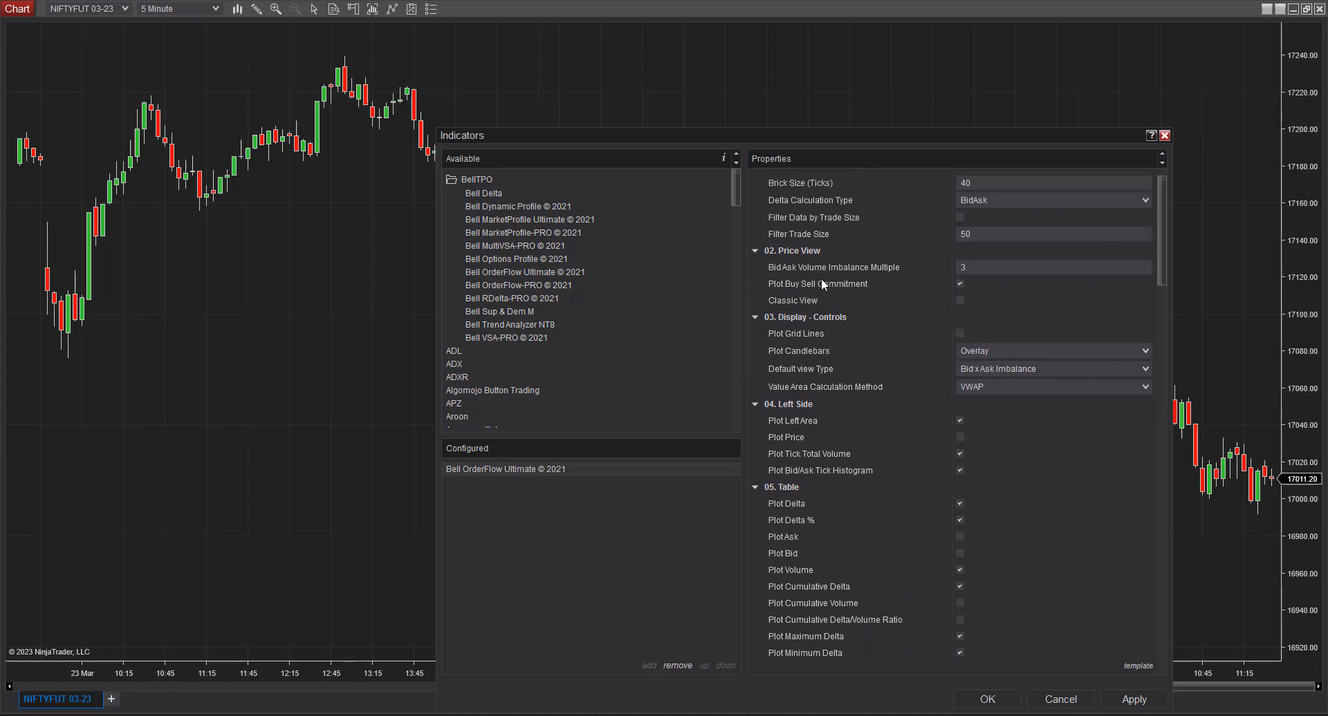
pyautogui.moveTo(813, 278)
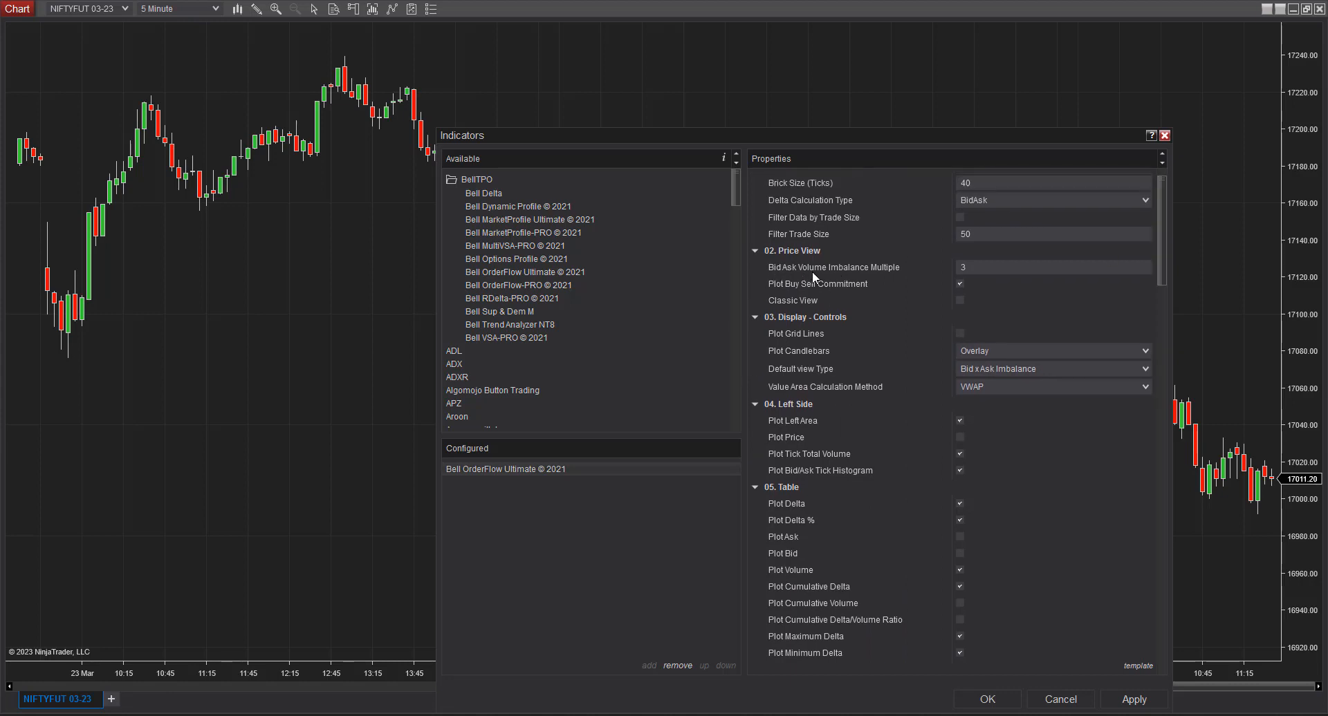
pyautogui.moveTo(784, 280)
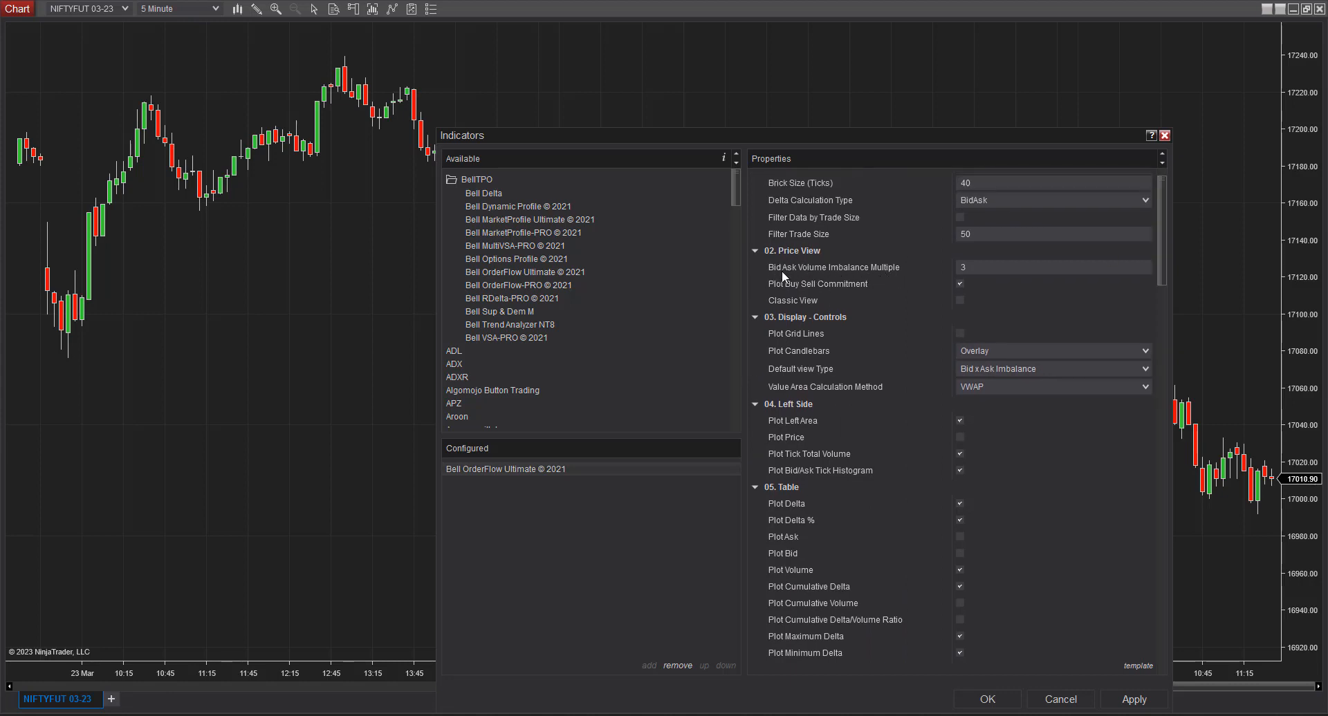
# Change Bid Ask Volume Imbalance Multiple under 02. Price View from 3 to 10
pyautogui.click(1053, 267)
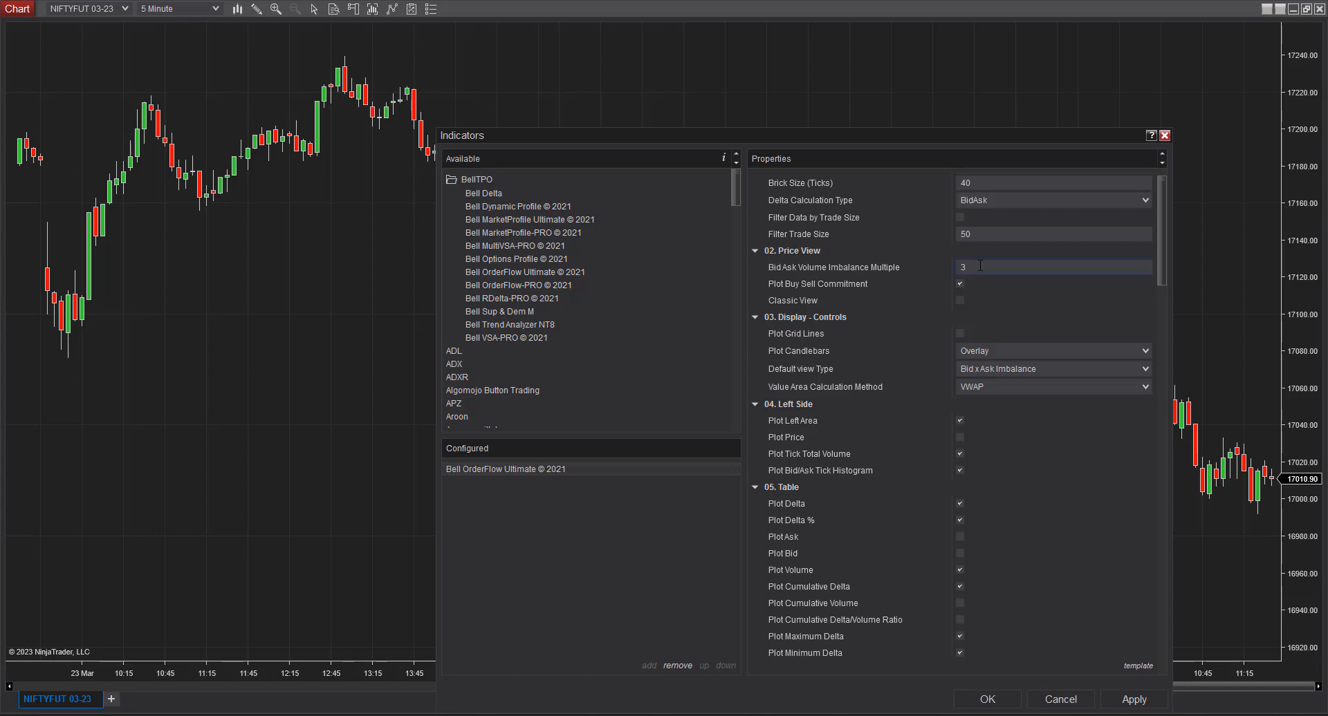
pyautogui.click(1053, 267)
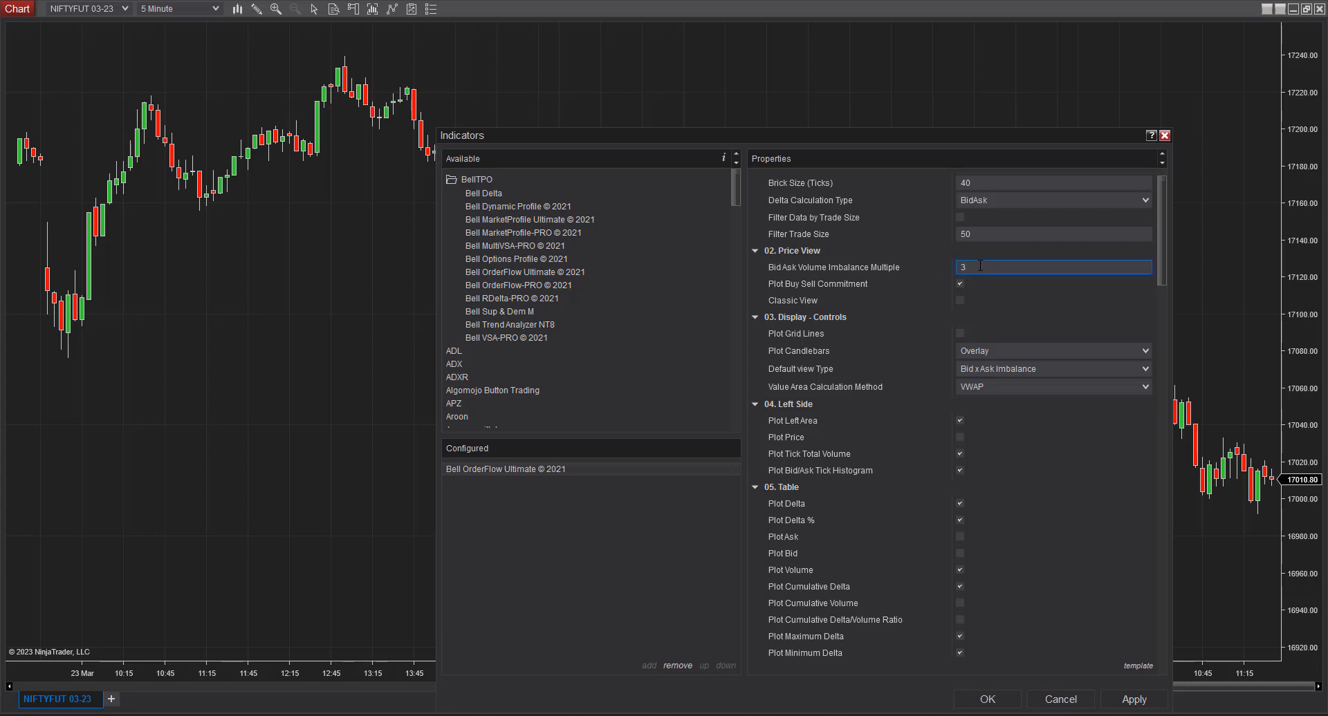
pyautogui.write('10')
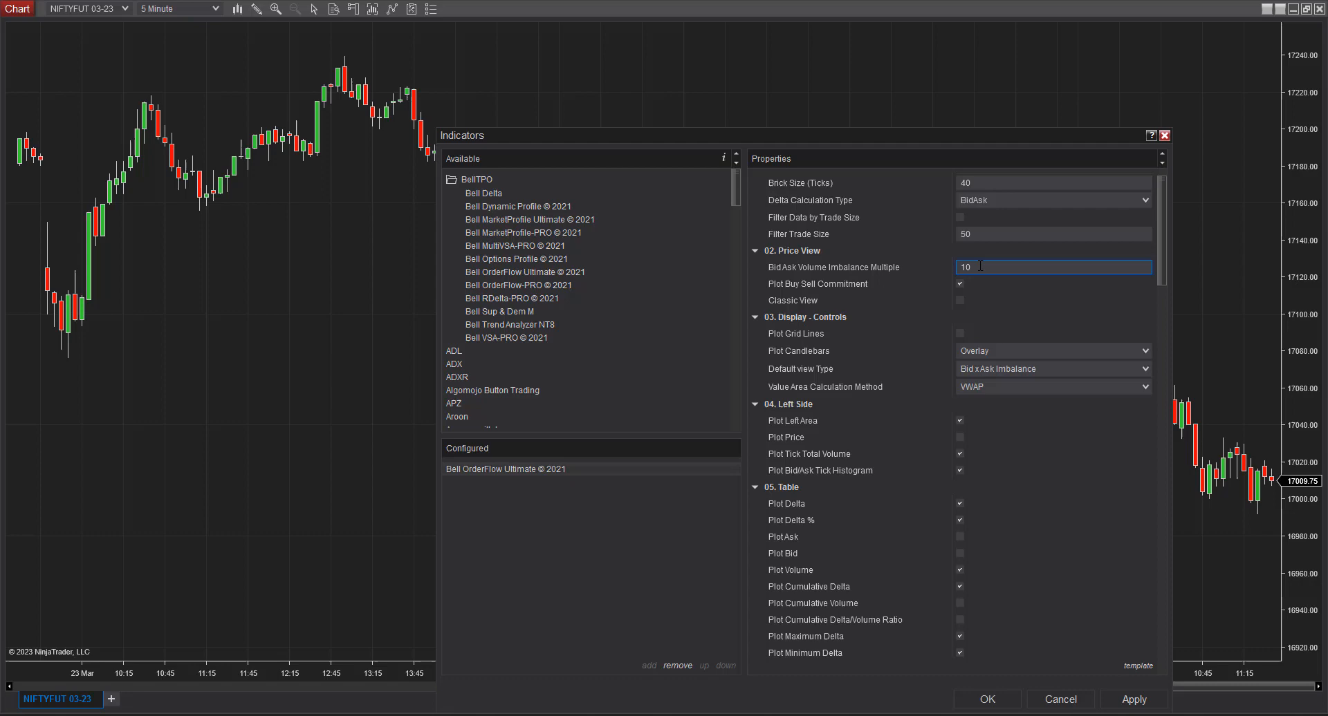
pyautogui.scroll(-3)
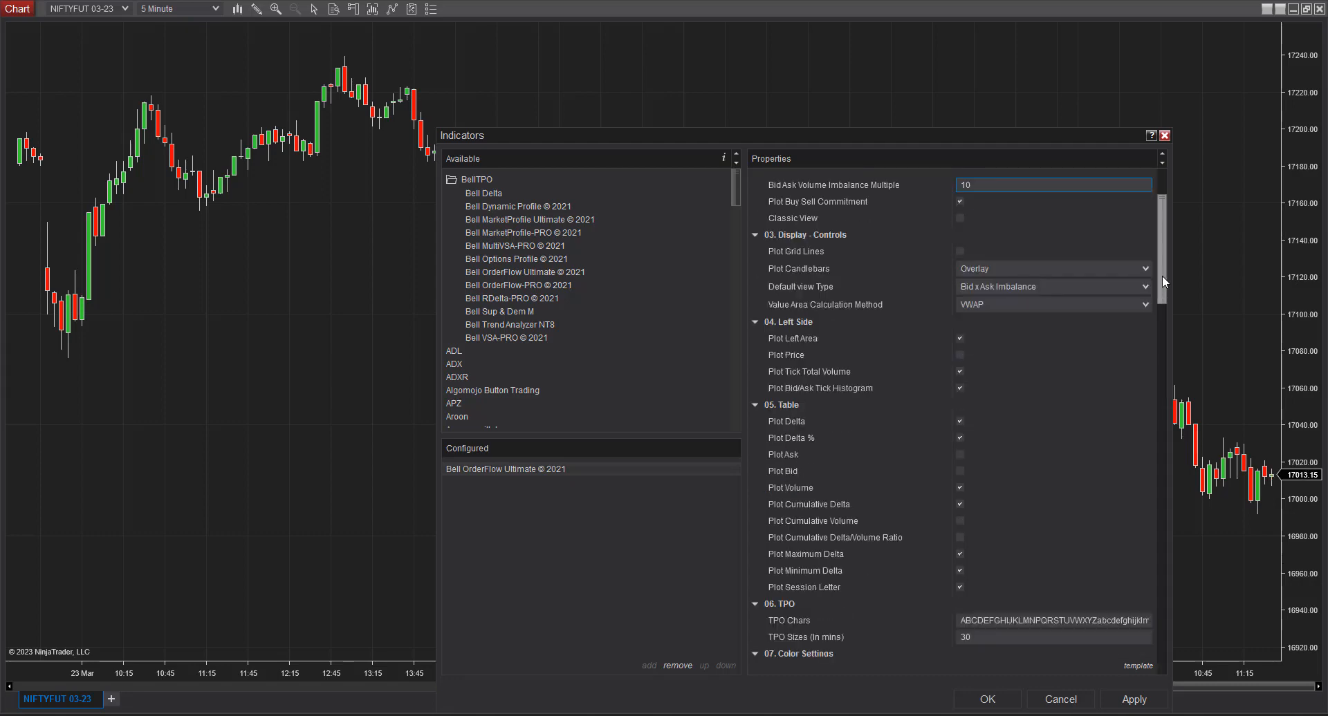
pyautogui.scroll(-3)
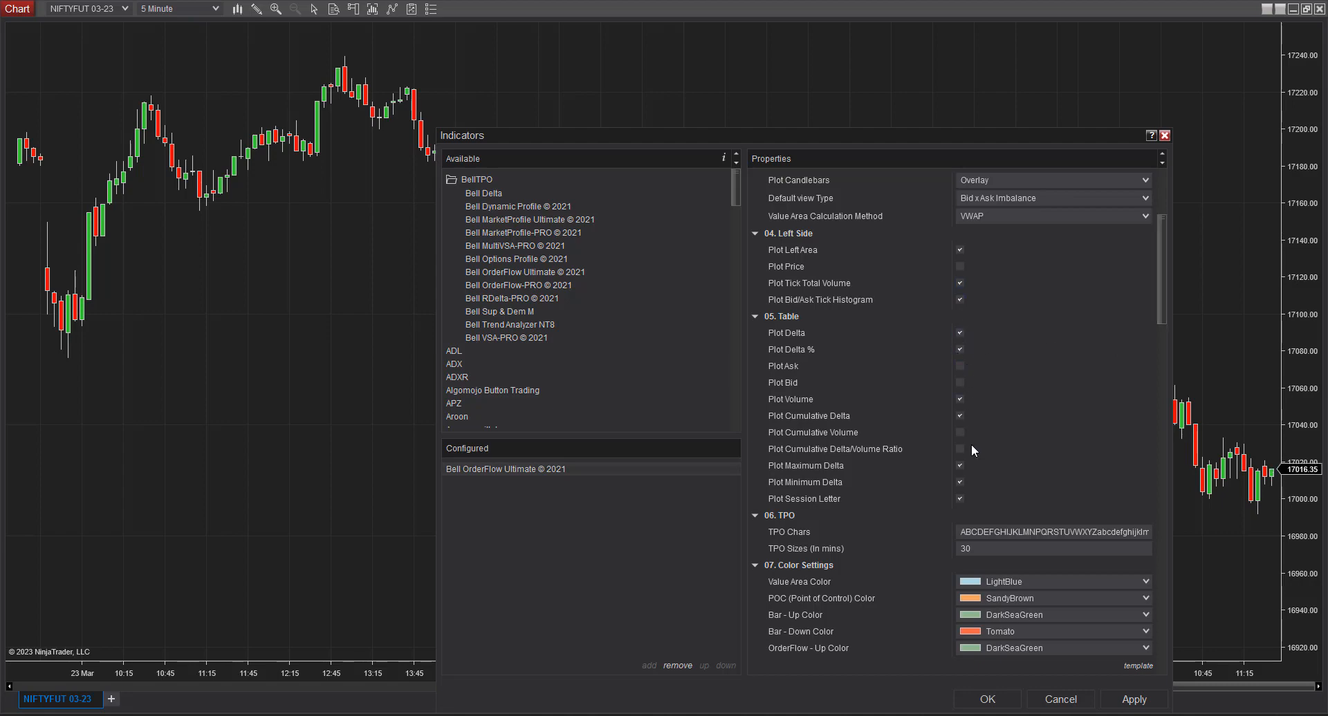
pyautogui.scroll(-3)
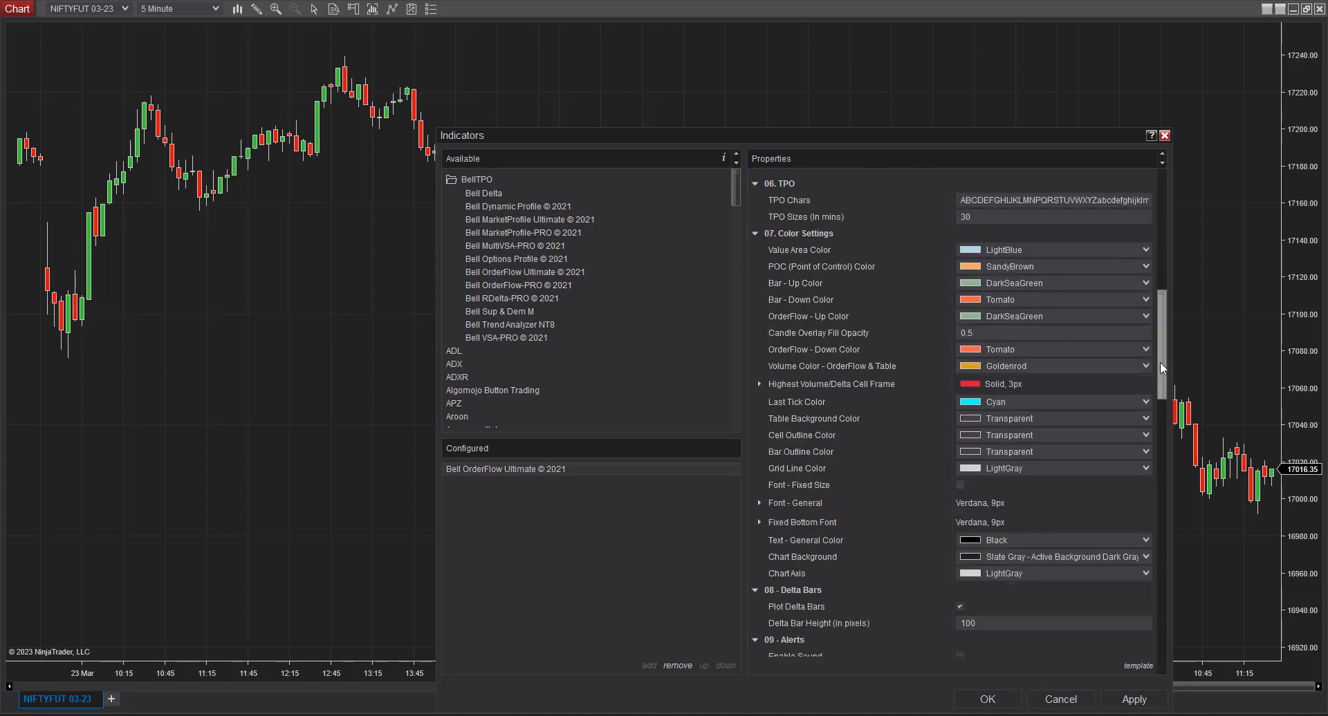
pyautogui.scroll(-3)
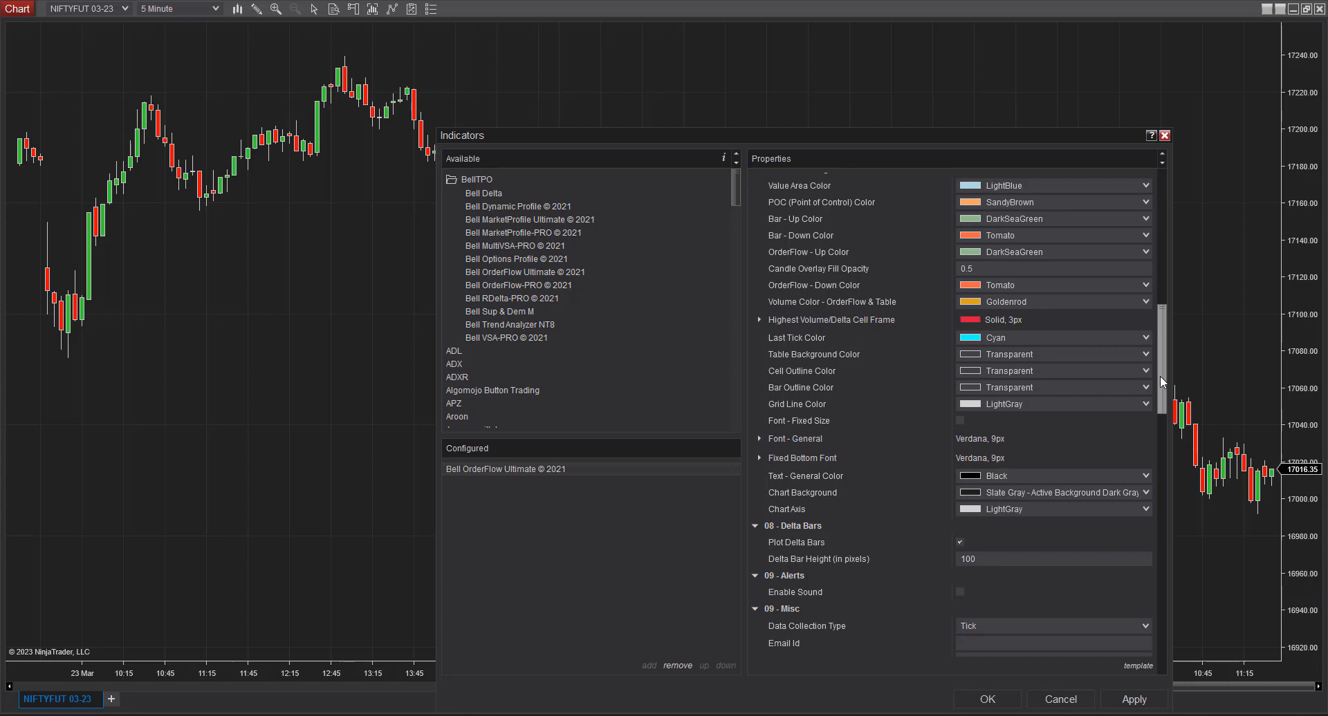
pyautogui.scroll(-3)
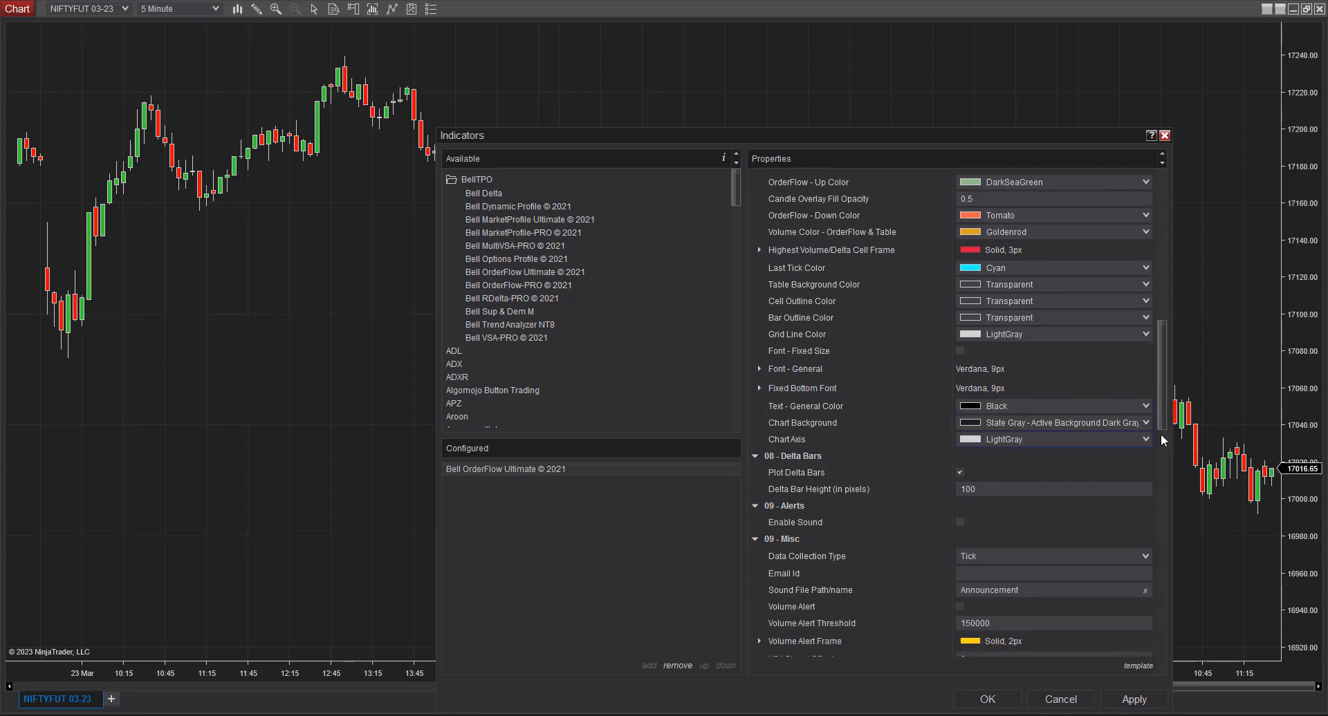
pyautogui.scroll(-3)
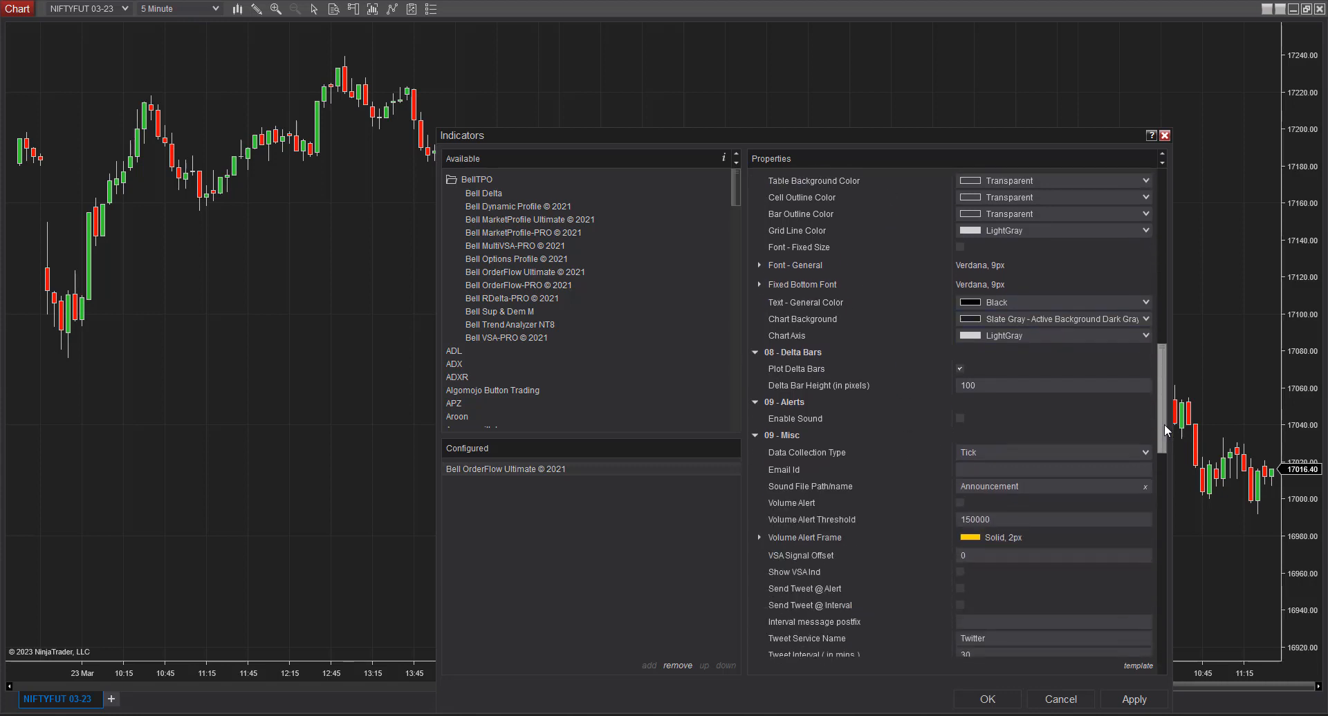
pyautogui.scroll(-3)
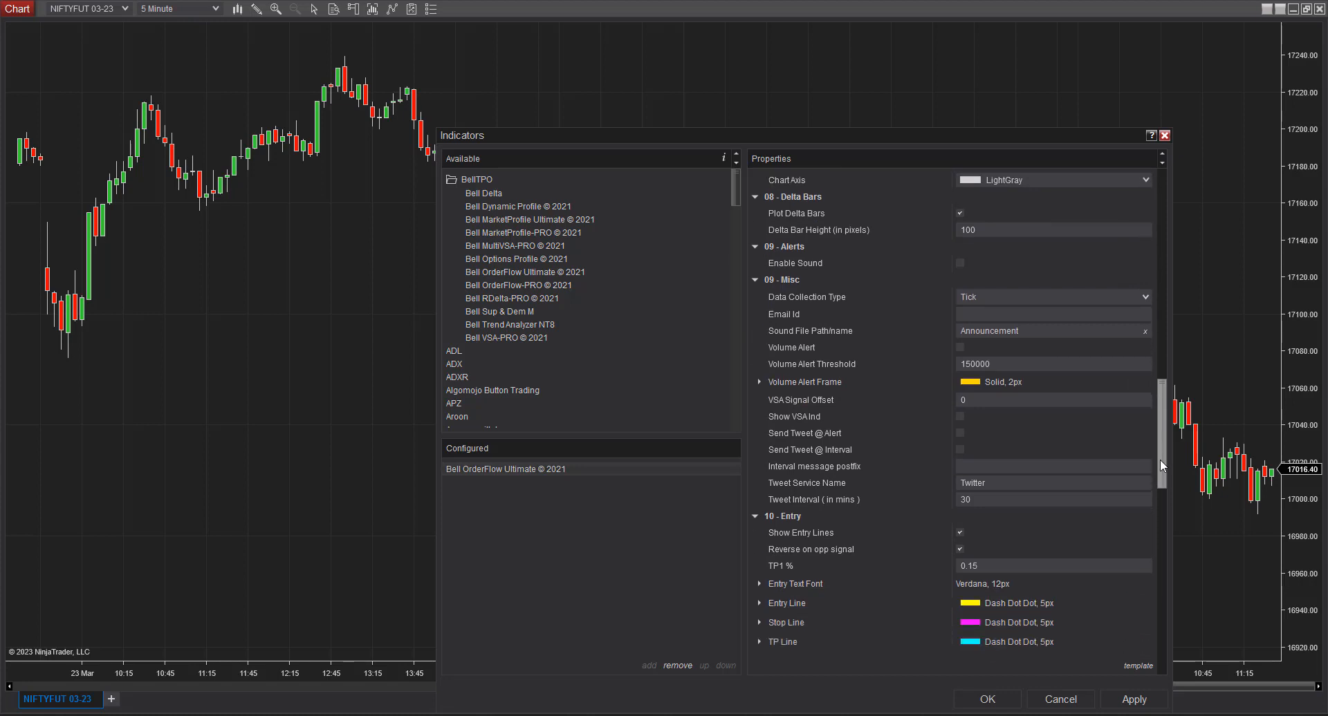
pyautogui.scroll(-3)
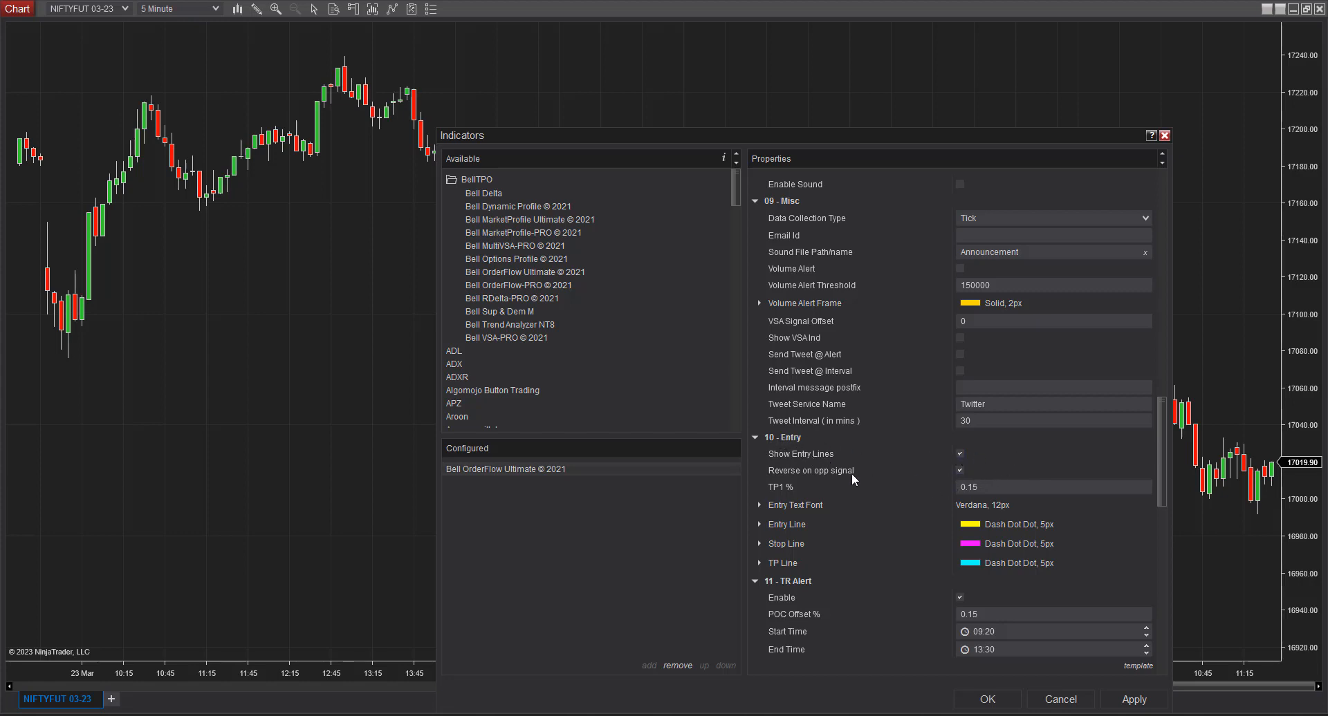
pyautogui.moveTo(1149, 500)
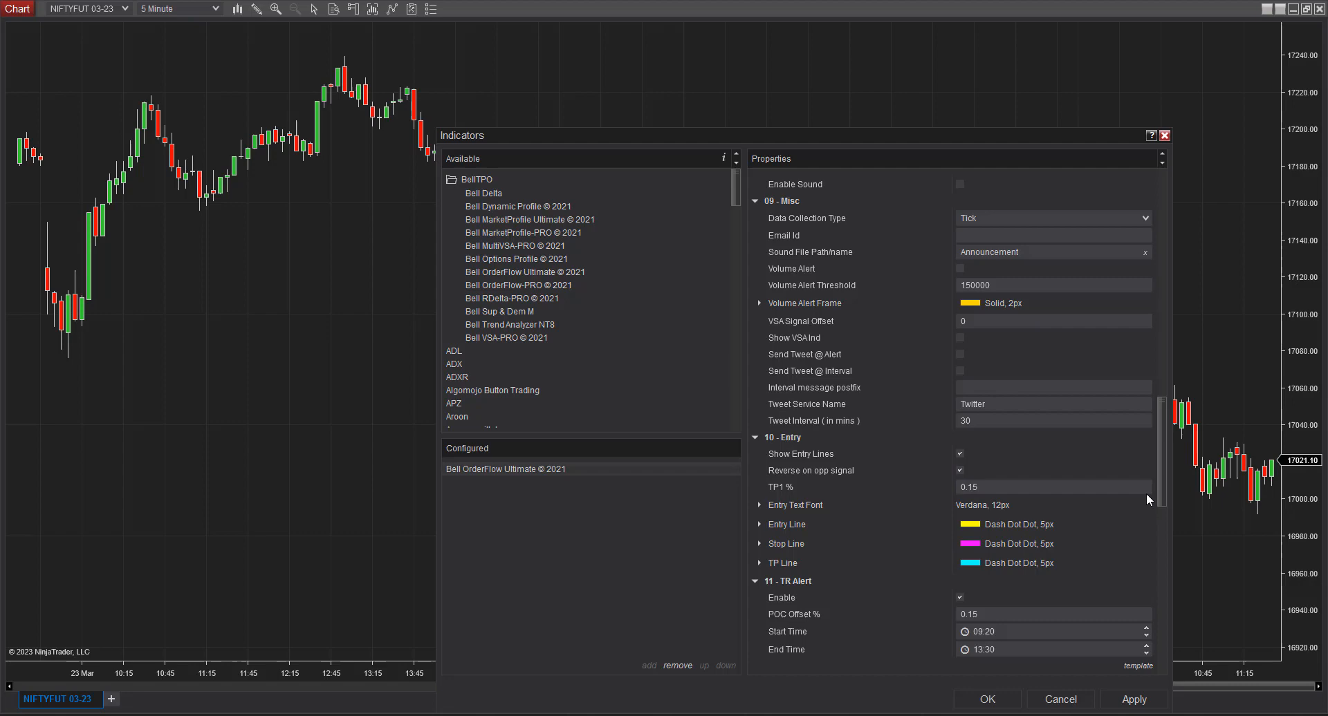
pyautogui.scroll(-3)
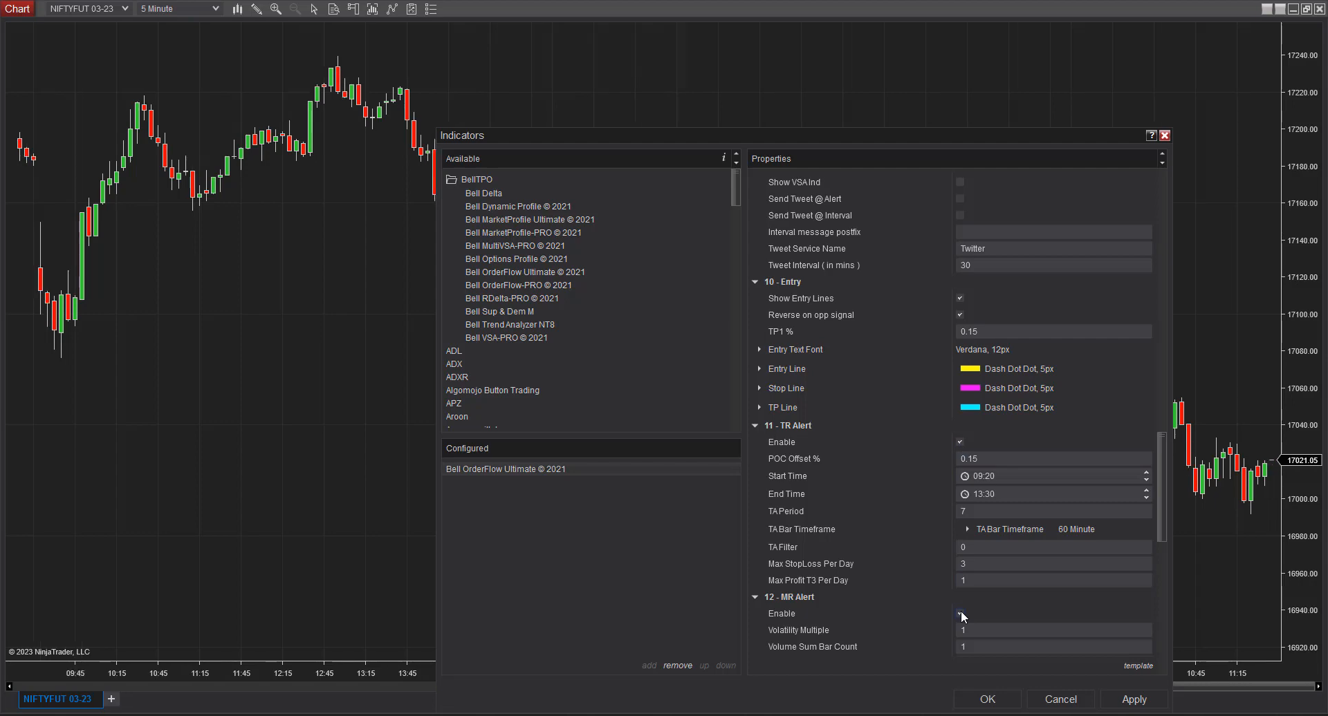
# Disable the MR alert and select the Stacked Imbalance Min Cell Count value
pyautogui.click(959, 441)
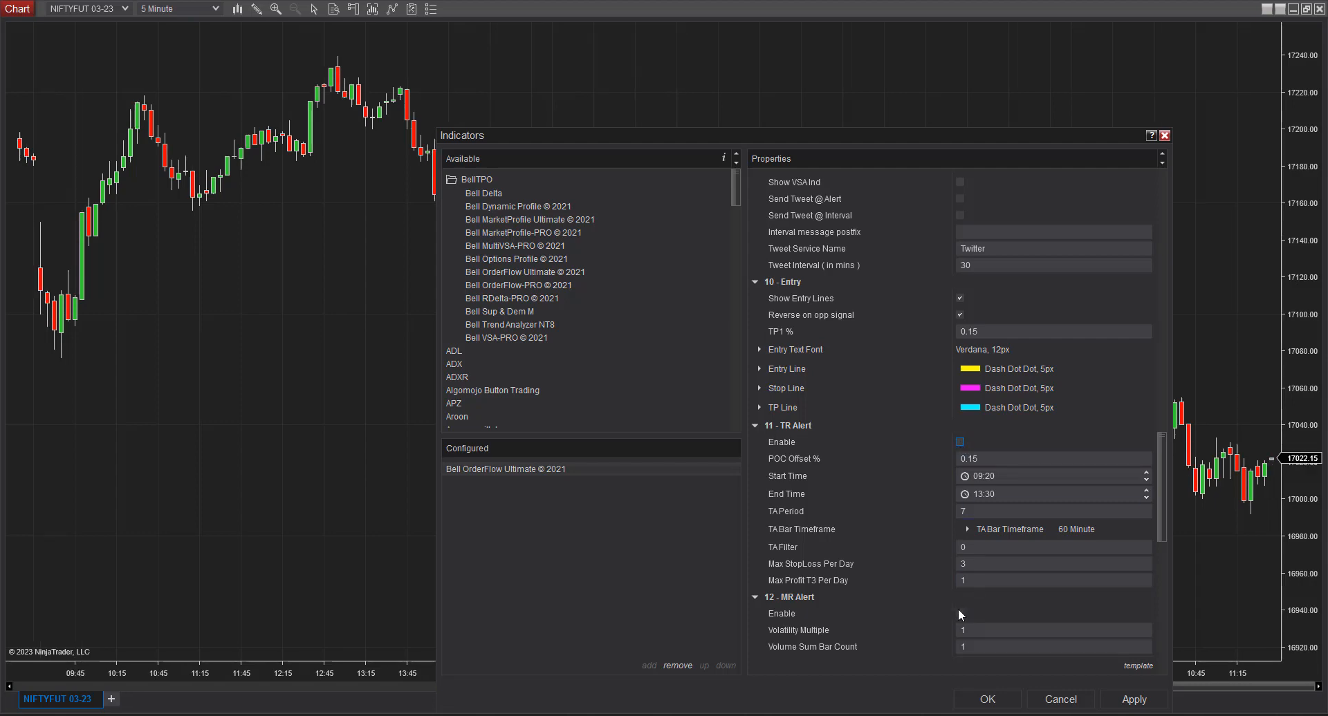
pyautogui.scroll(-3)
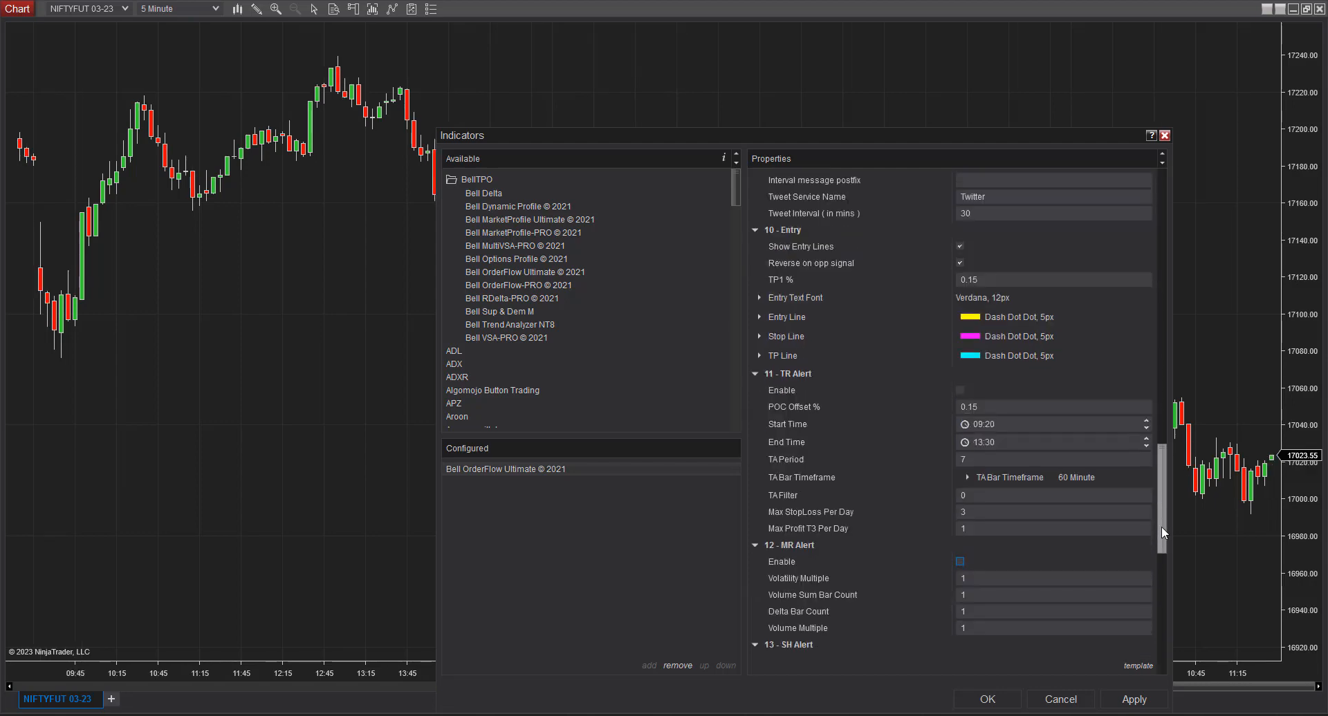
pyautogui.scroll(-3)
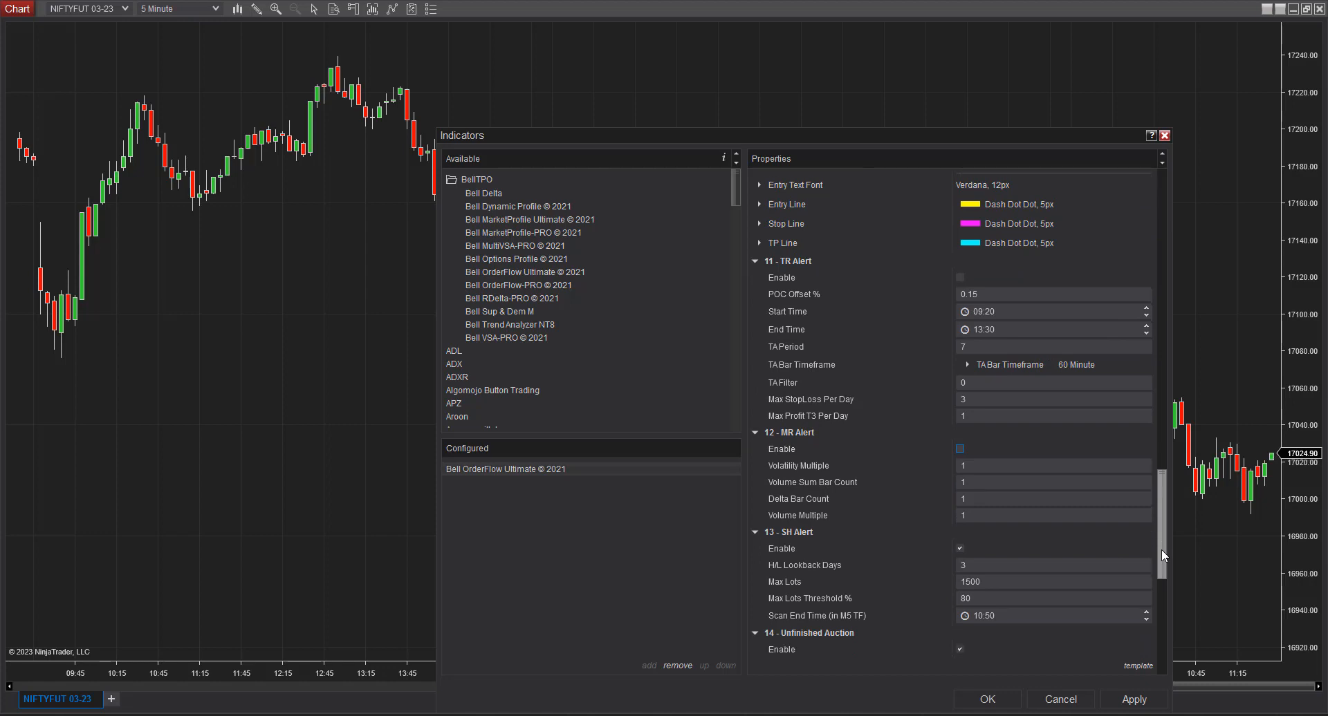
pyautogui.scroll(-3)
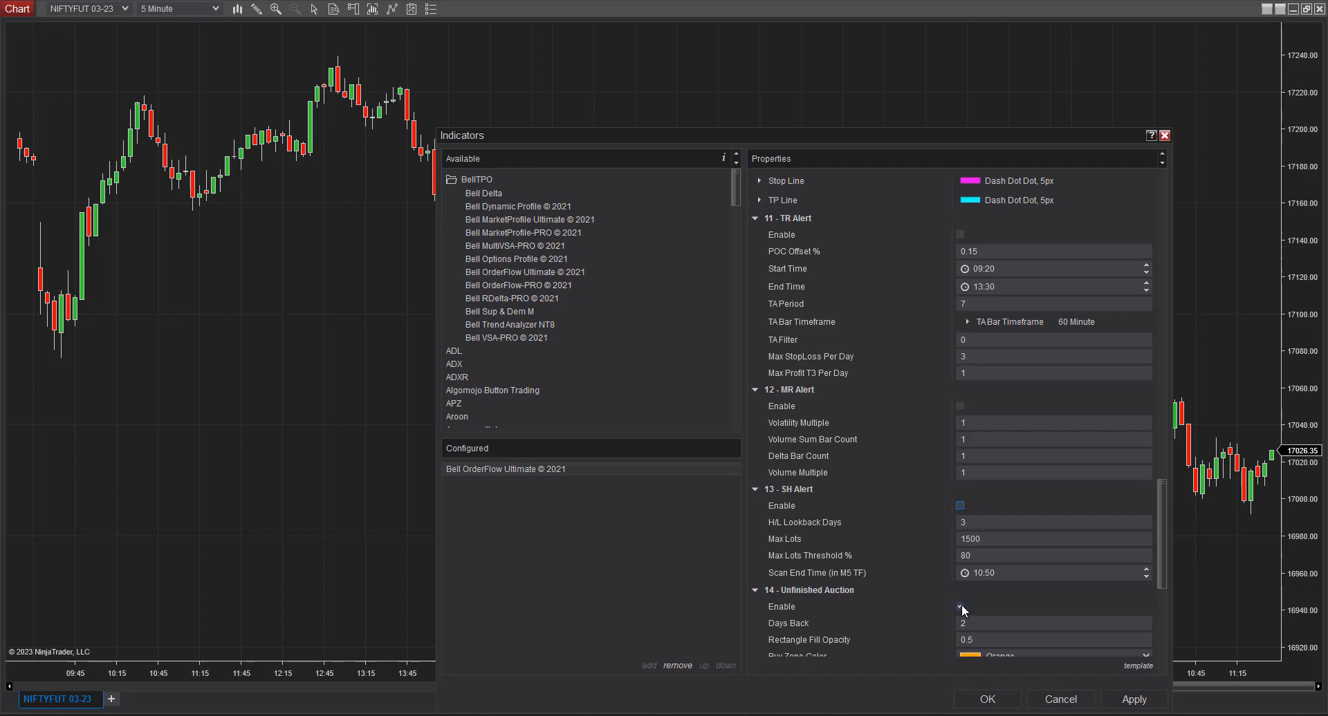
pyautogui.scroll(-3)
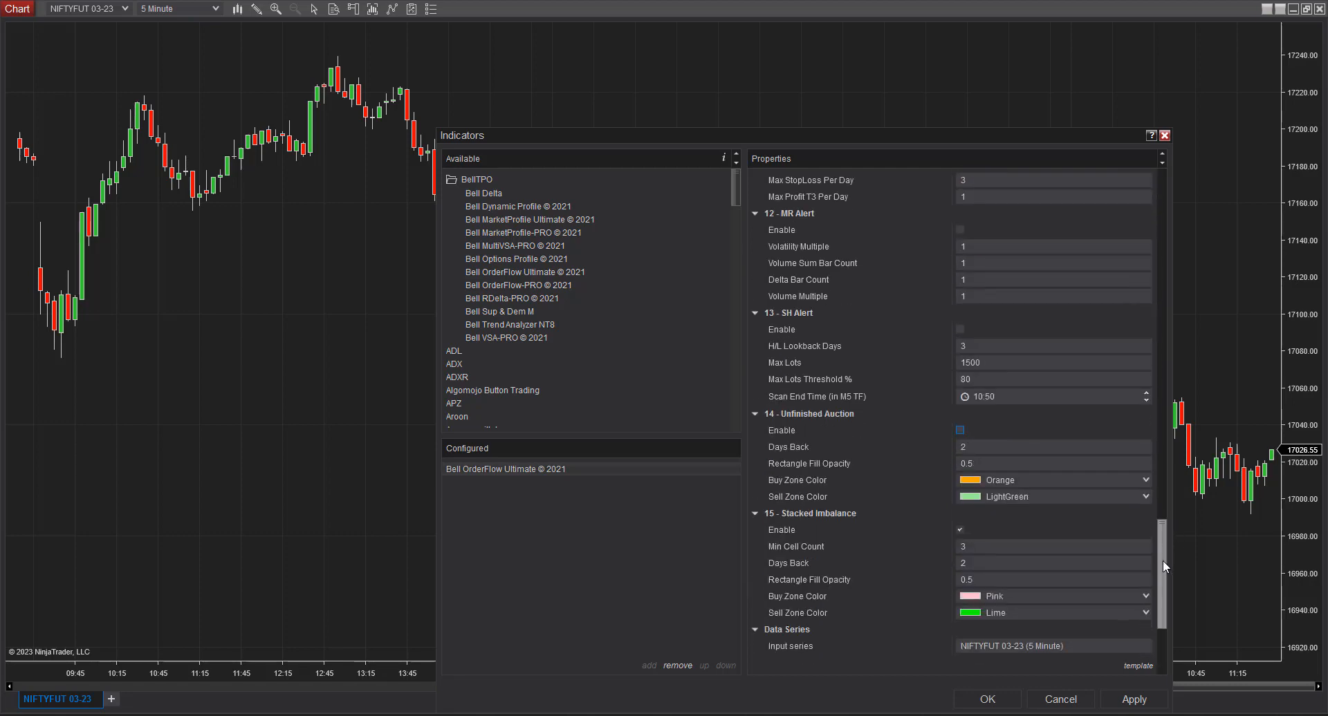
pyautogui.scroll(-3)
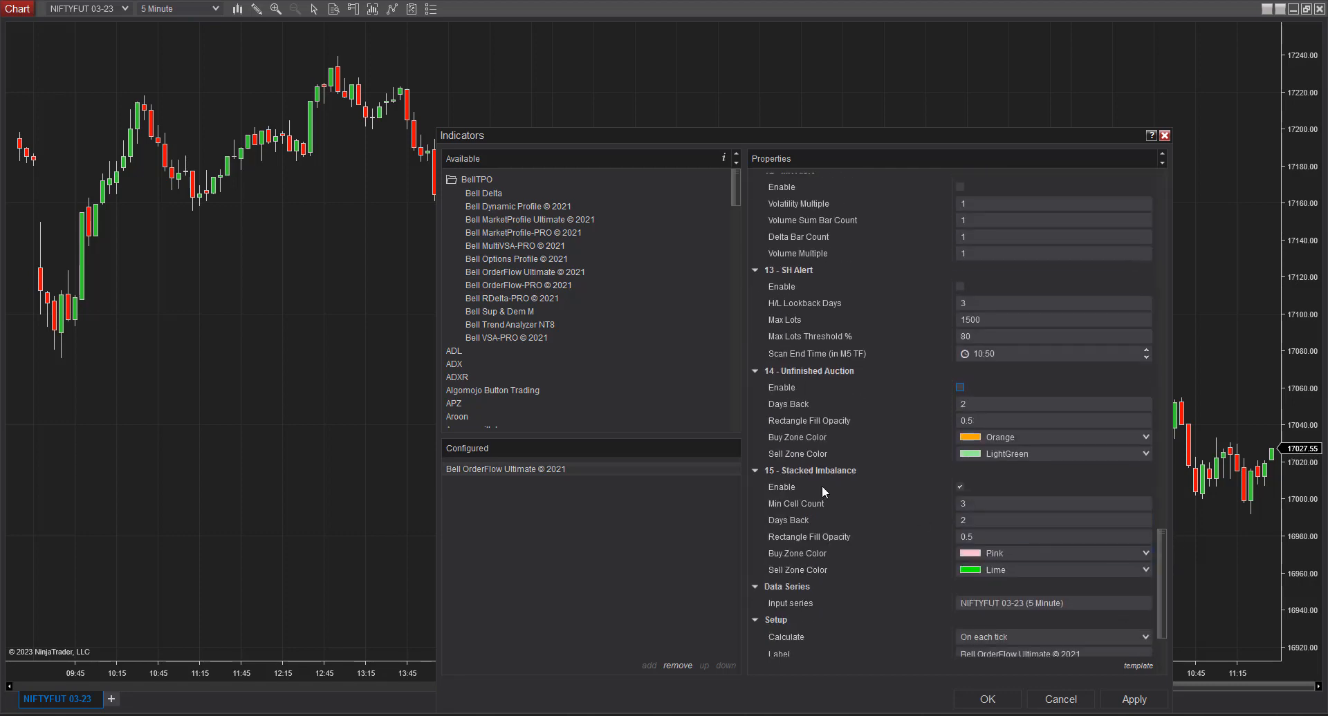
pyautogui.moveTo(976, 479)
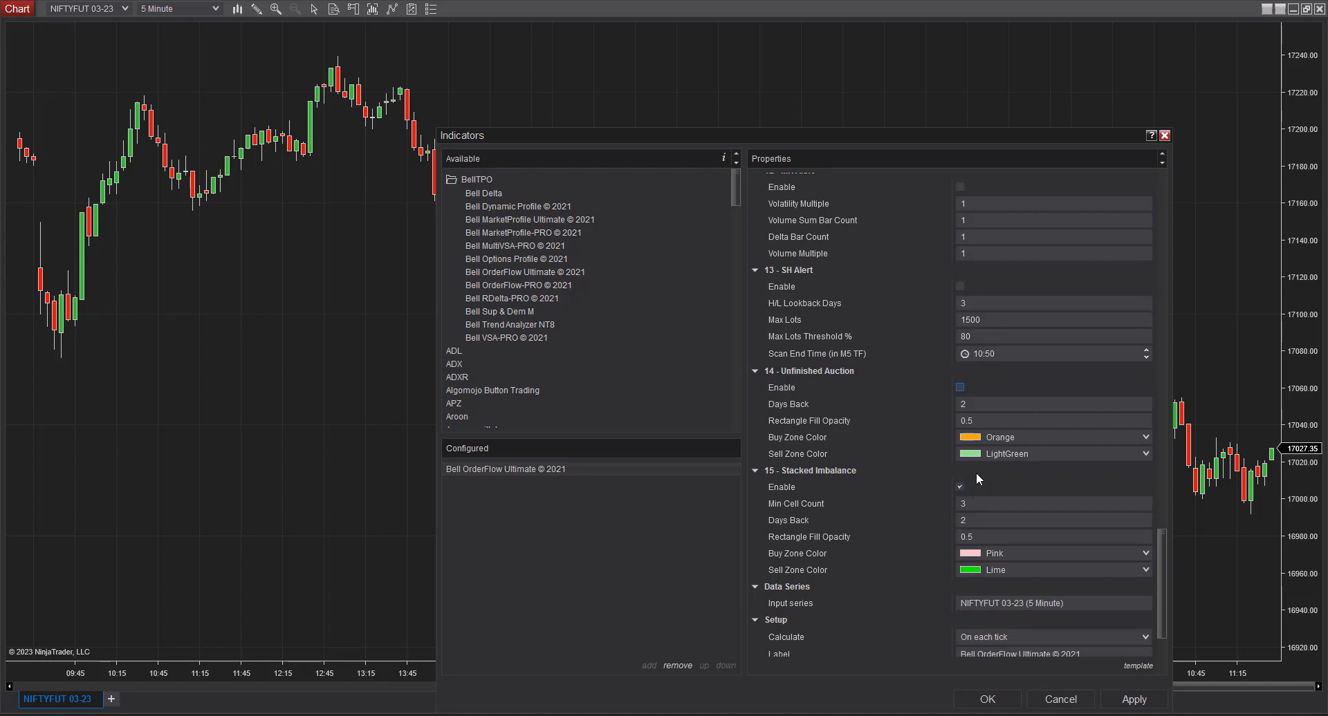
pyautogui.click(1053, 502)
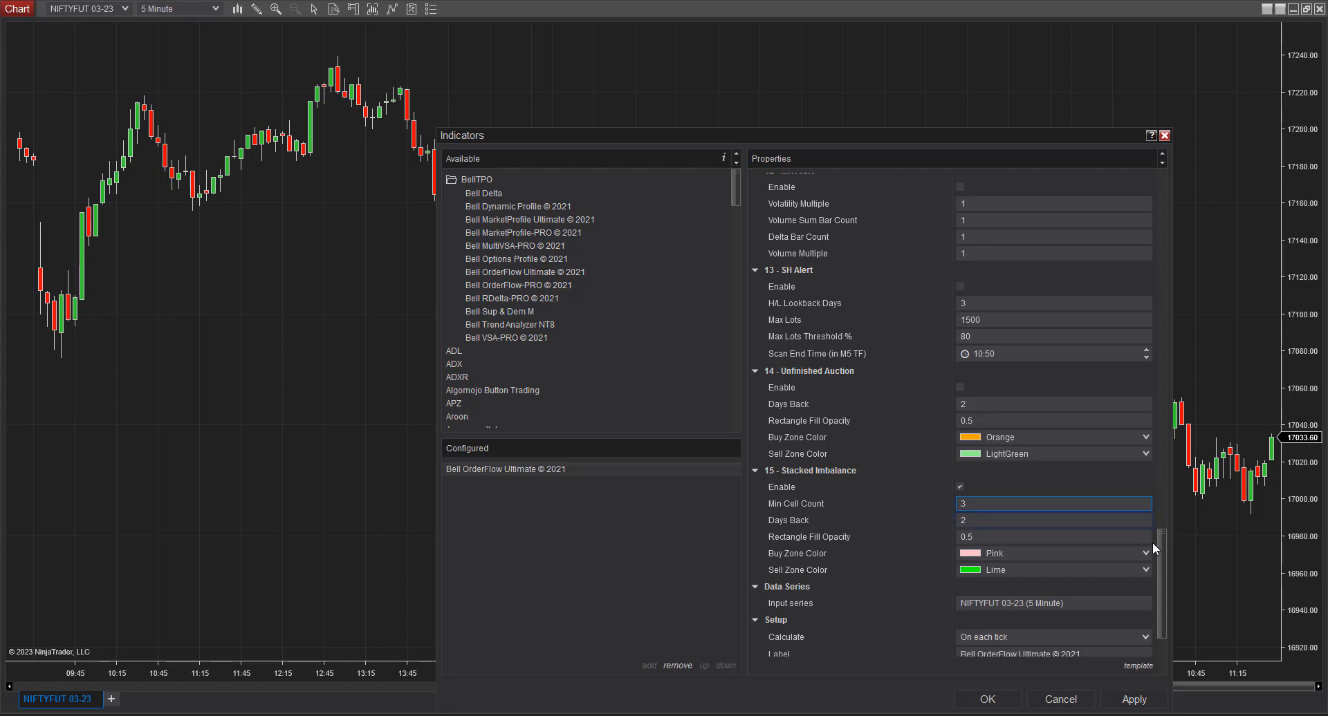
# Change Stacked Imbalance Days Back from 2 to 1
pyautogui.click(1050, 520)
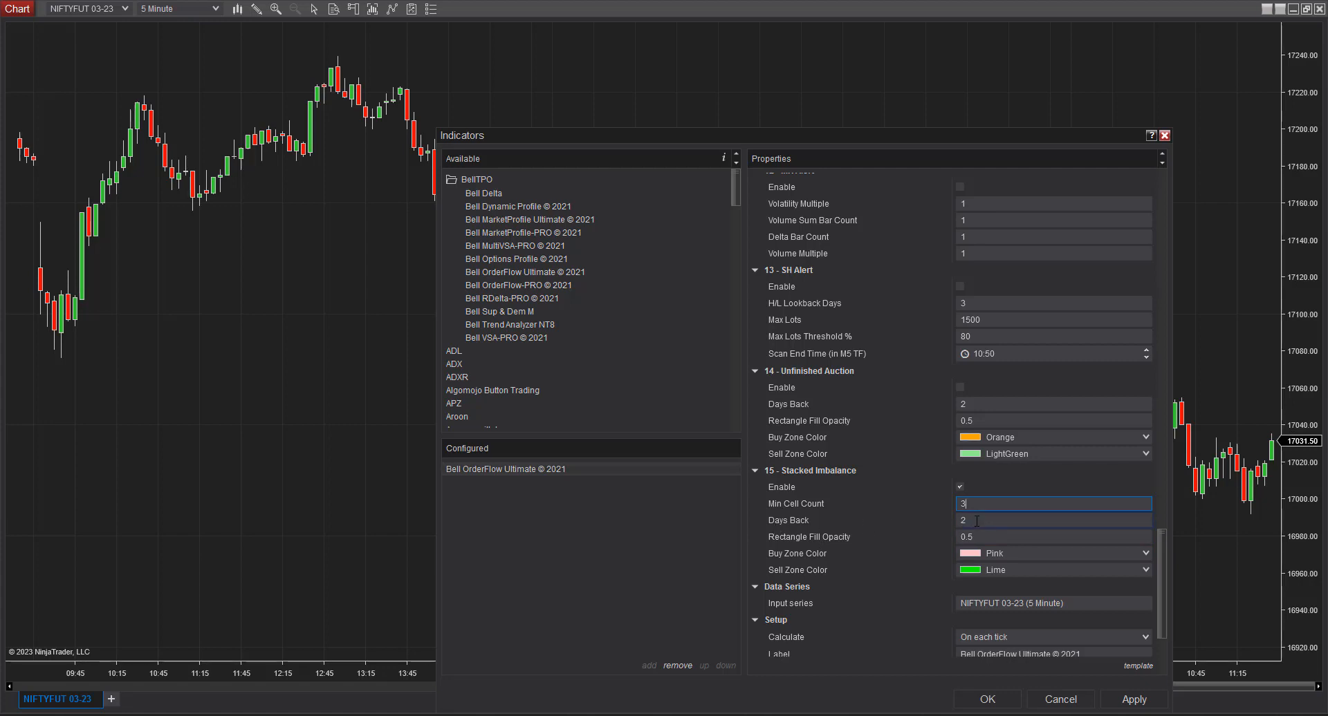
pyautogui.click(1053, 520)
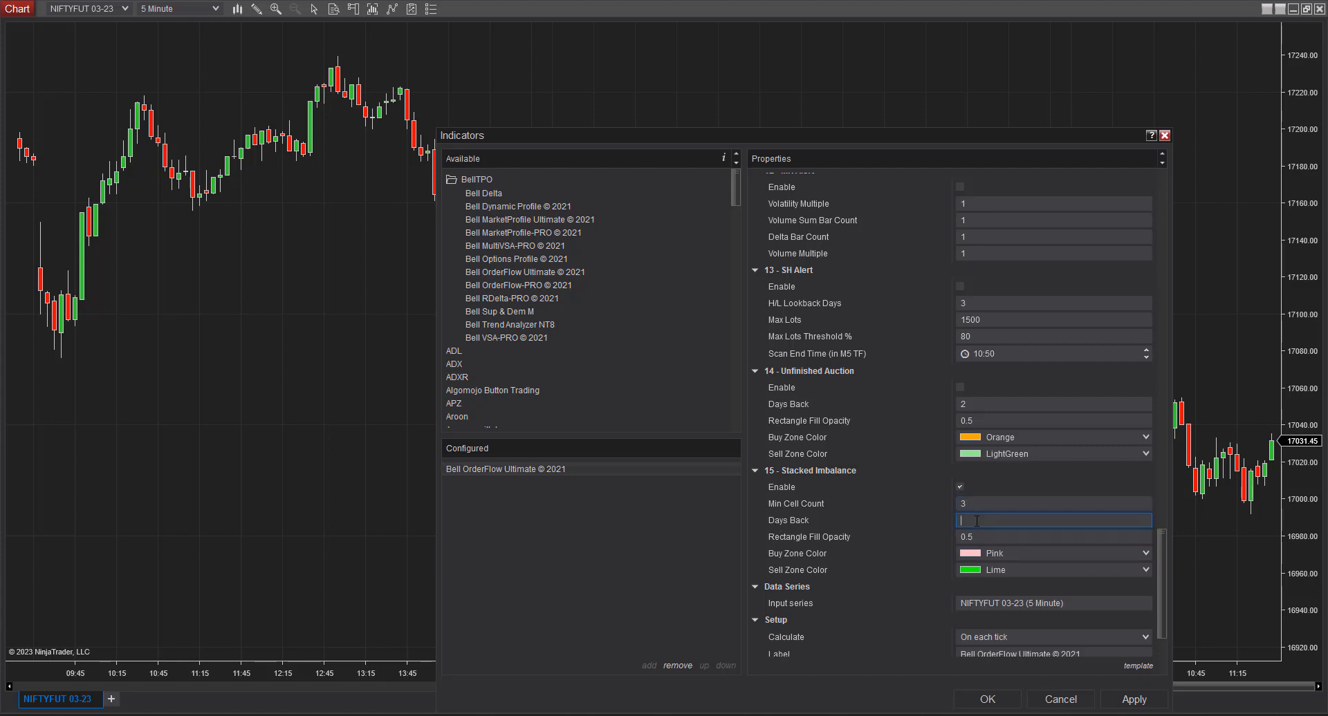
pyautogui.write('1')
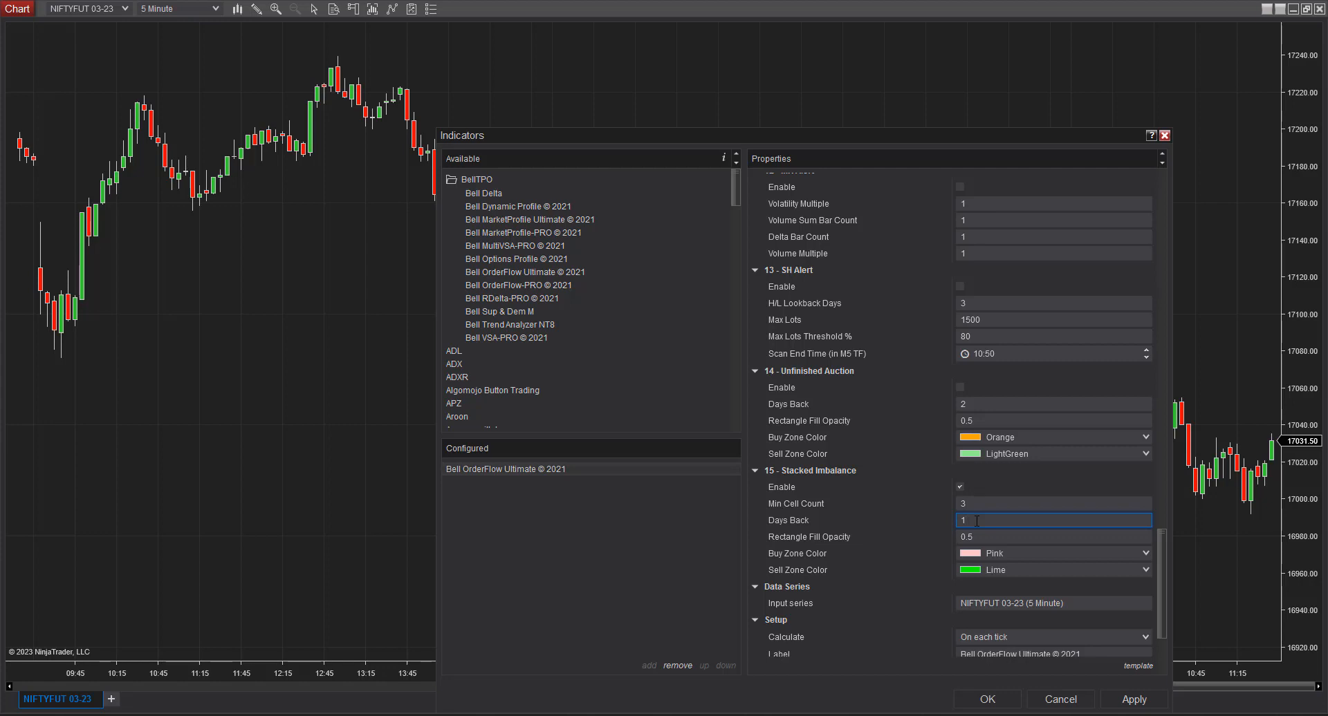
pyautogui.write('2')
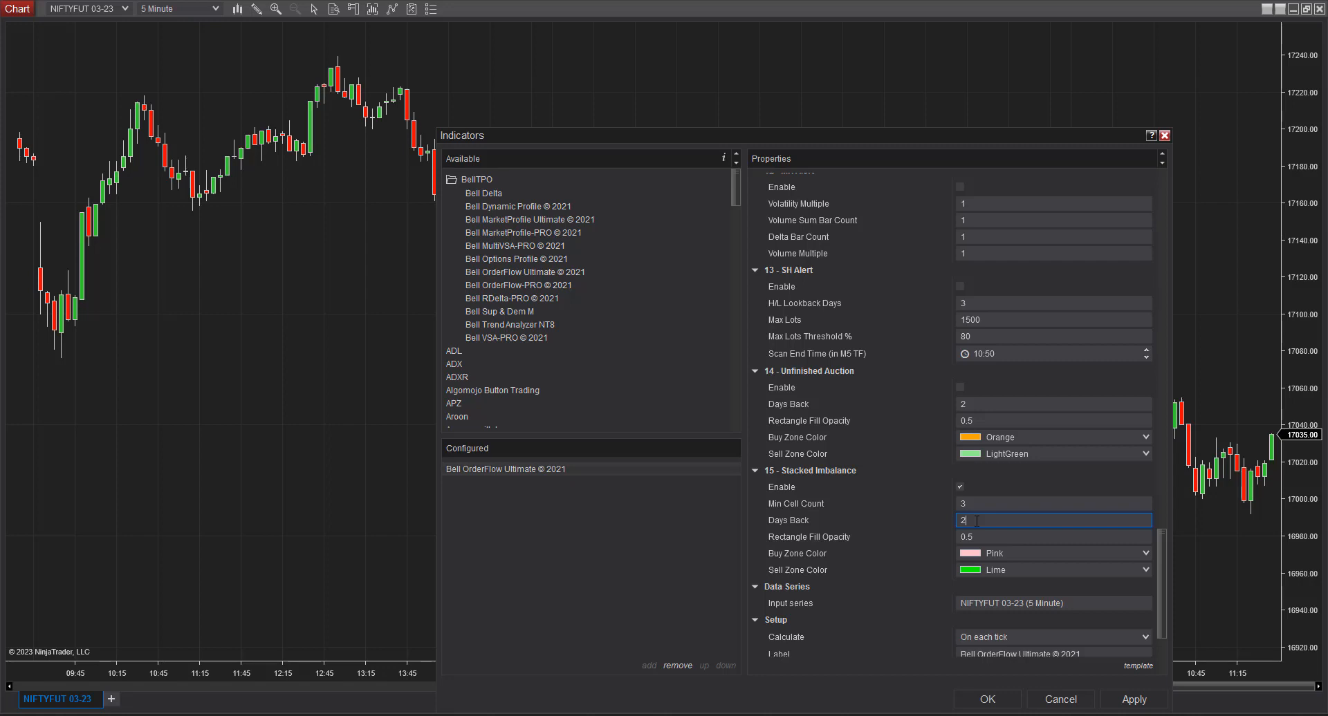
pyautogui.write('1')
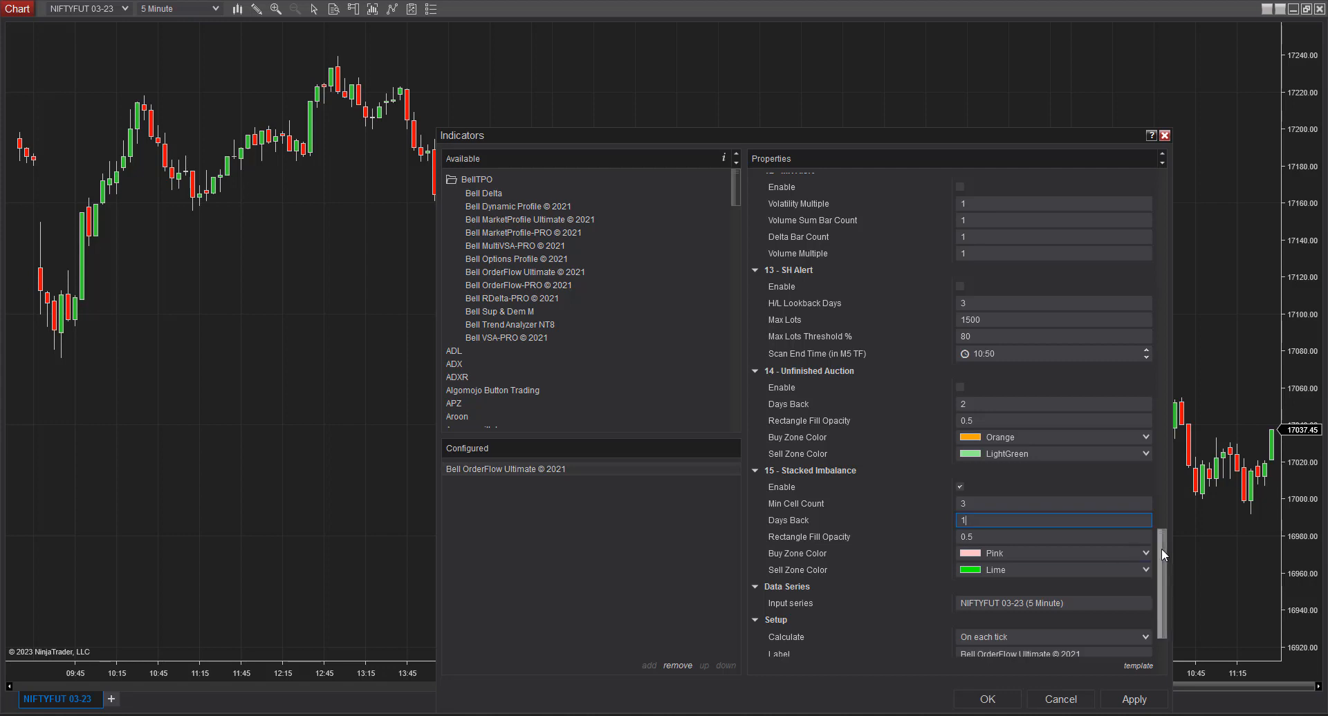
pyautogui.scroll(-3)
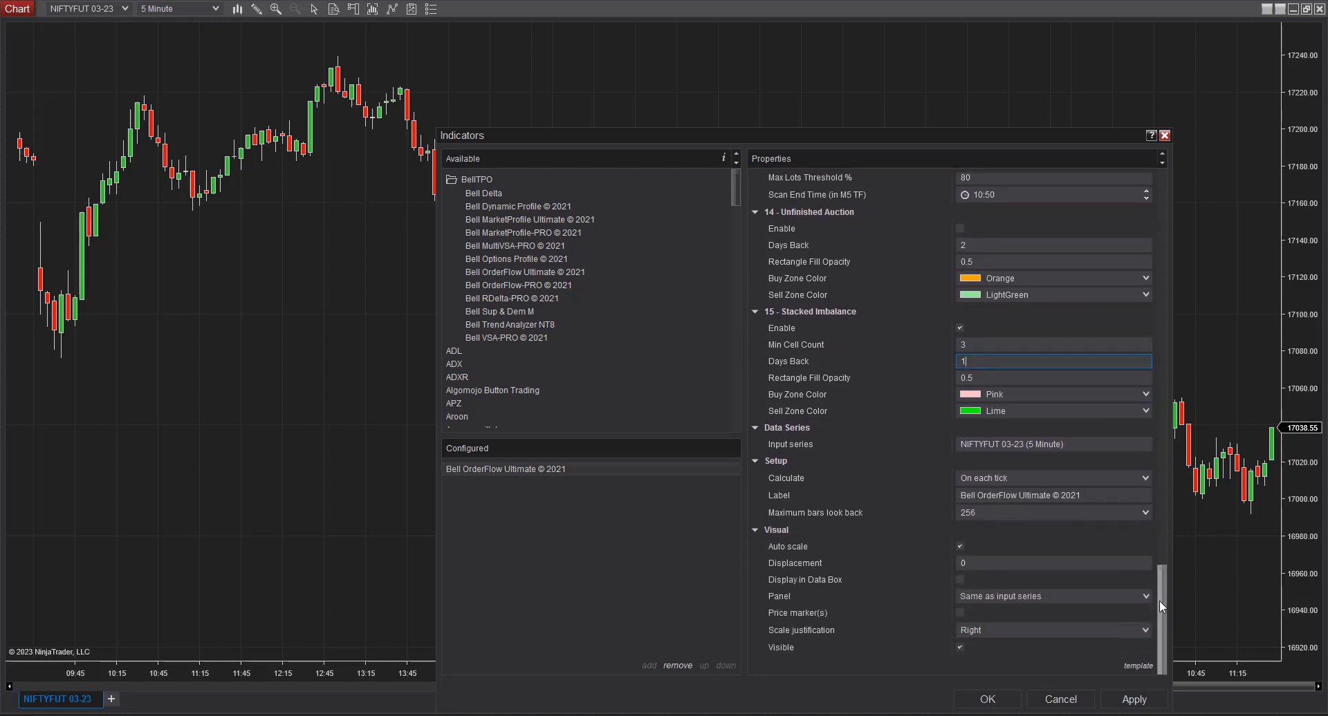
# Apply the Bell OrderFlow Ultimate settings so footprint bars and imbalance zones appear
pyautogui.click(1133, 699)
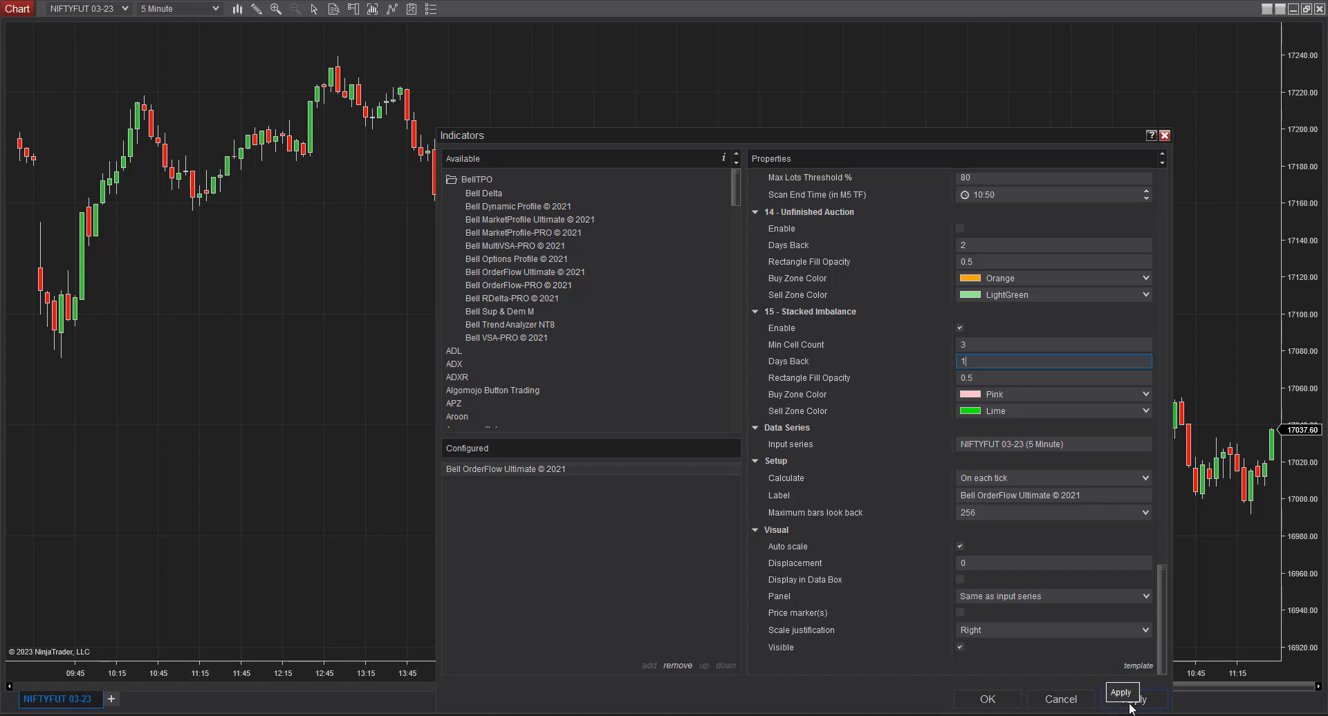
pyautogui.click(1120, 691)
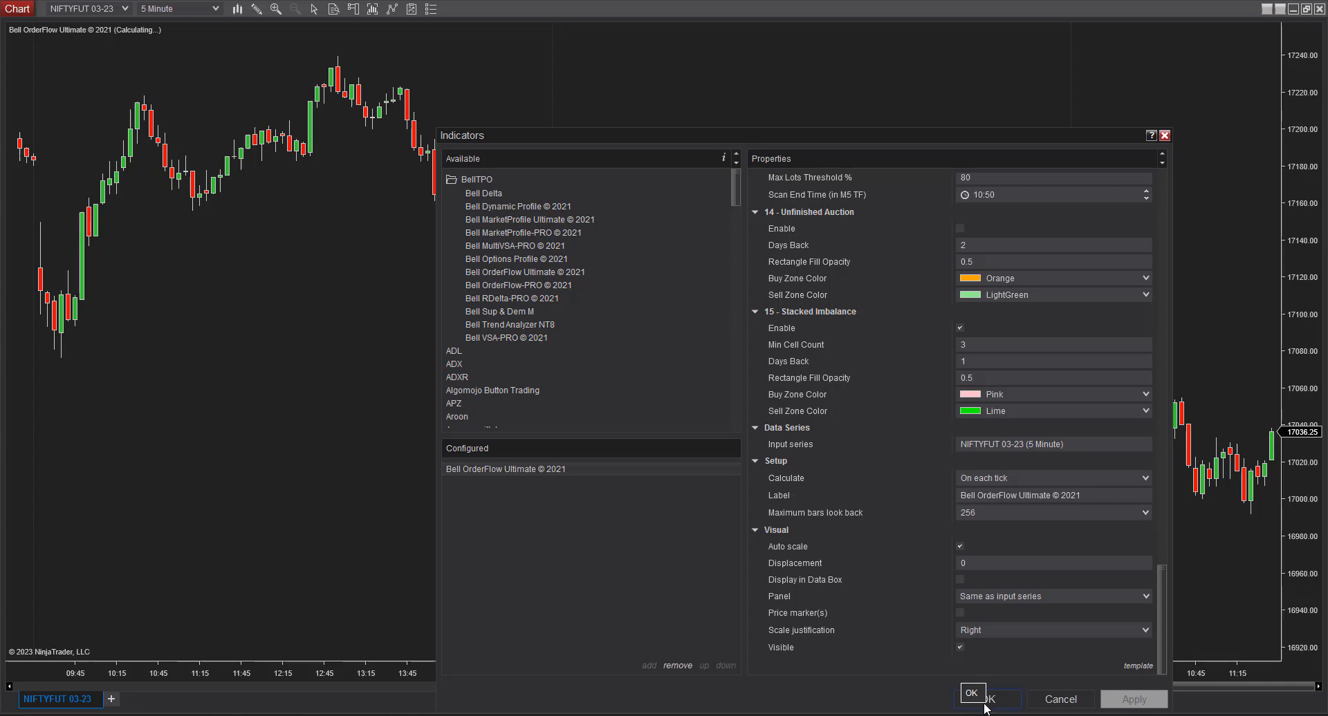
pyautogui.moveTo(1124, 478)
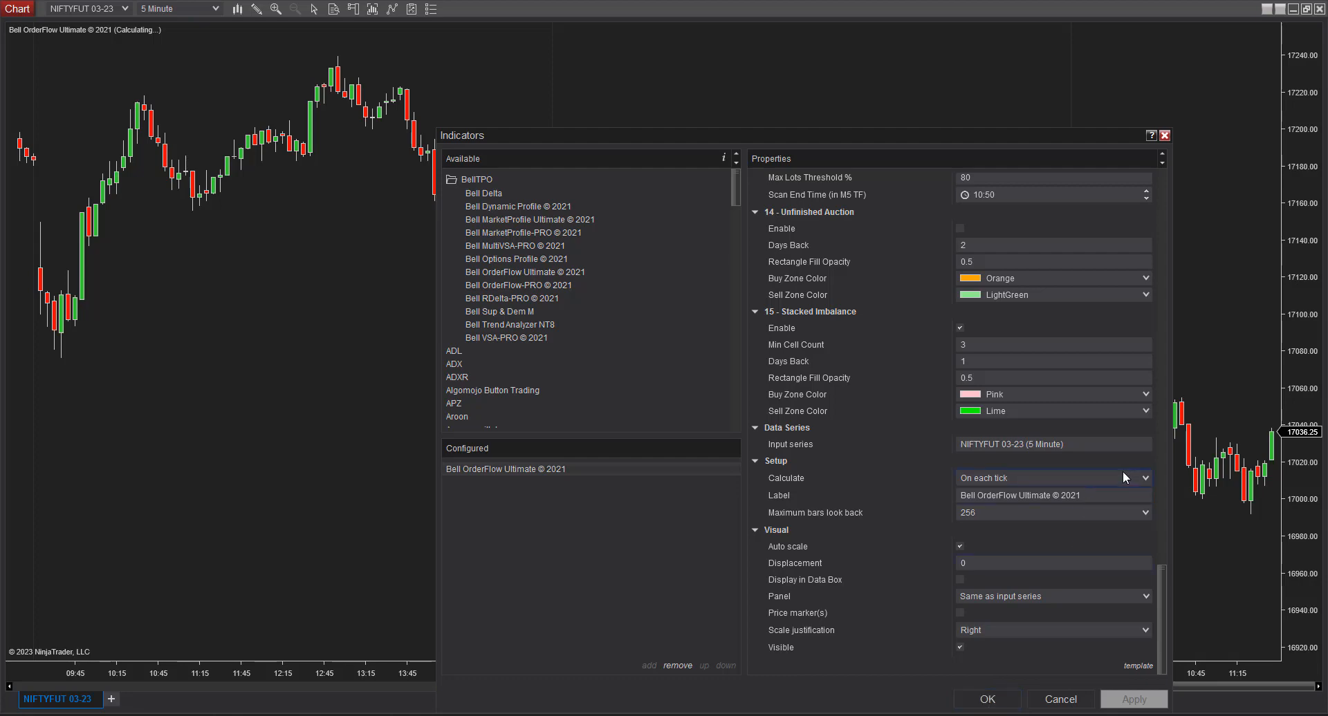
pyautogui.click(1133, 698)
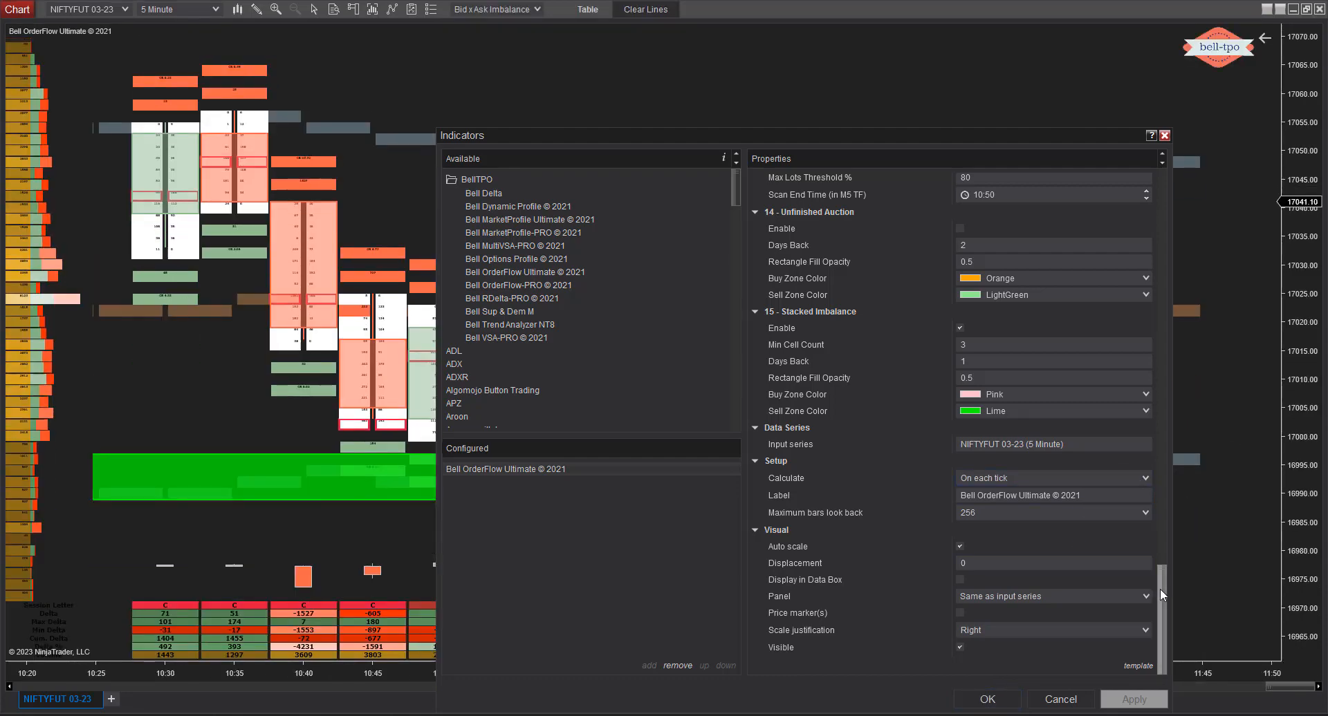
pyautogui.scroll(3)
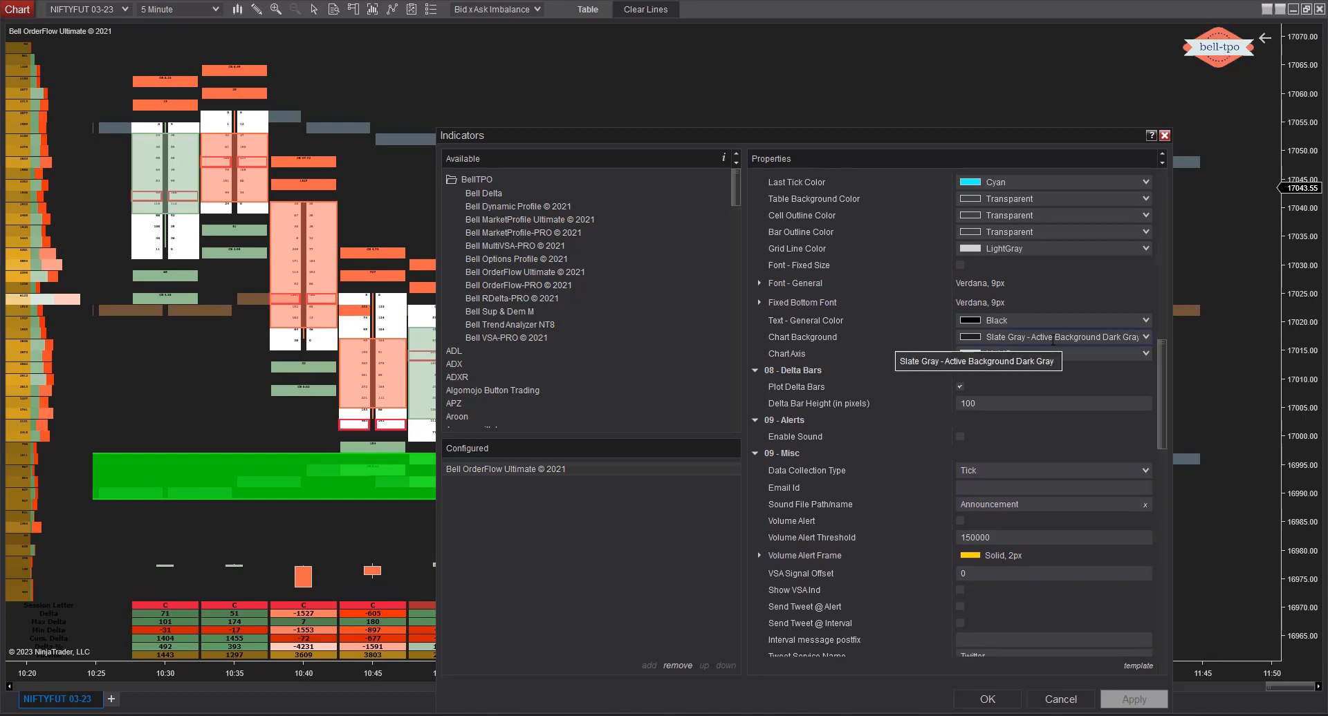
# Switch Chart Background to White, apply it, and accept the indicator settings with OK
pyautogui.click(1146, 337)
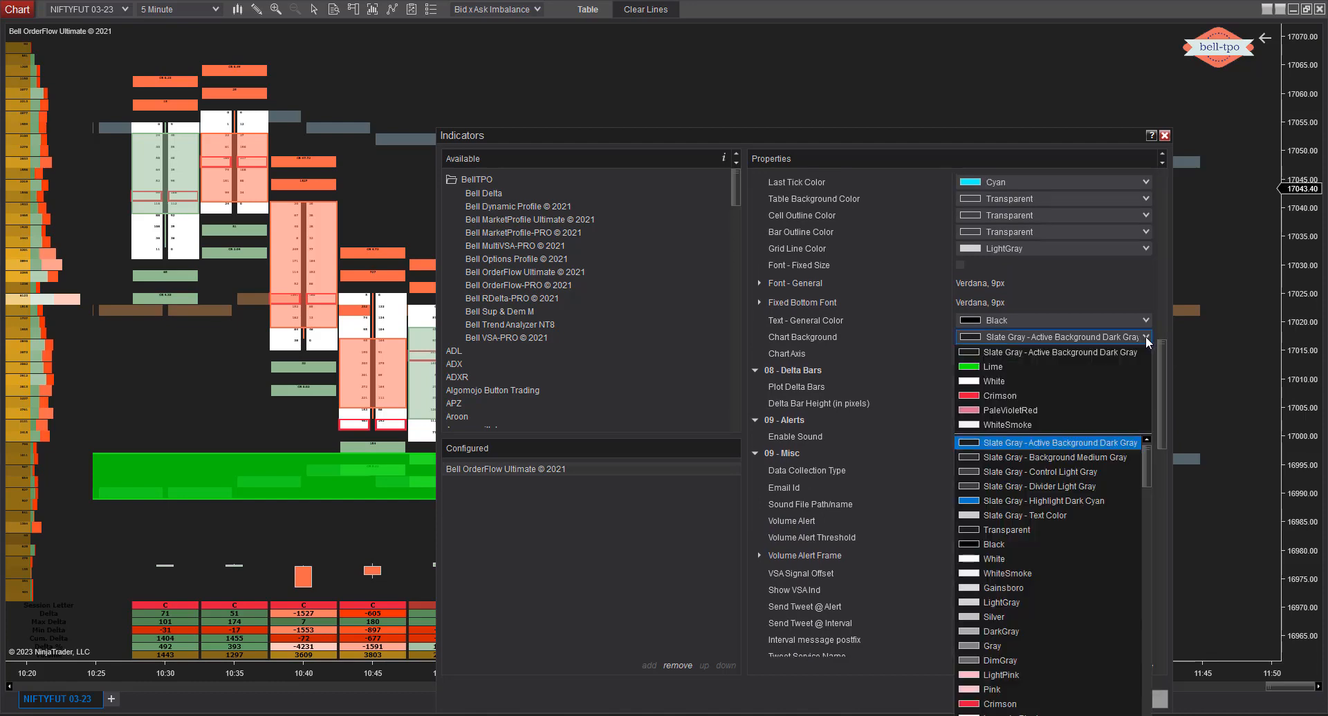
pyautogui.moveTo(1024, 500)
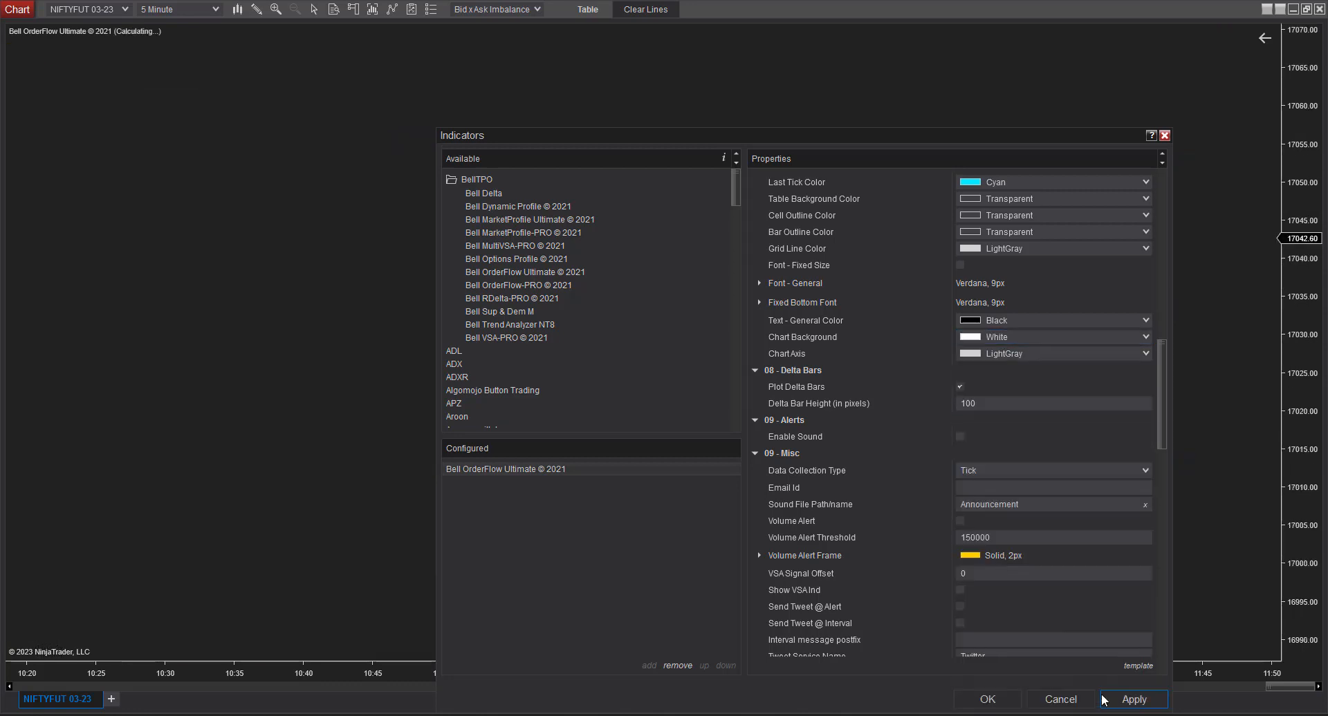
pyautogui.click(1133, 699)
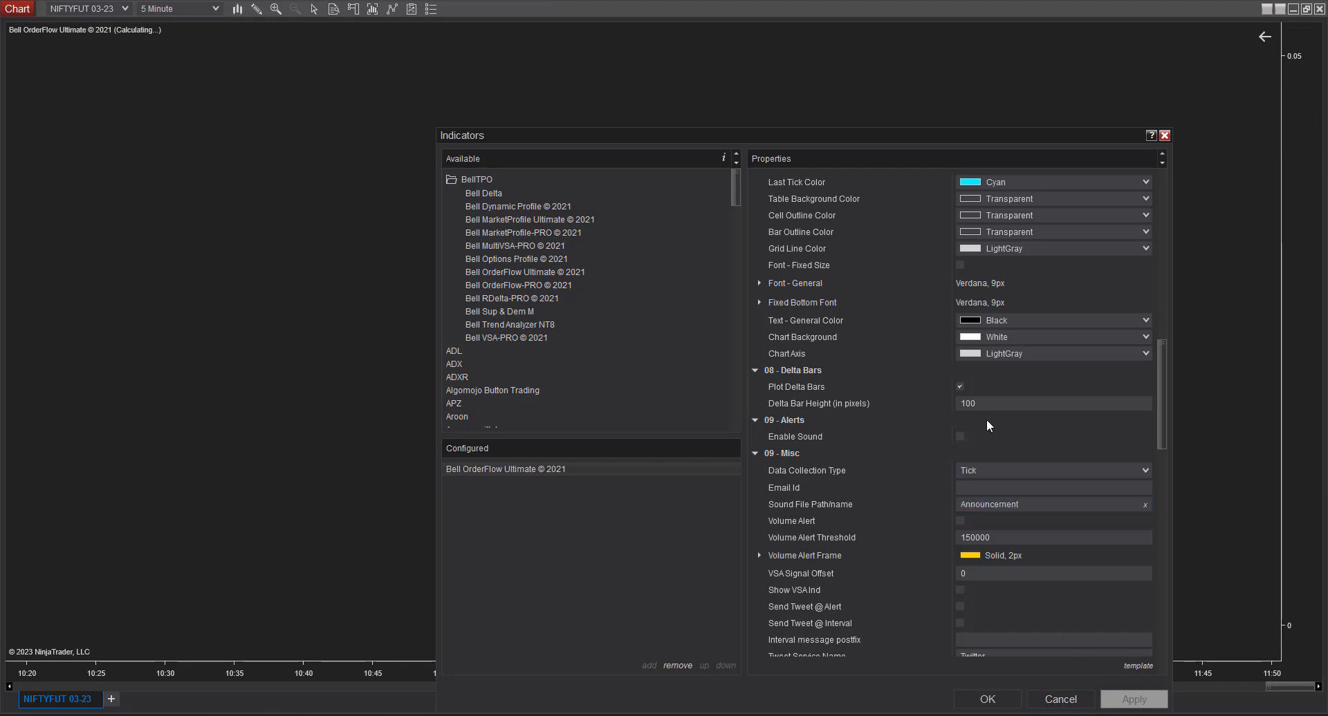
pyautogui.click(1050, 574)
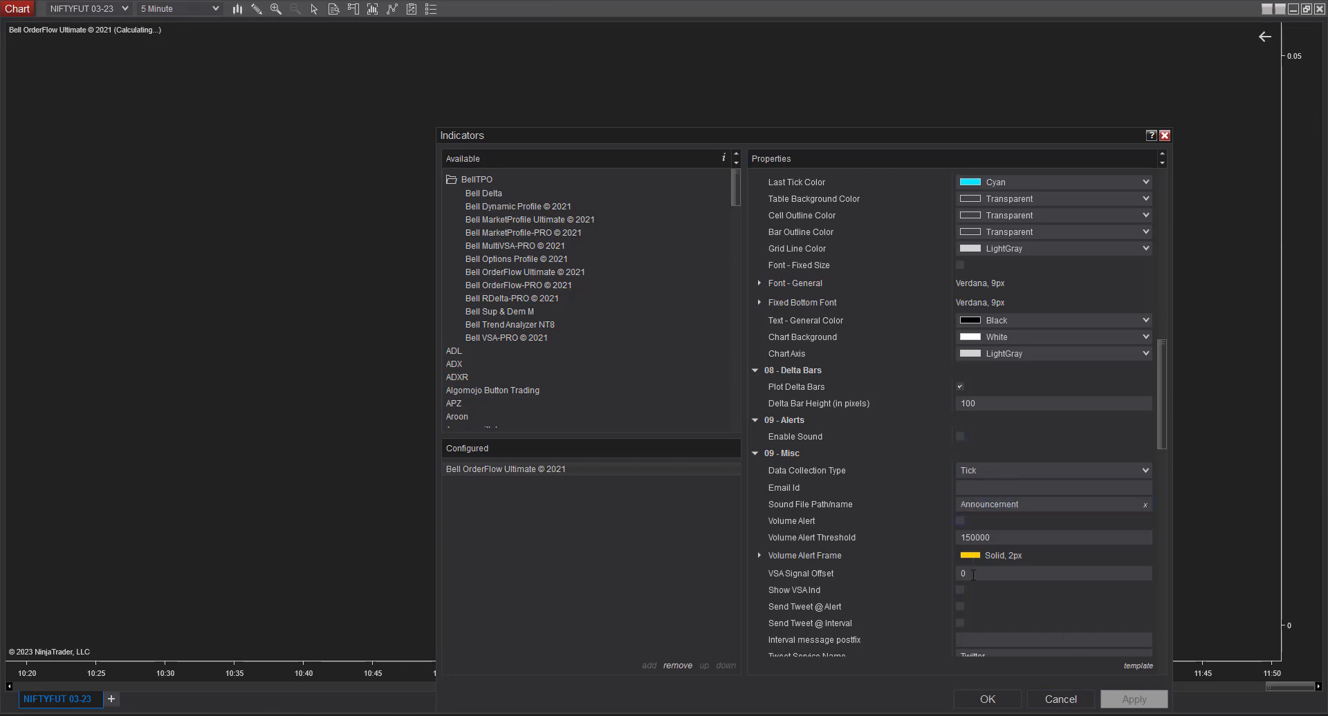
pyautogui.click(1132, 699)
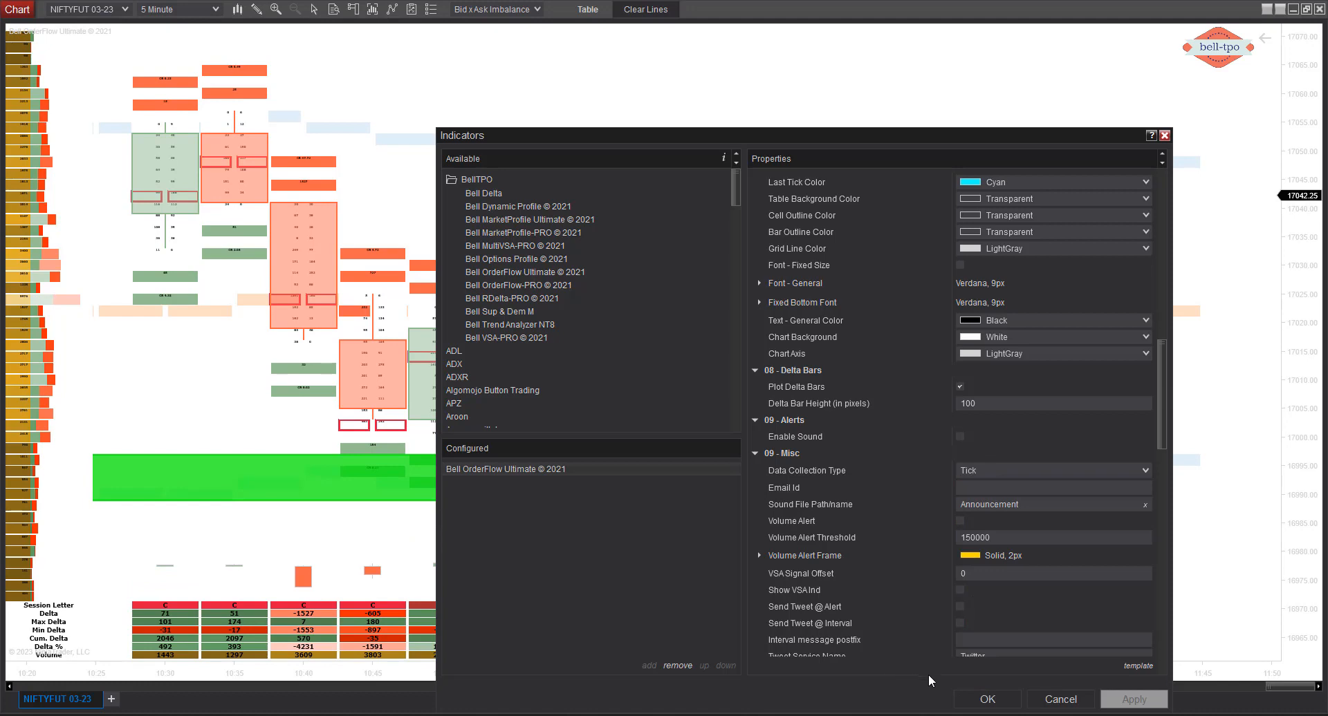
pyautogui.click(984, 699)
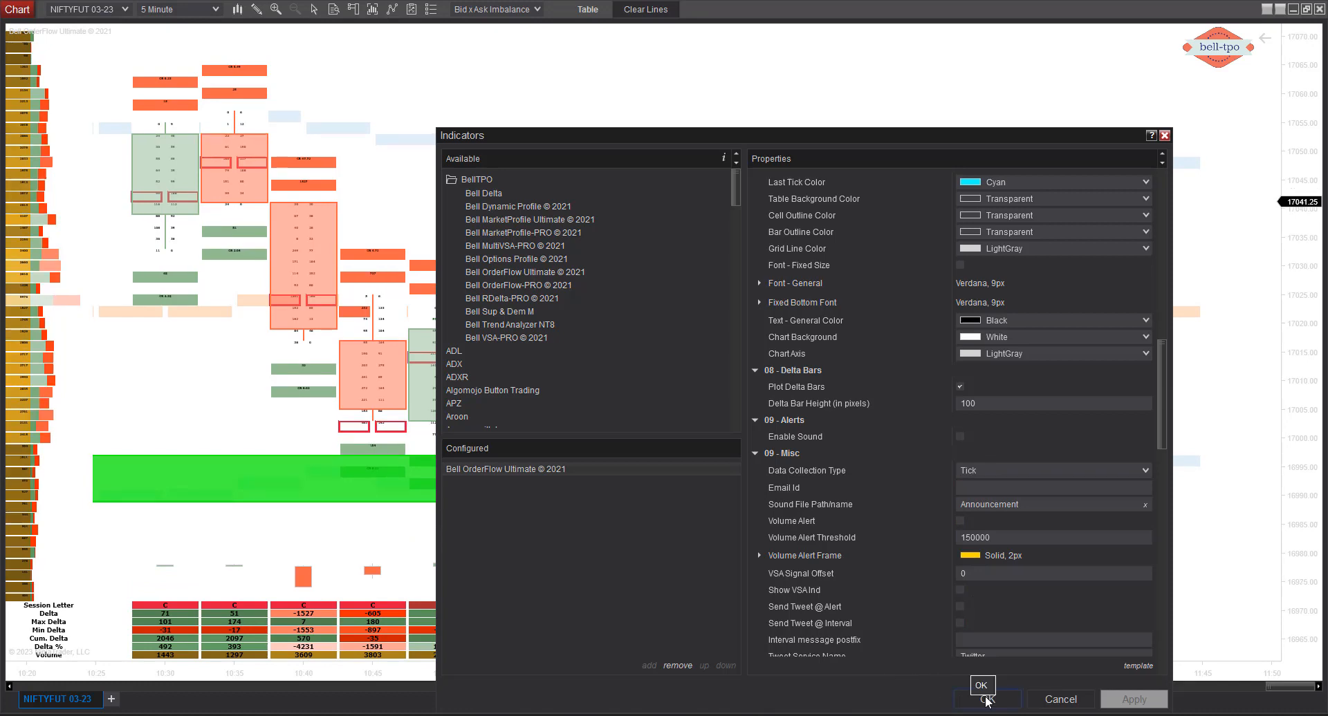
pyautogui.click(981, 700)
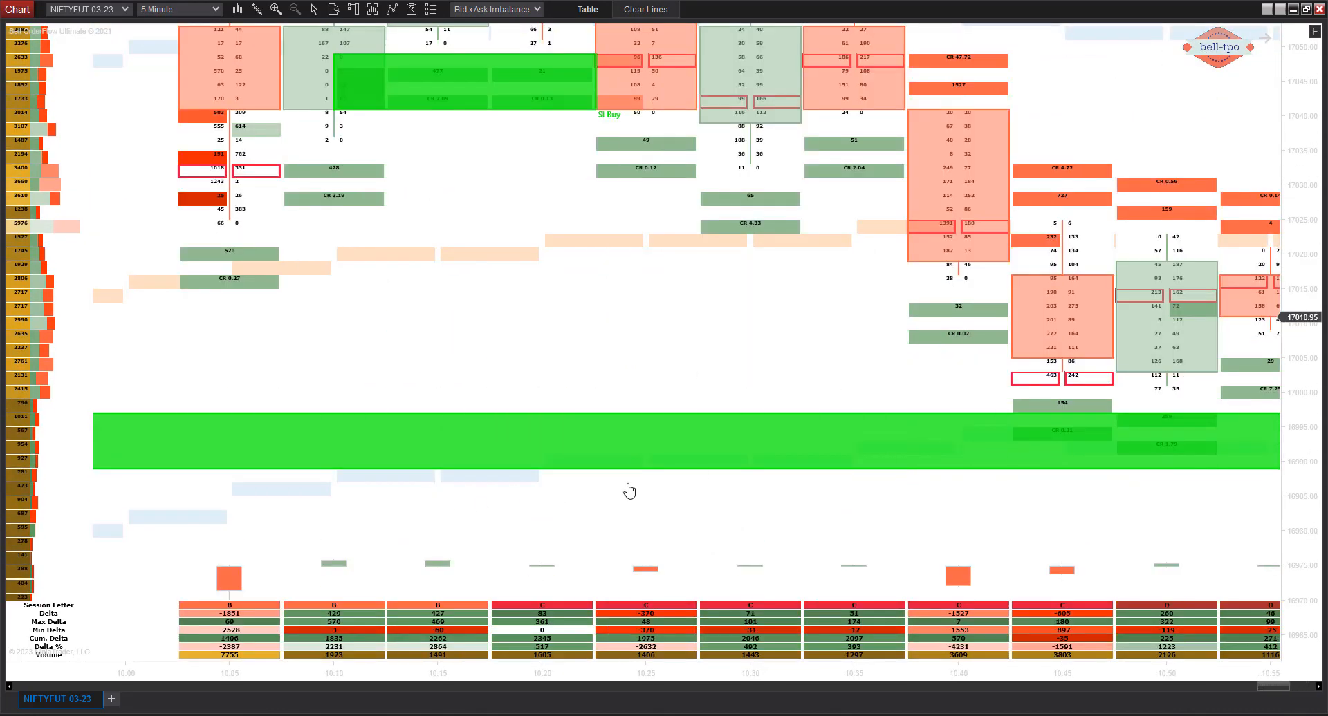
pyautogui.hscroll(3)
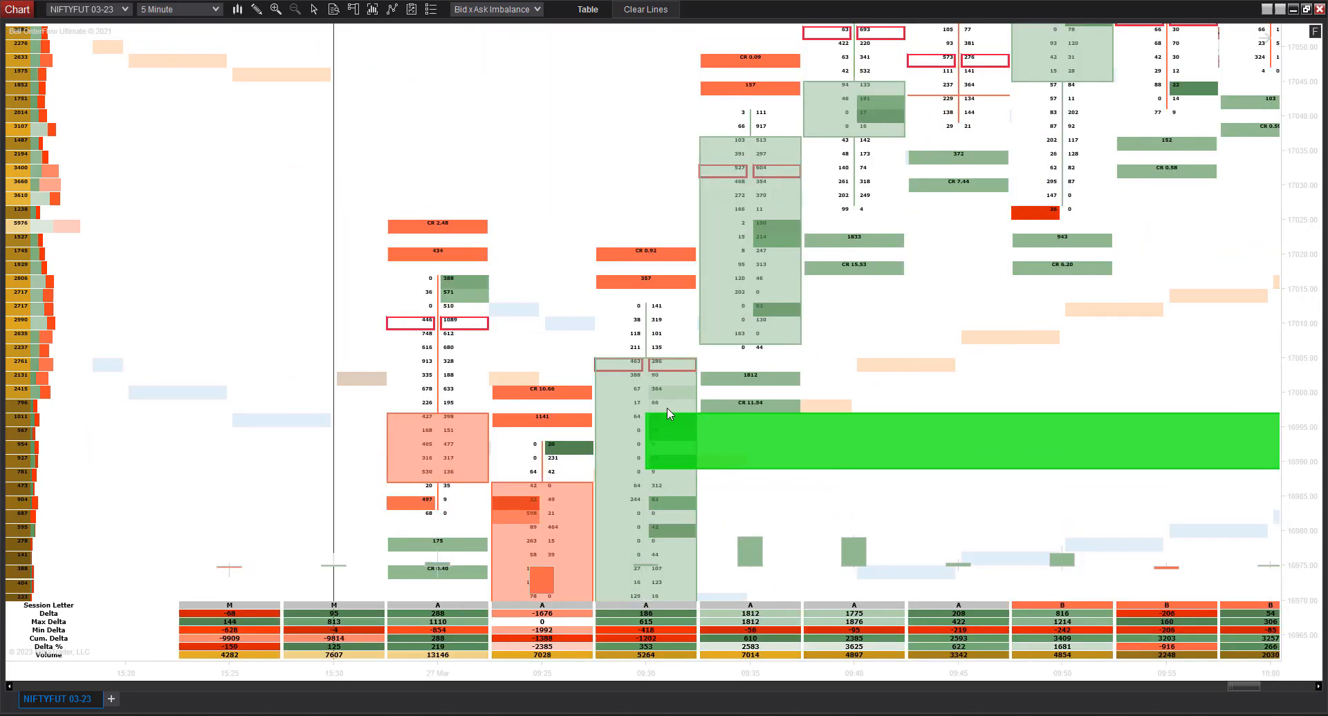
pyautogui.moveTo(677, 430)
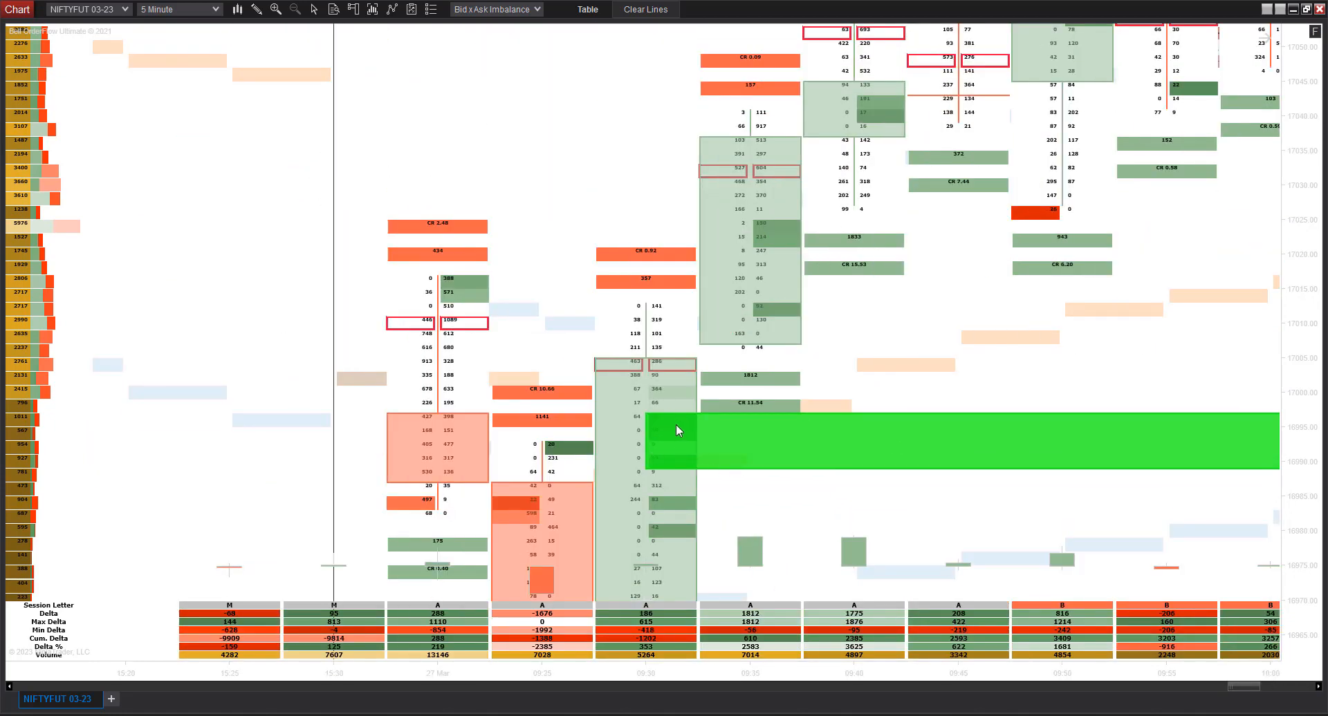
pyautogui.moveTo(993, 494)
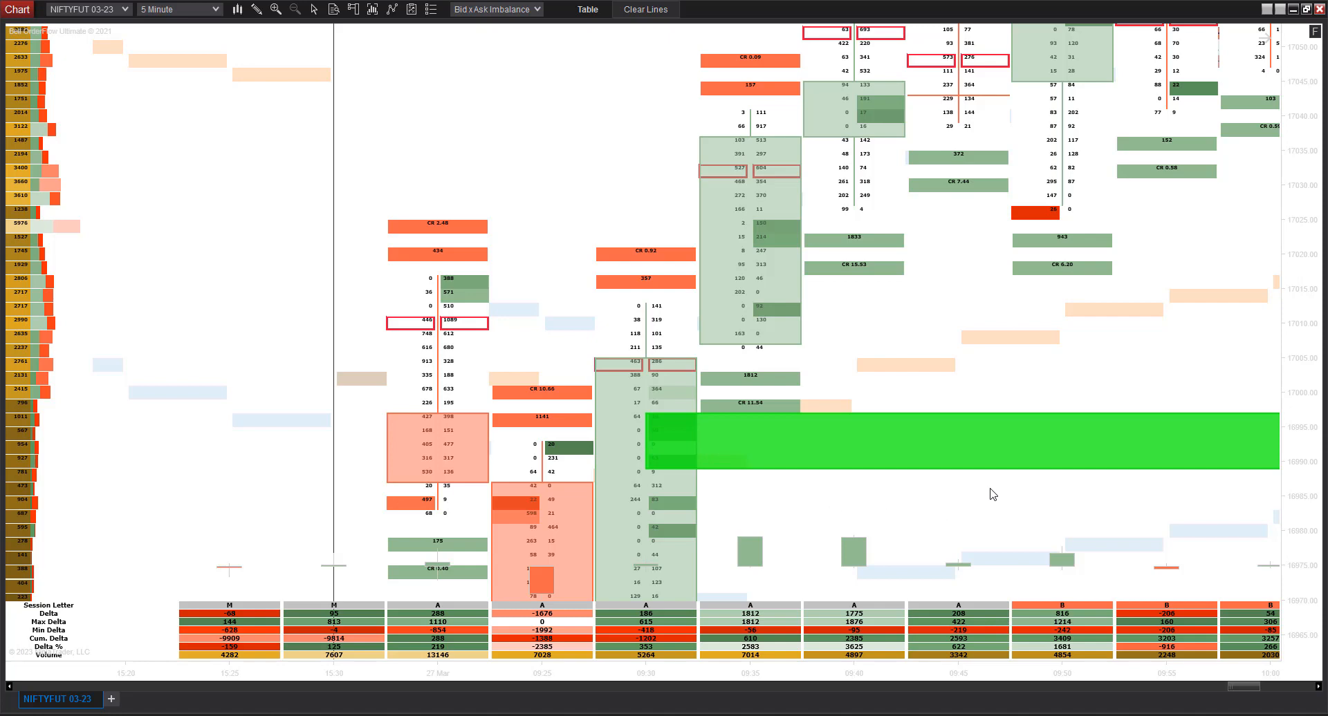
pyautogui.hscroll(3)
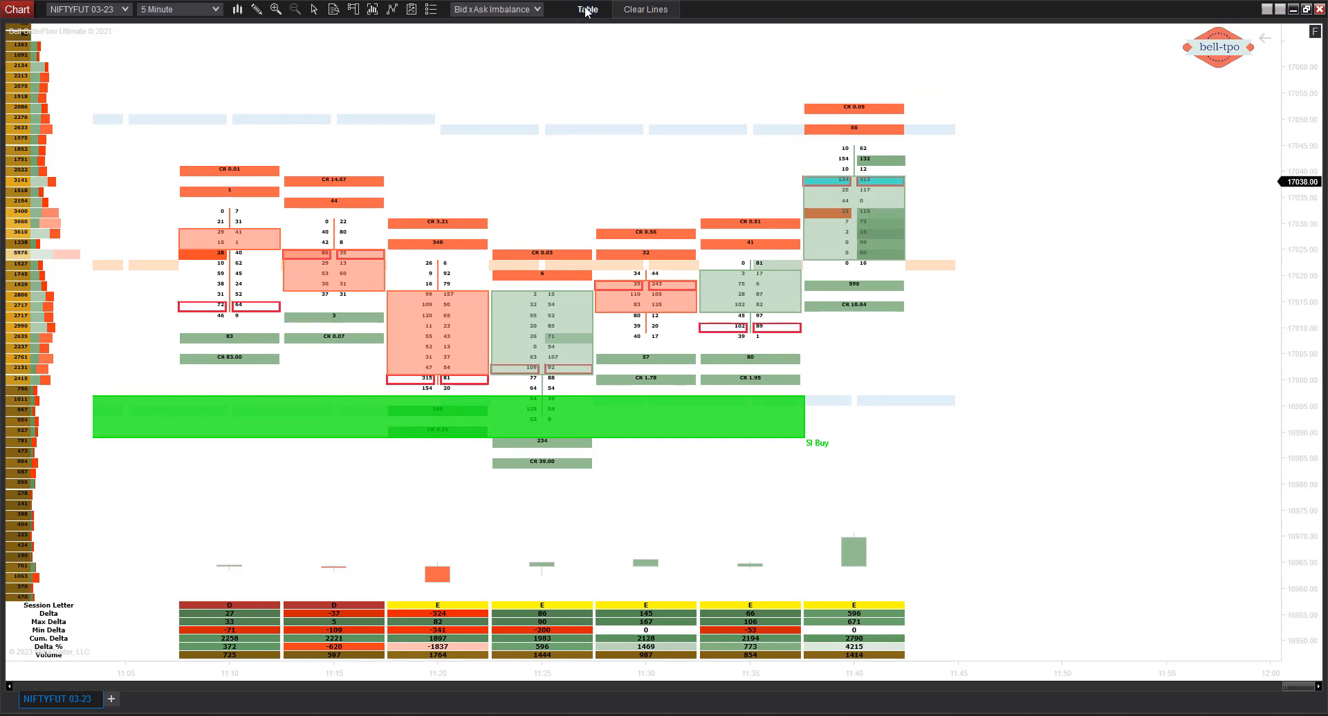
# Hide the Delta % and Min Delta rows from the order-flow summary table
pyautogui.click(495, 9)
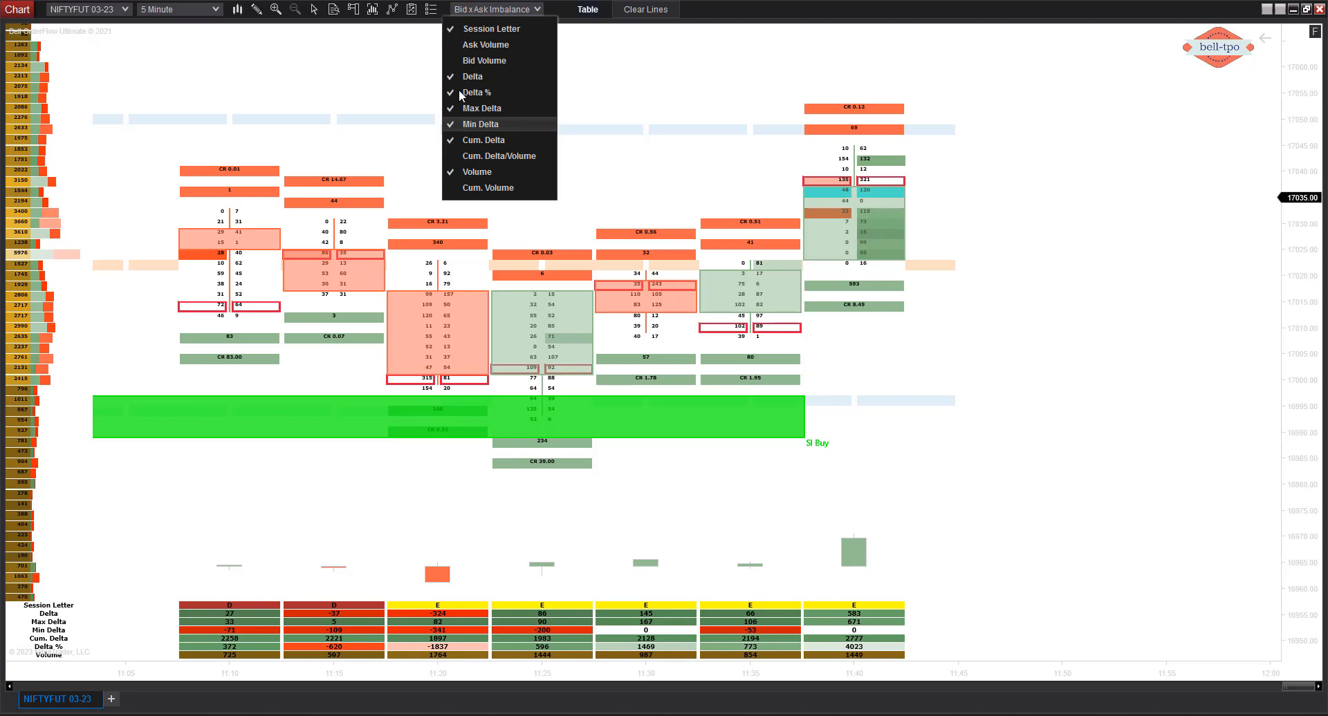
pyautogui.click(569, 32)
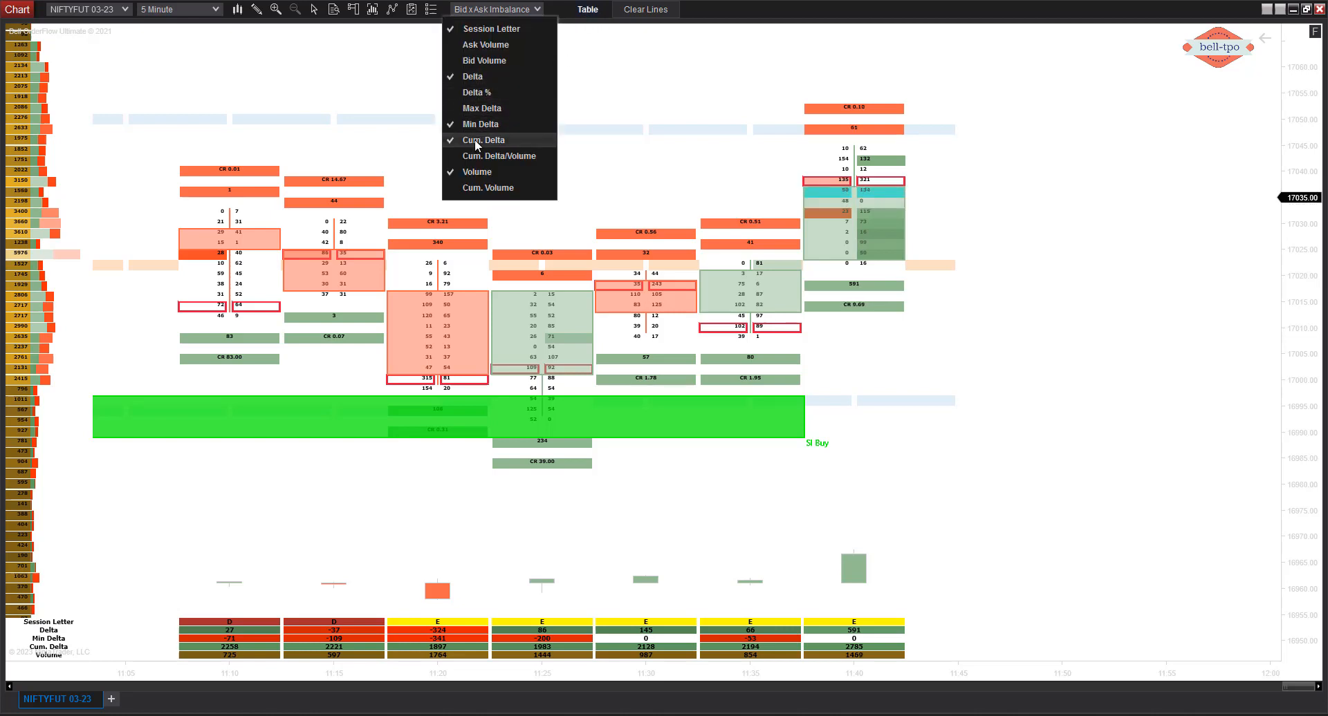
pyautogui.click(483, 140)
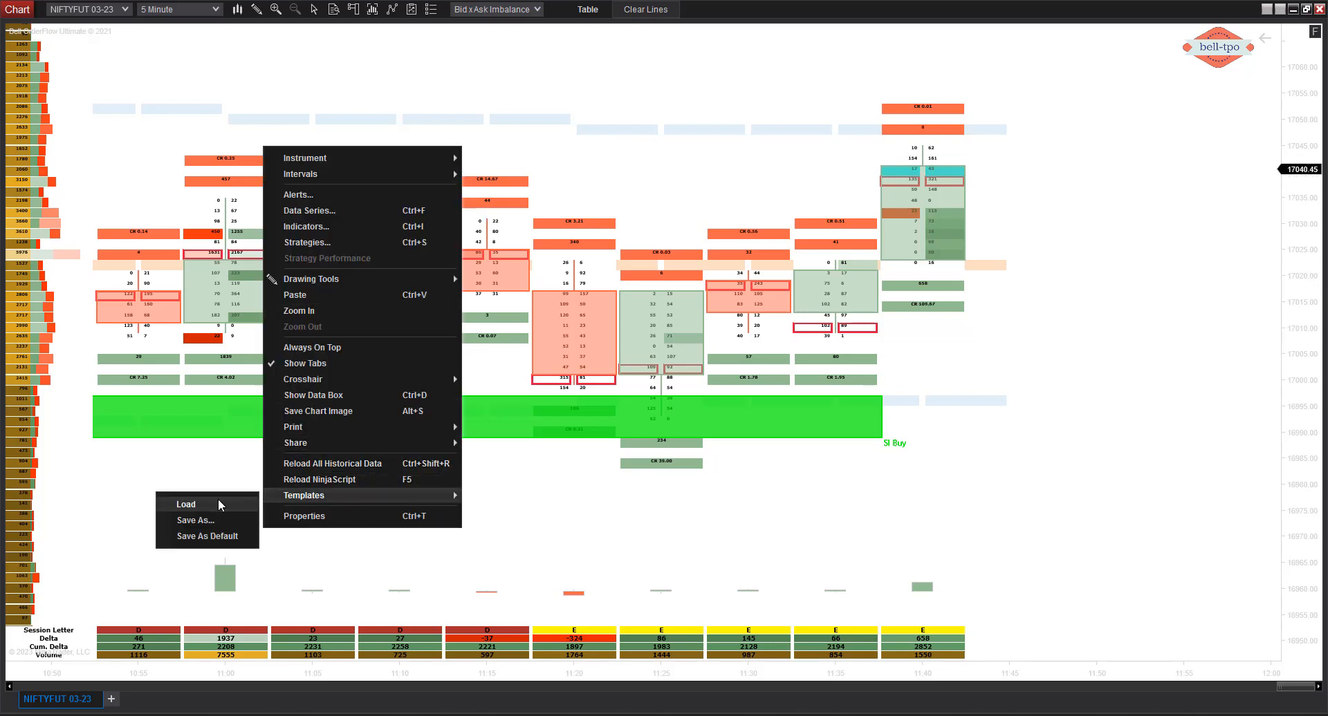
# Save the chart setup as template 'My Orderflow Template - Bell TPO'
pyautogui.click(195, 520)
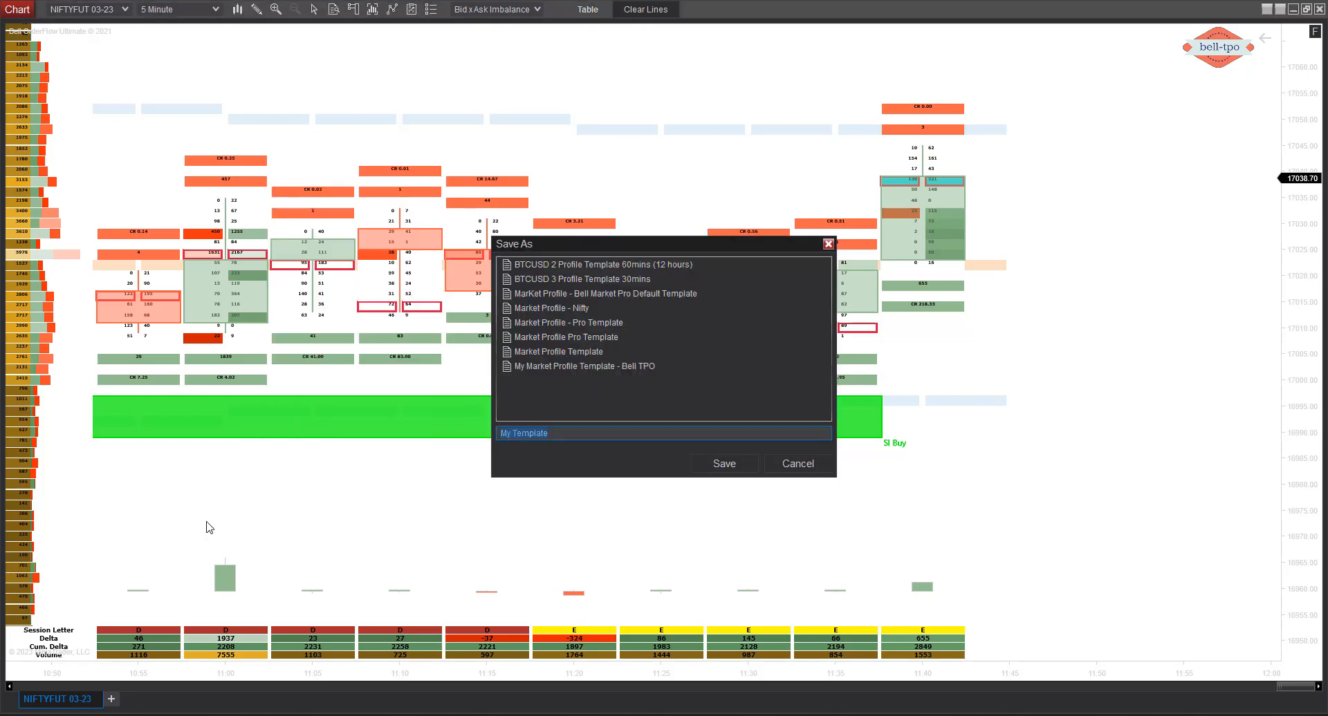
pyautogui.press('Backspace')
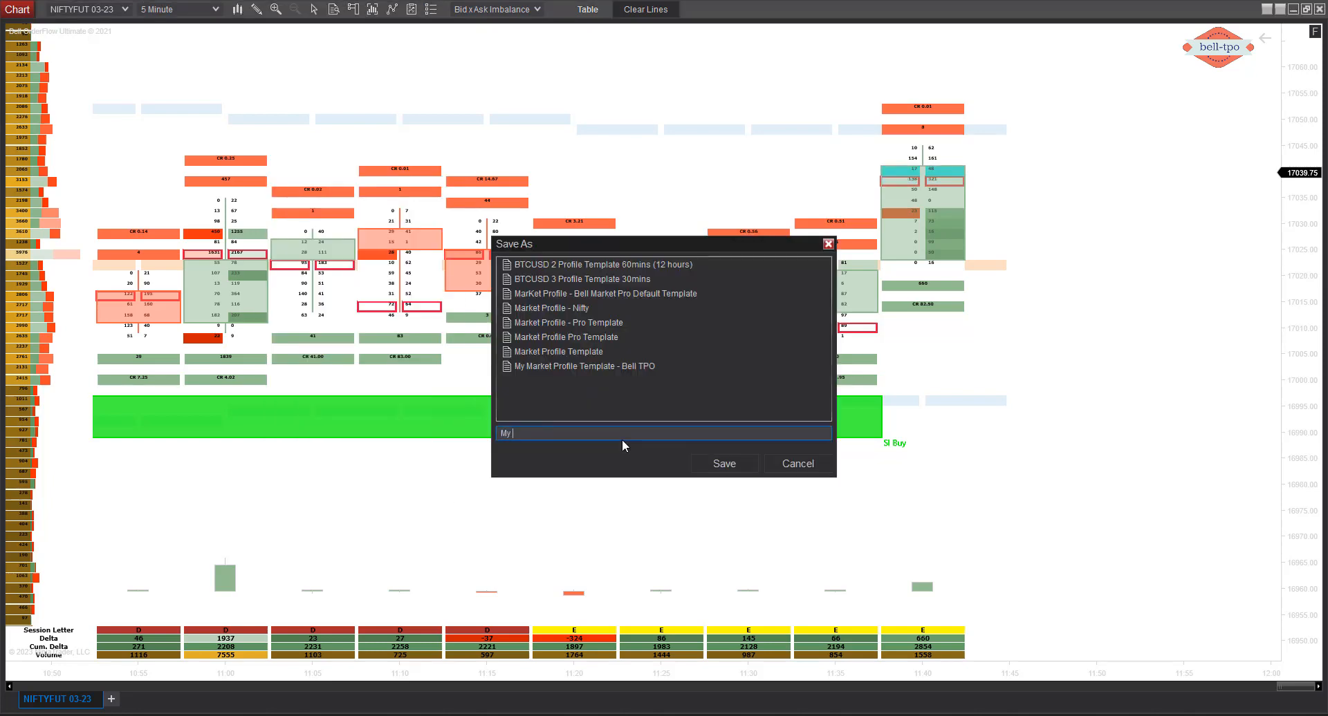
pyautogui.write('Orderflow')
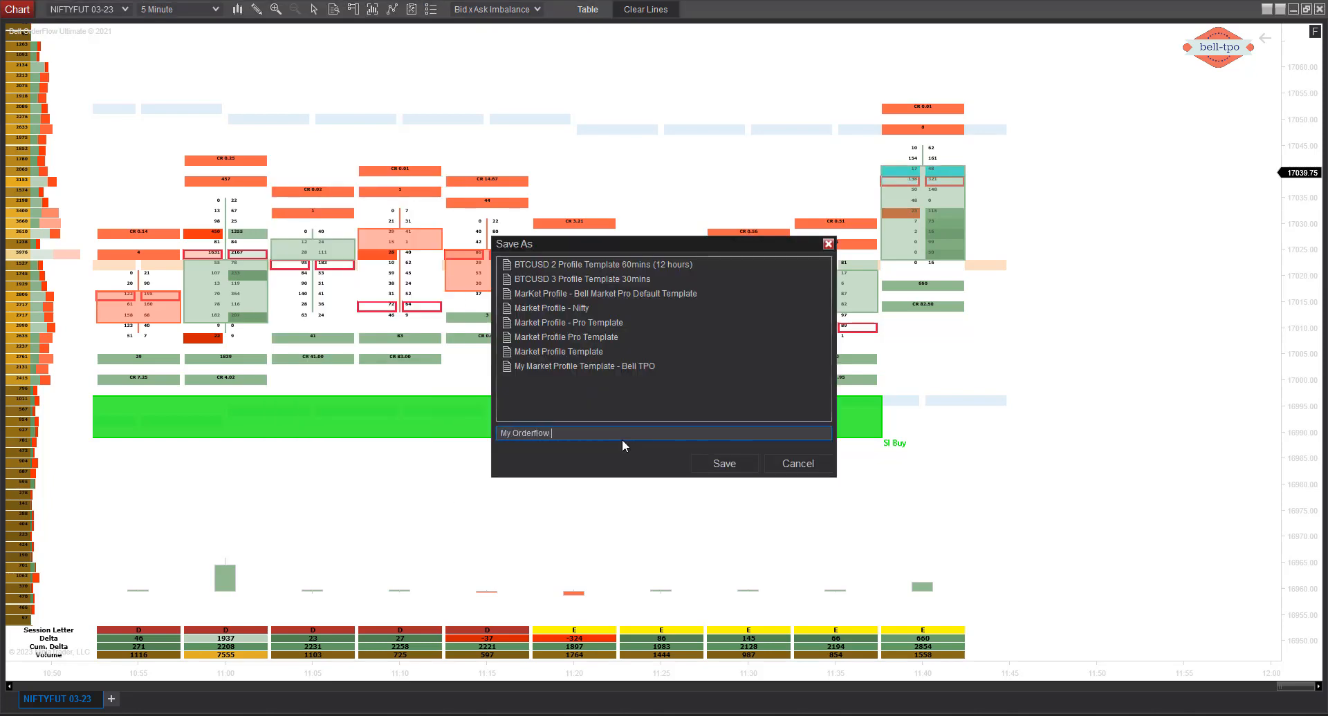
pyautogui.write('Te')
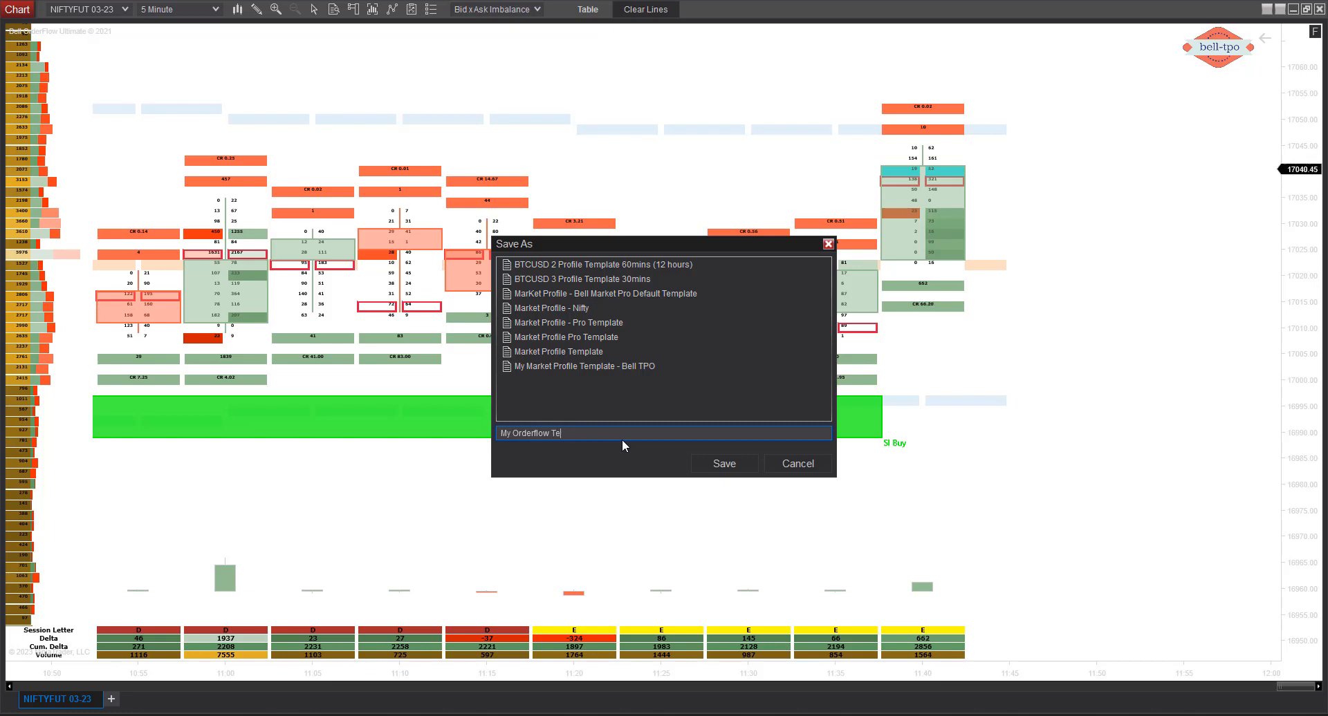
pyautogui.write('mplate - Be')
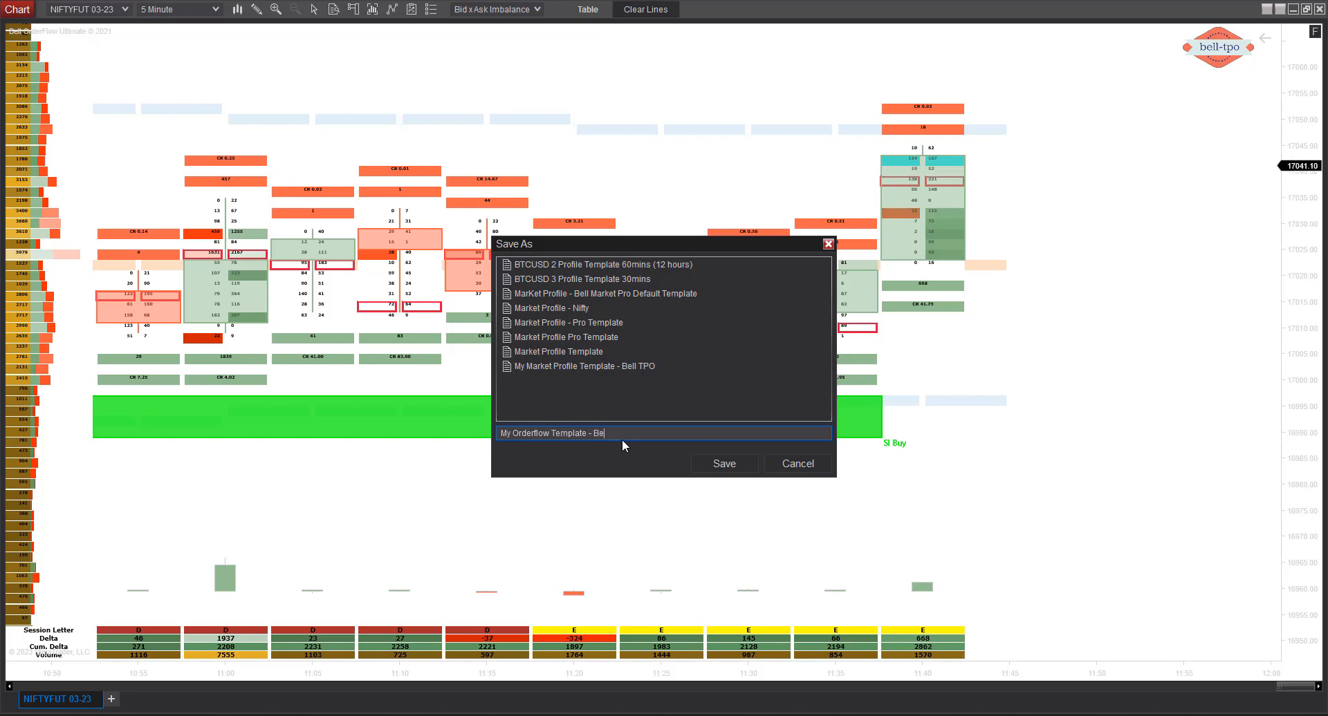
pyautogui.write('ll TPO')
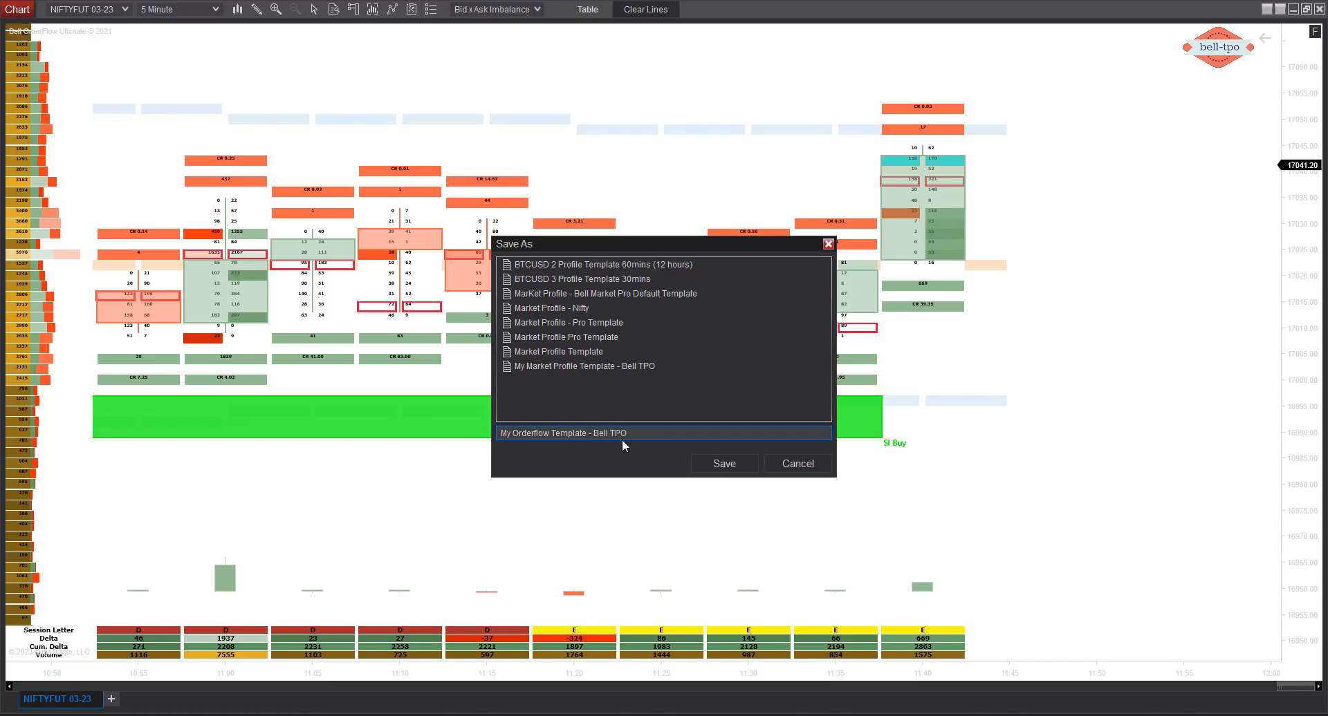
pyautogui.click(722, 463)
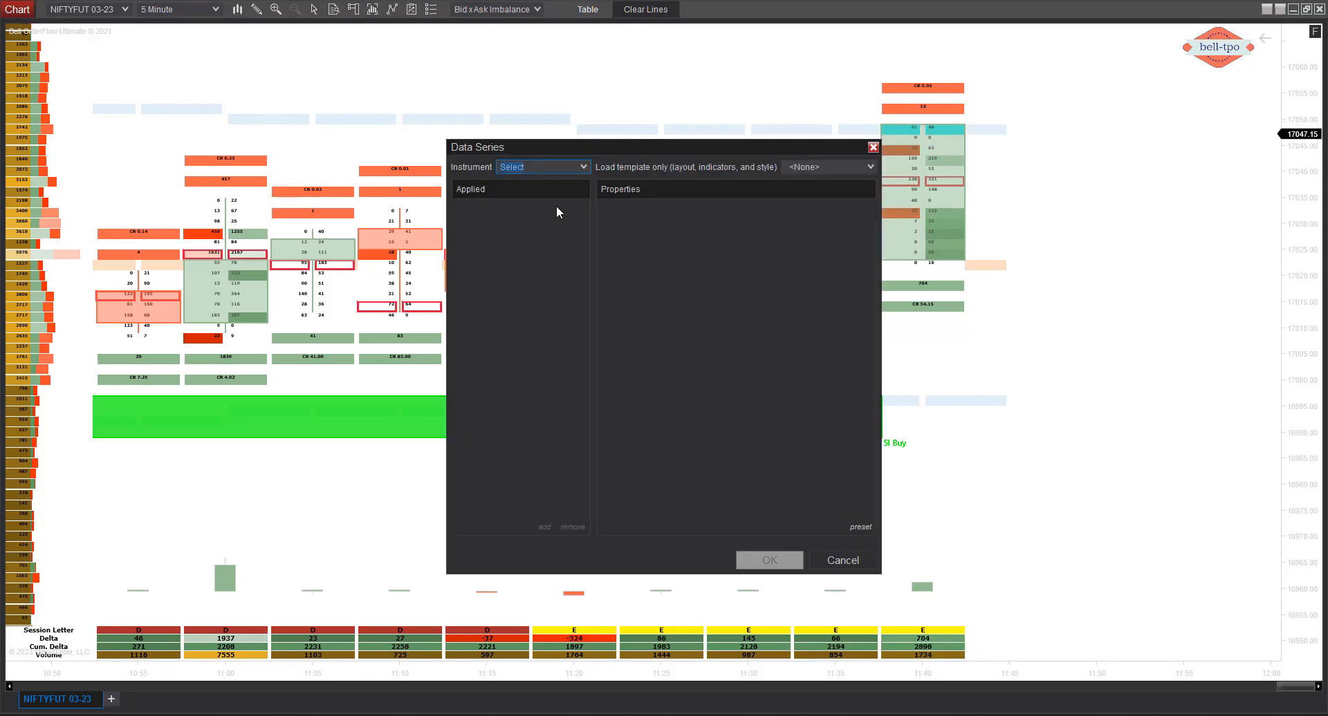
# Create a BANKNIFTYFUT 03-23 chart loading the 'My Orderflow Template - Bell TPO' template
pyautogui.click(583, 167)
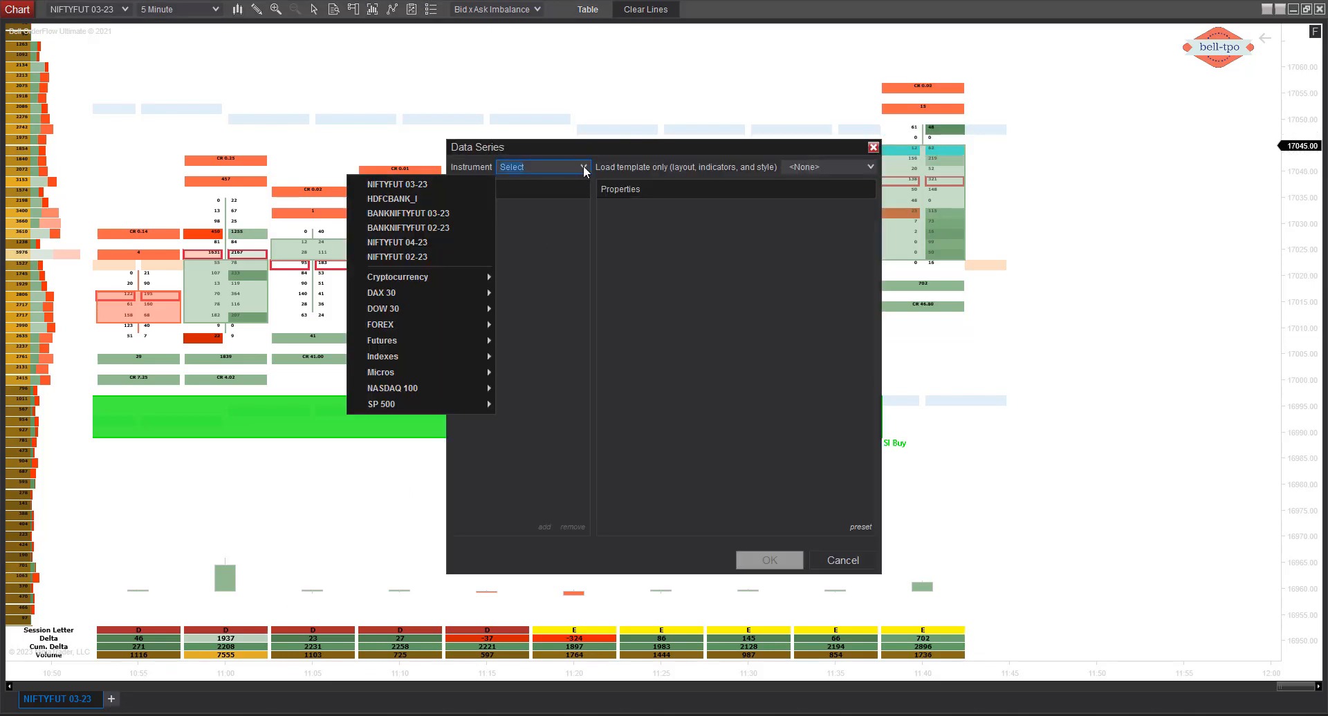
pyautogui.click(409, 213)
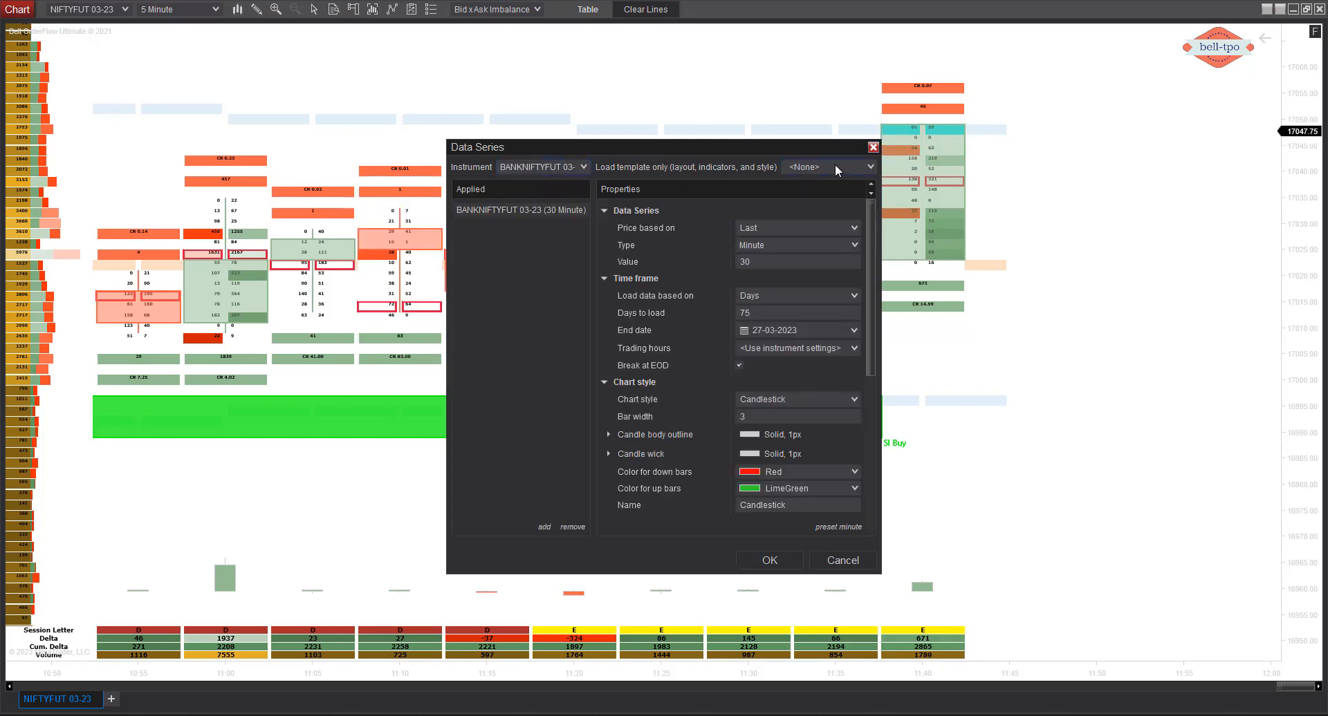
pyautogui.click(867, 167)
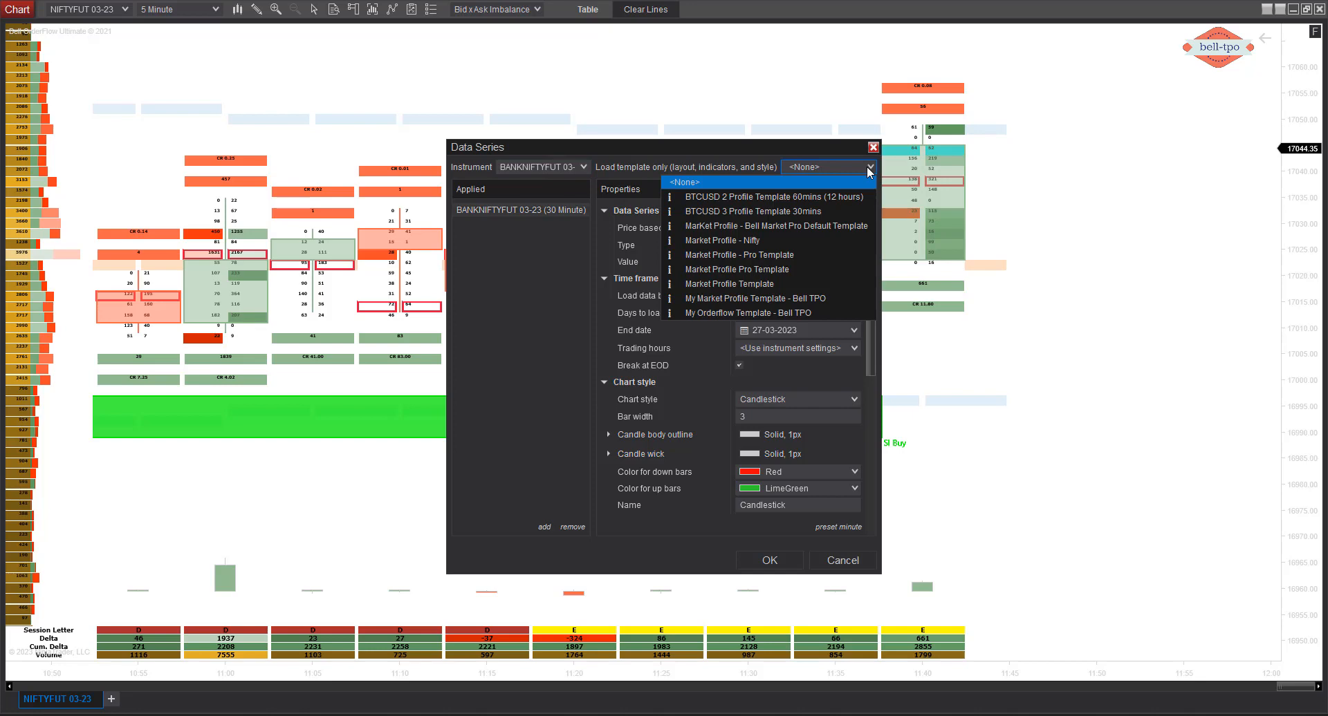
pyautogui.moveTo(753, 298)
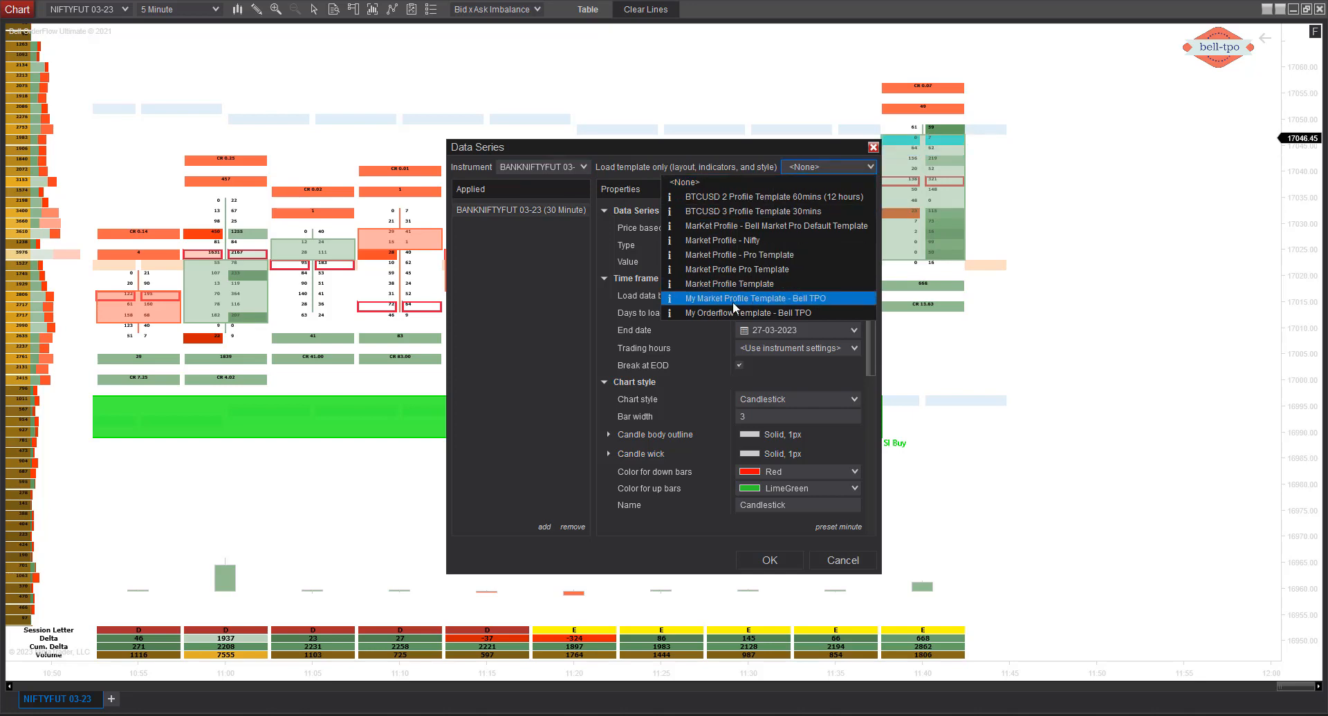
pyautogui.click(756, 312)
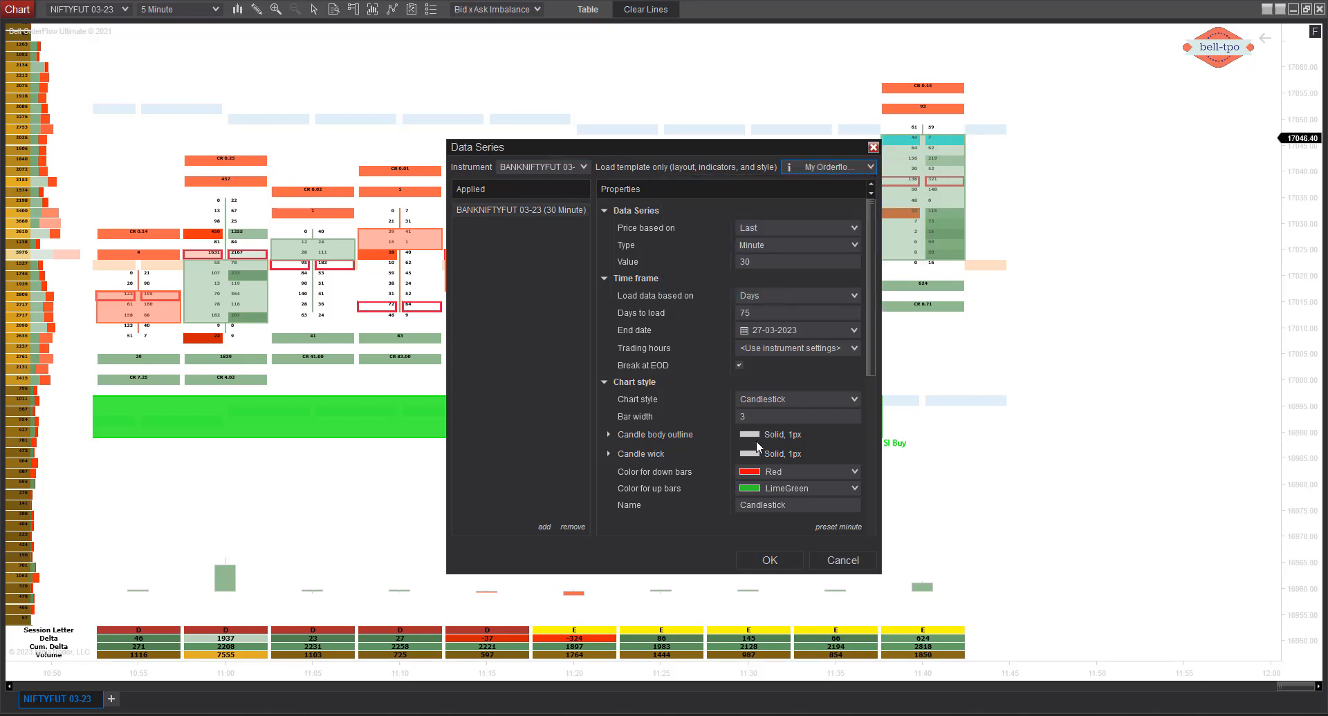
pyautogui.moveTo(767, 561)
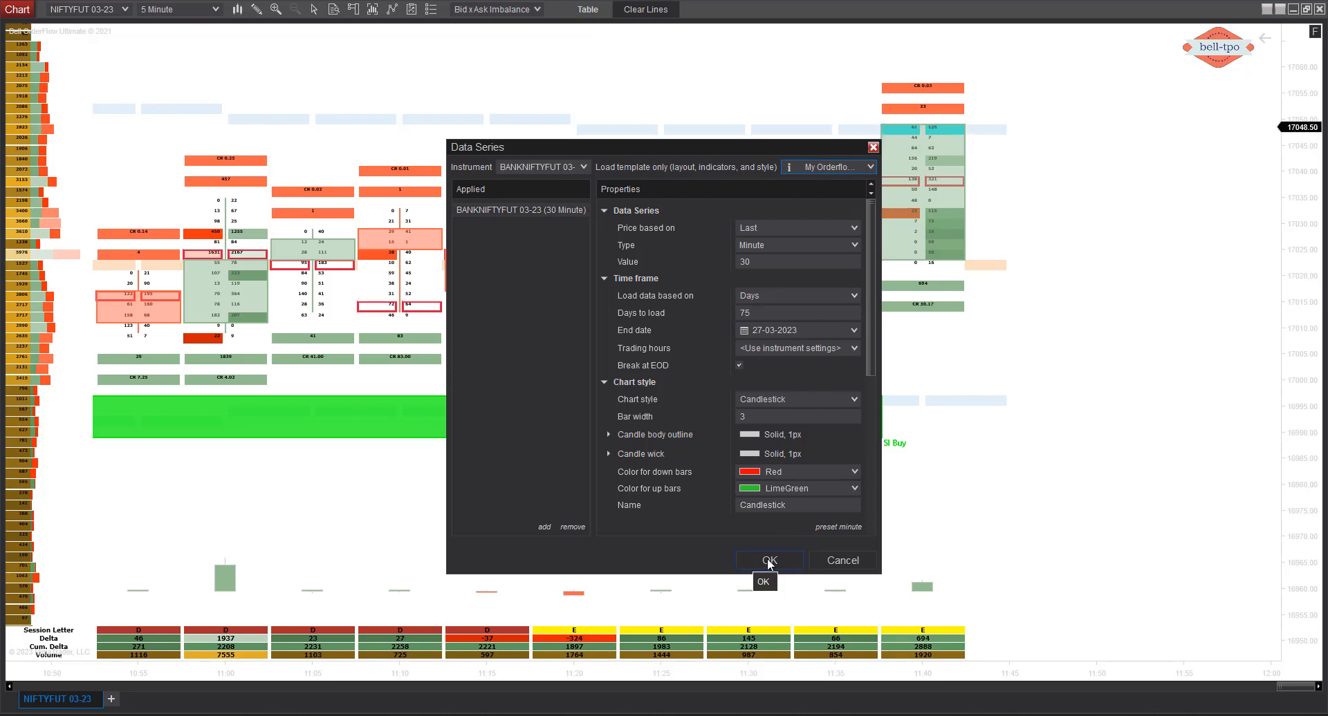
pyautogui.click(767, 561)
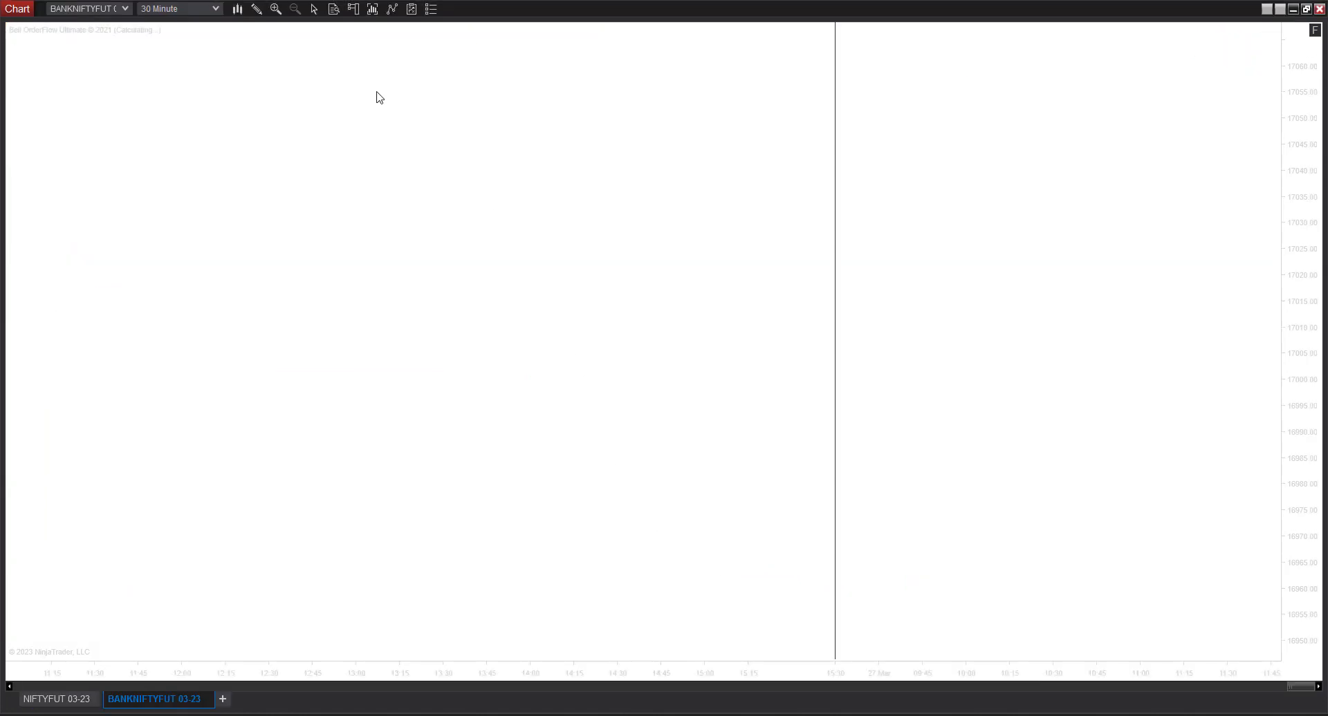
# Set Bell OrderFlow Ultimate to lot size 25 and brick size 100 ticks, then apply
pyautogui.rightClick(379, 99)
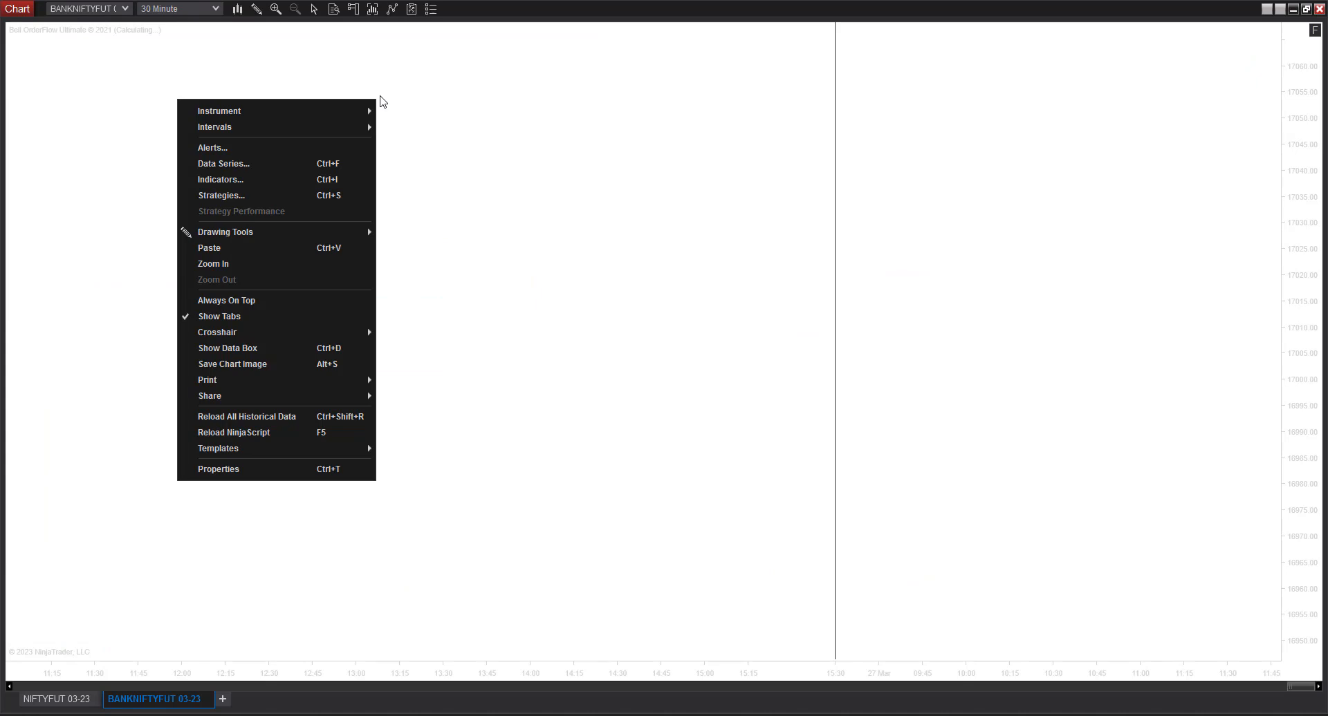
pyautogui.click(226, 187)
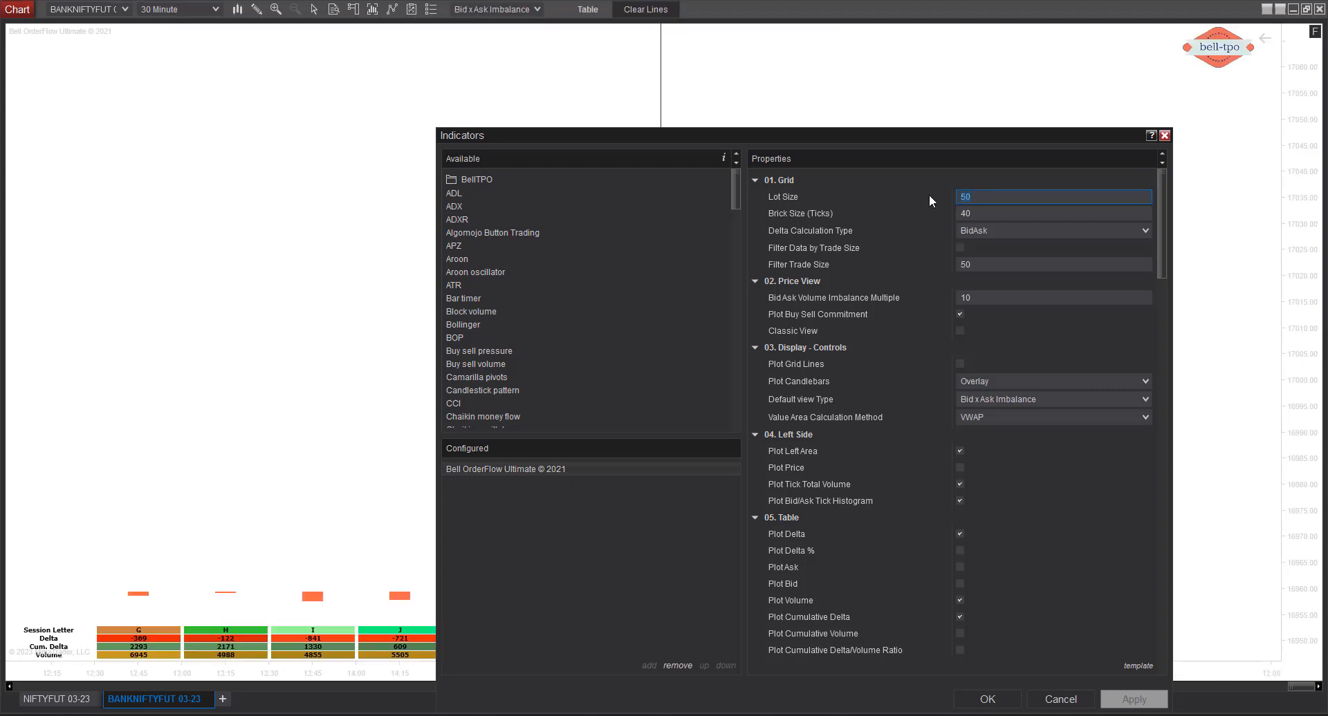
pyautogui.write('25')
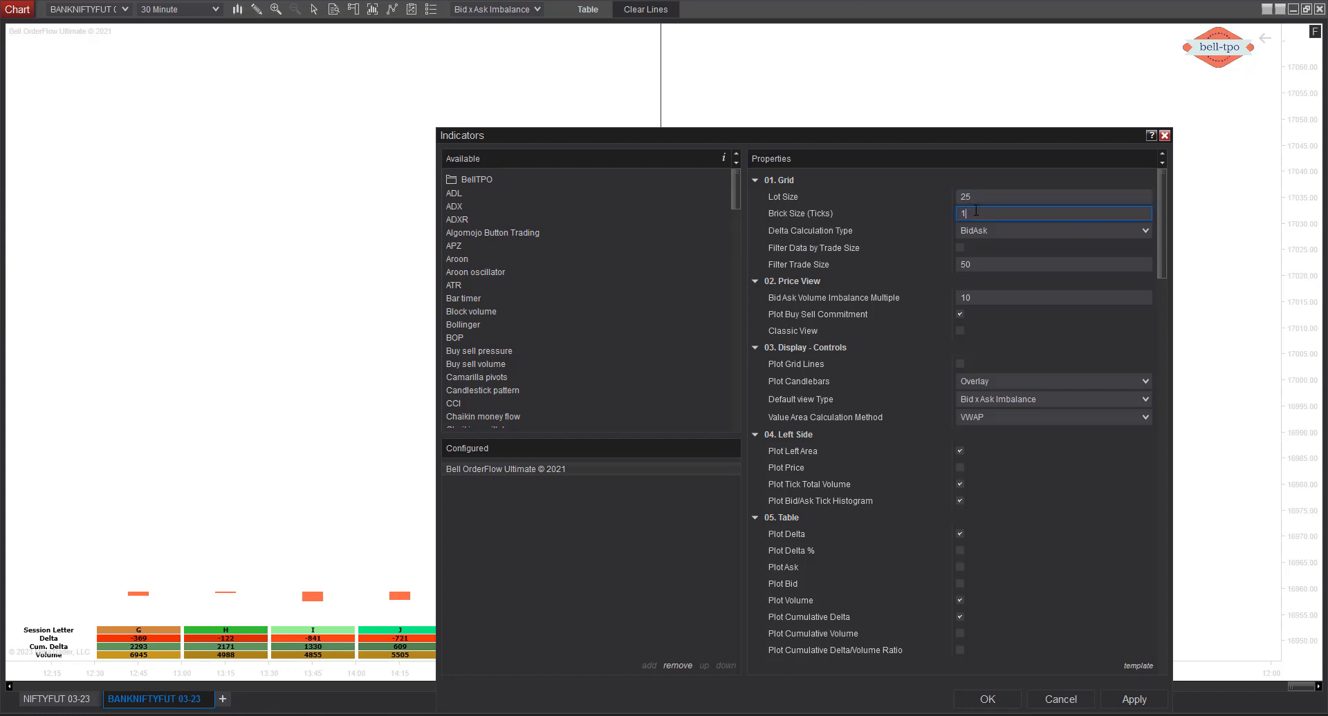
pyautogui.write('100')
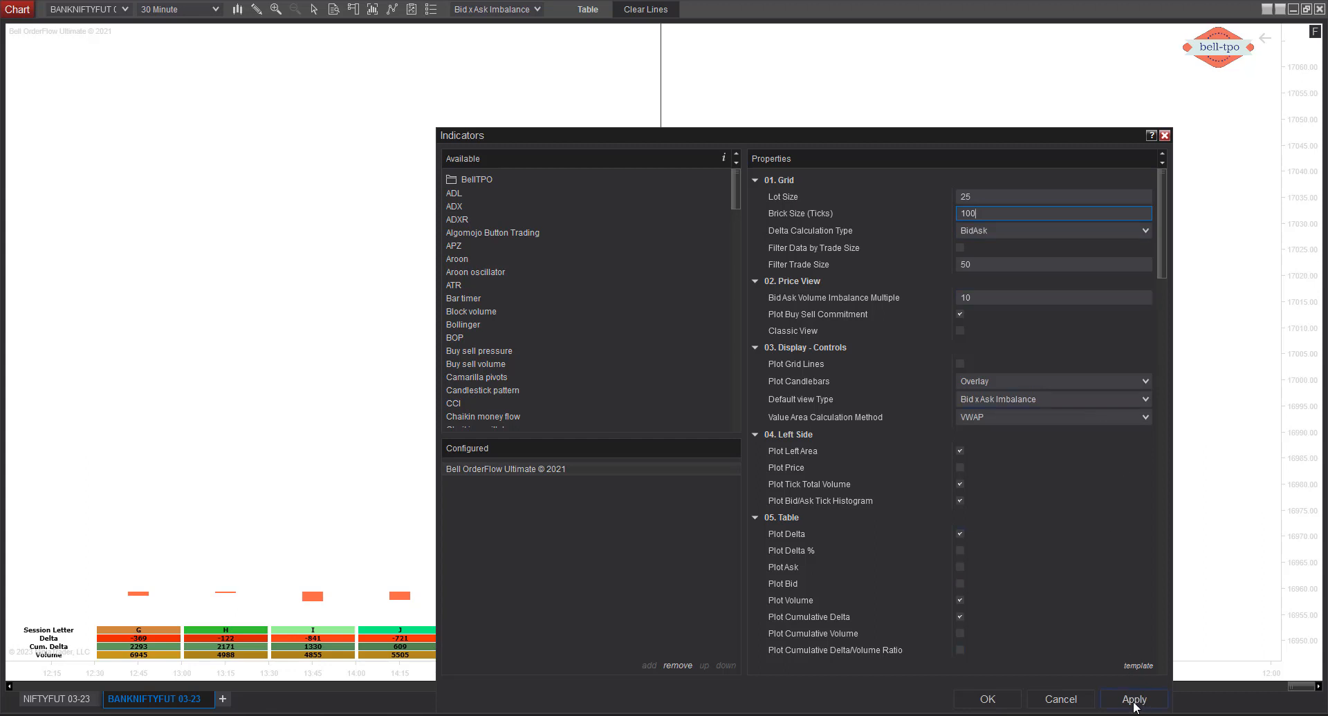
pyautogui.click(1133, 700)
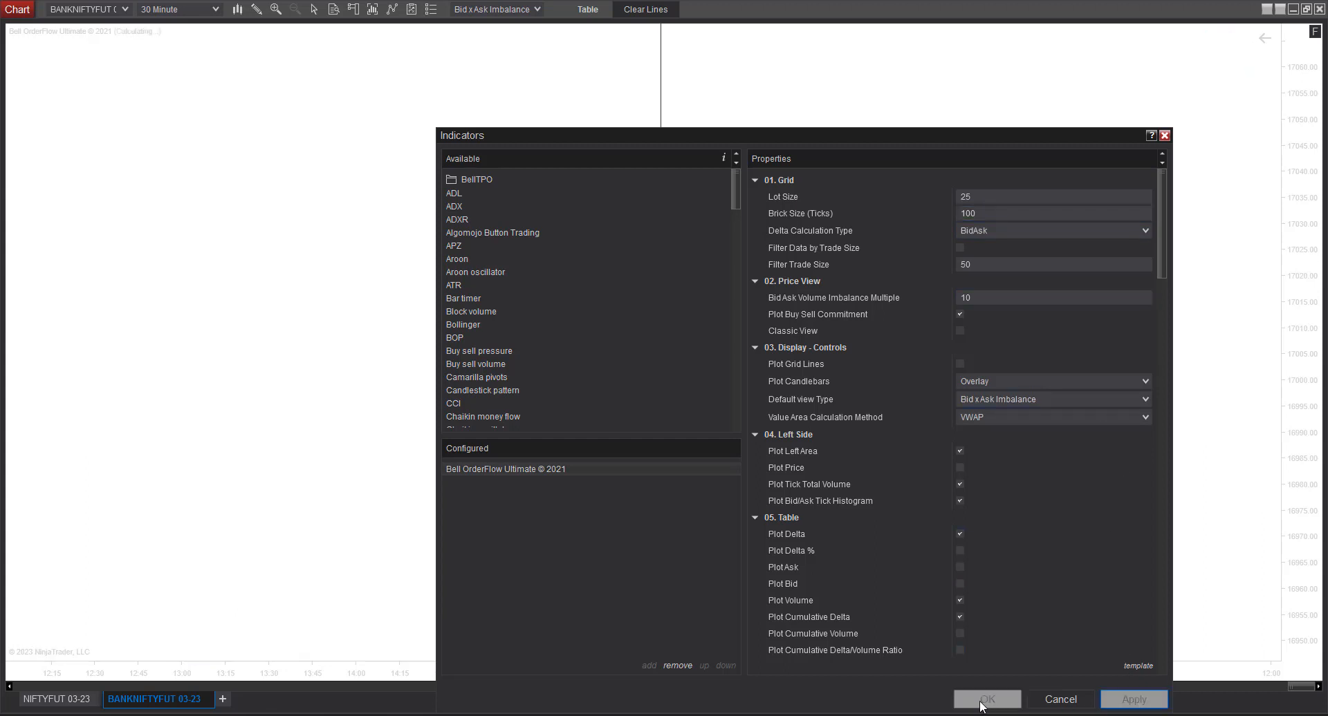
pyautogui.click(986, 699)
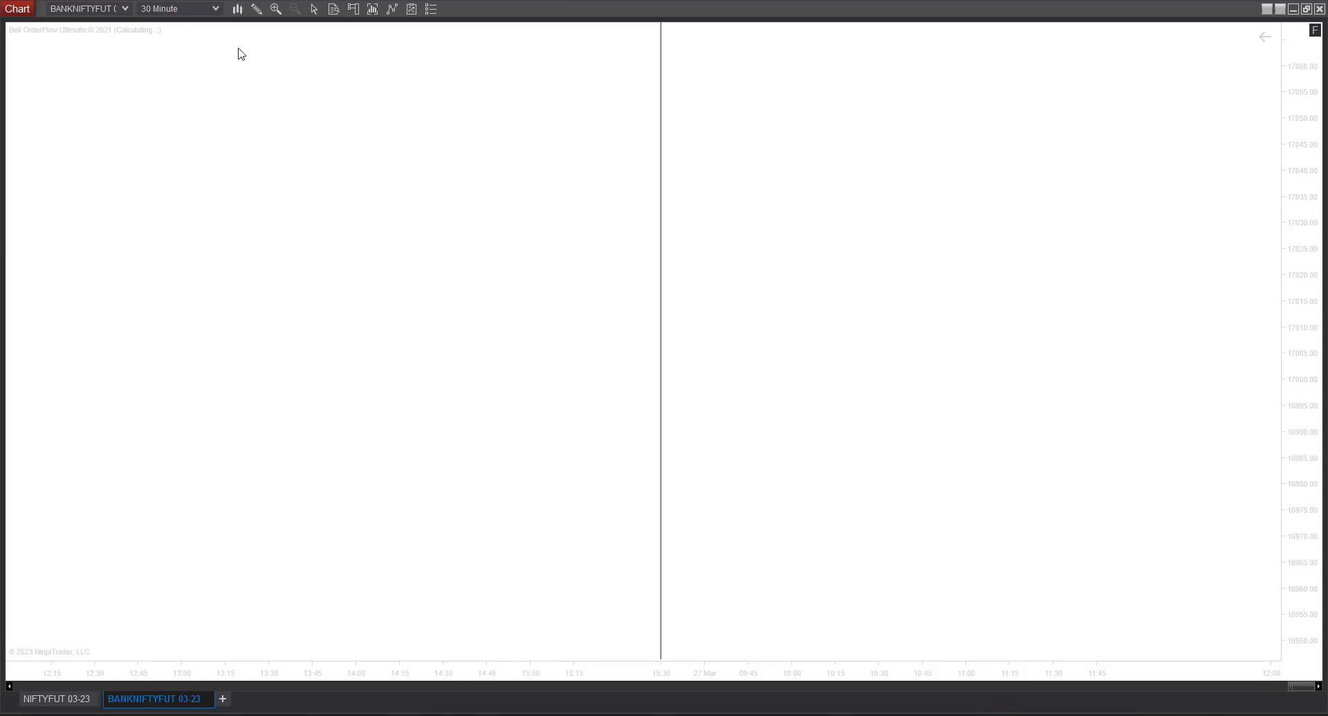
# Change the BANKNIFTYFUT chart interval from 30-minute to 5-minute bars
pyautogui.click(215, 9)
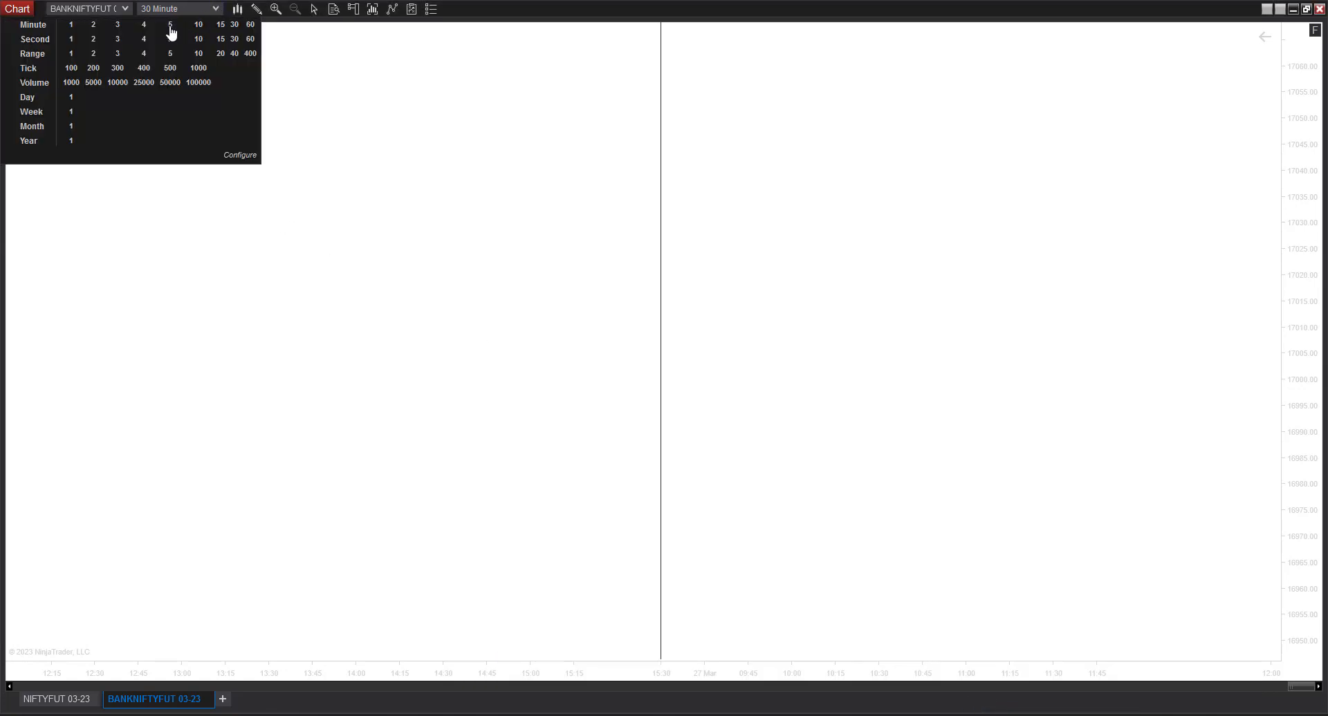
pyautogui.click(171, 38)
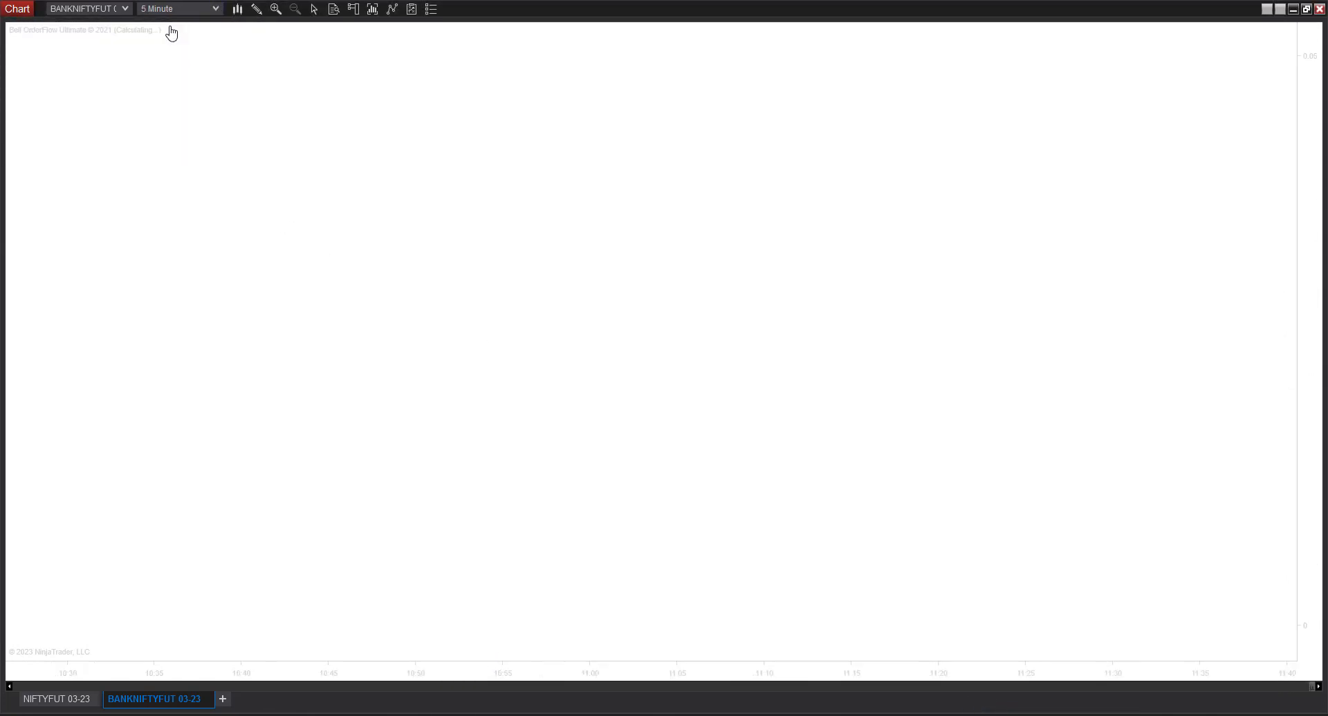
pyautogui.moveTo(278, 139)
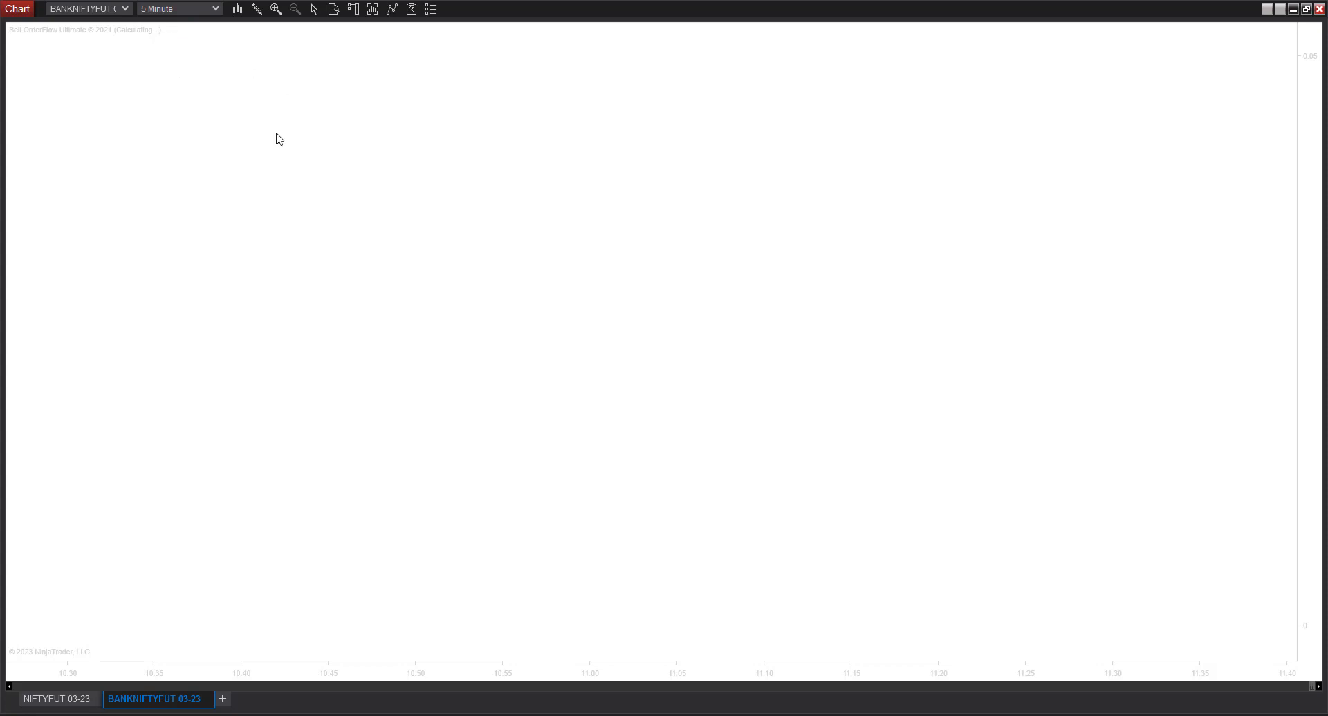
pyautogui.moveTo(178, 72)
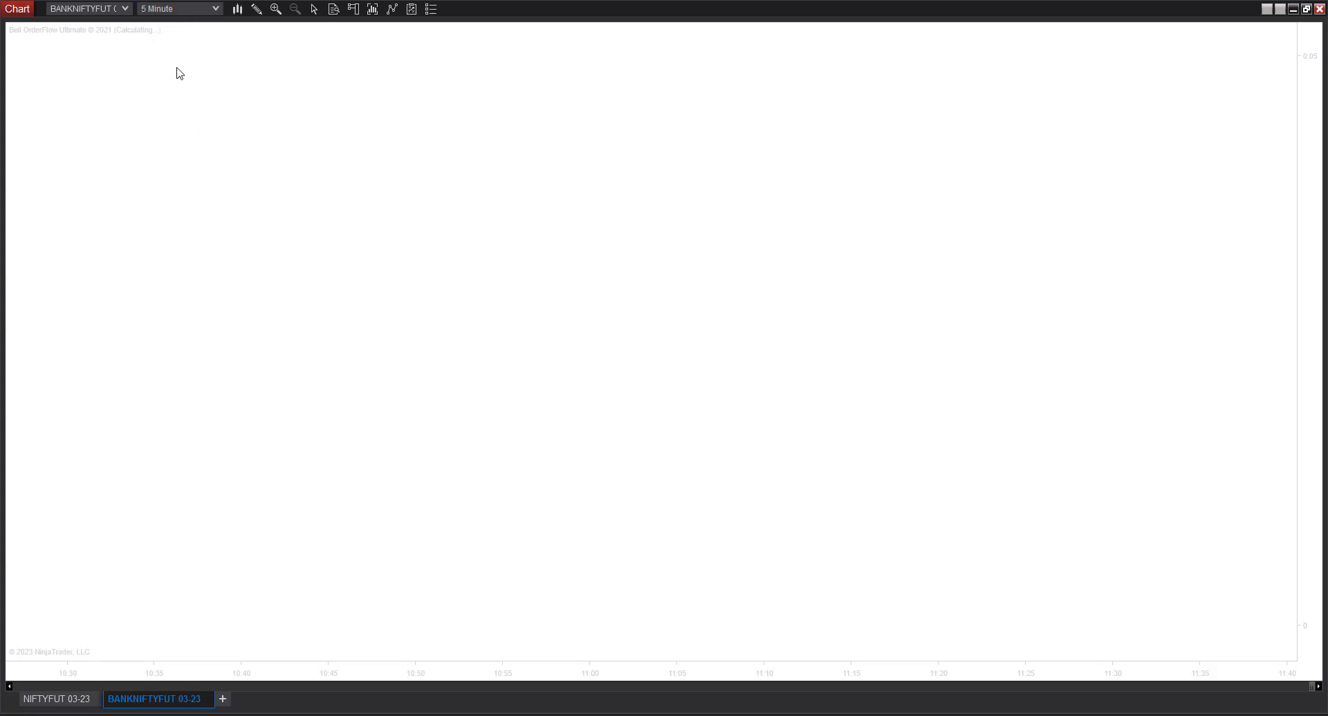
pyautogui.moveTo(155, 46)
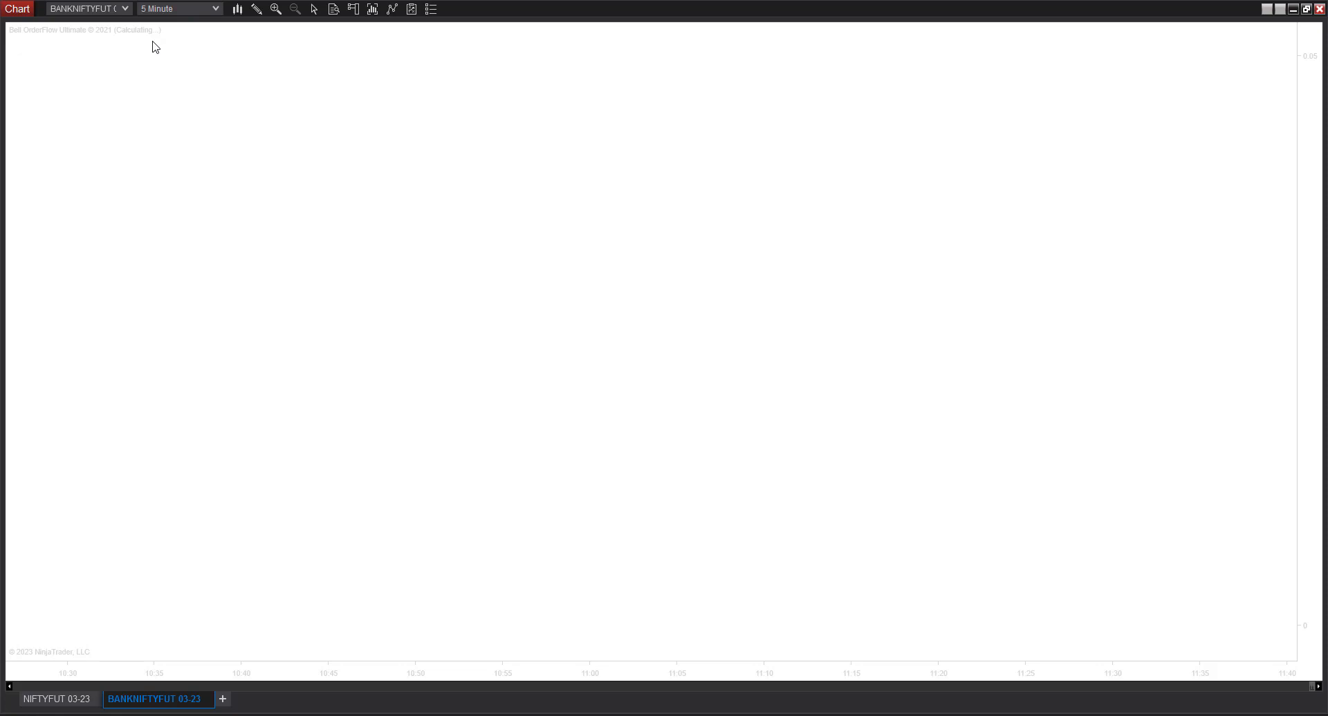